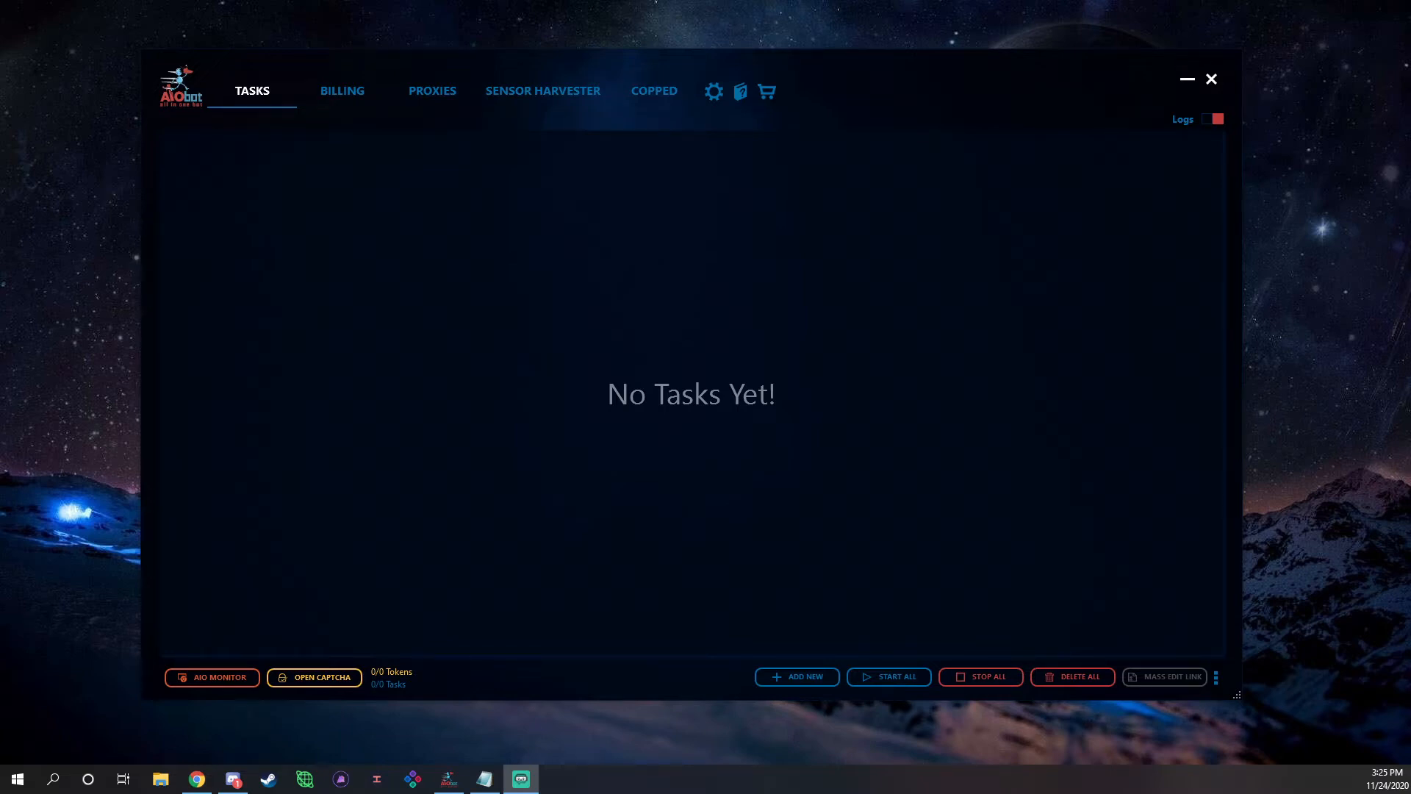
{"action": "mouse_move", "coordinate": [469, 180]}
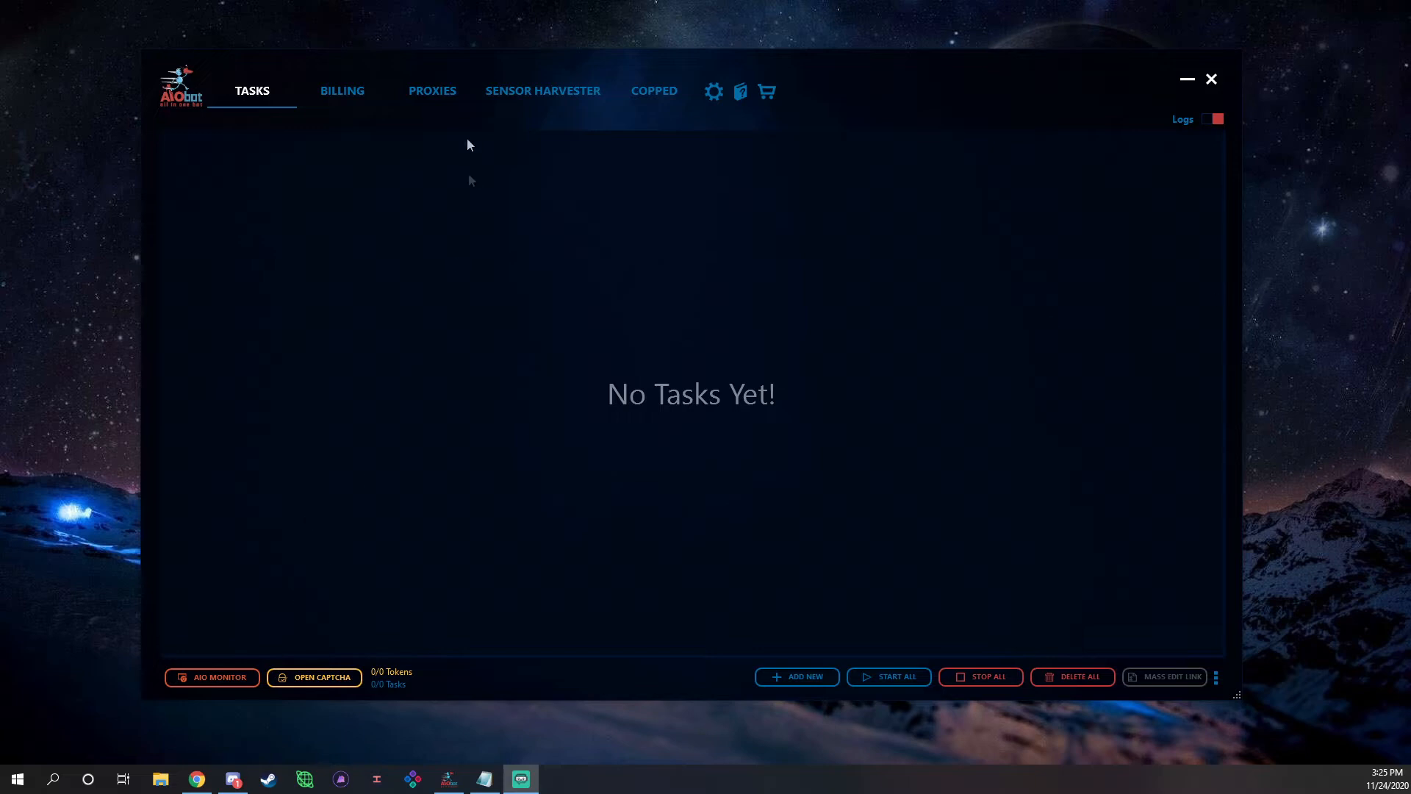
Open the new-task site chooser, then show and hide the task logs panel.
{"action": "left_click", "coordinate": [795, 676]}
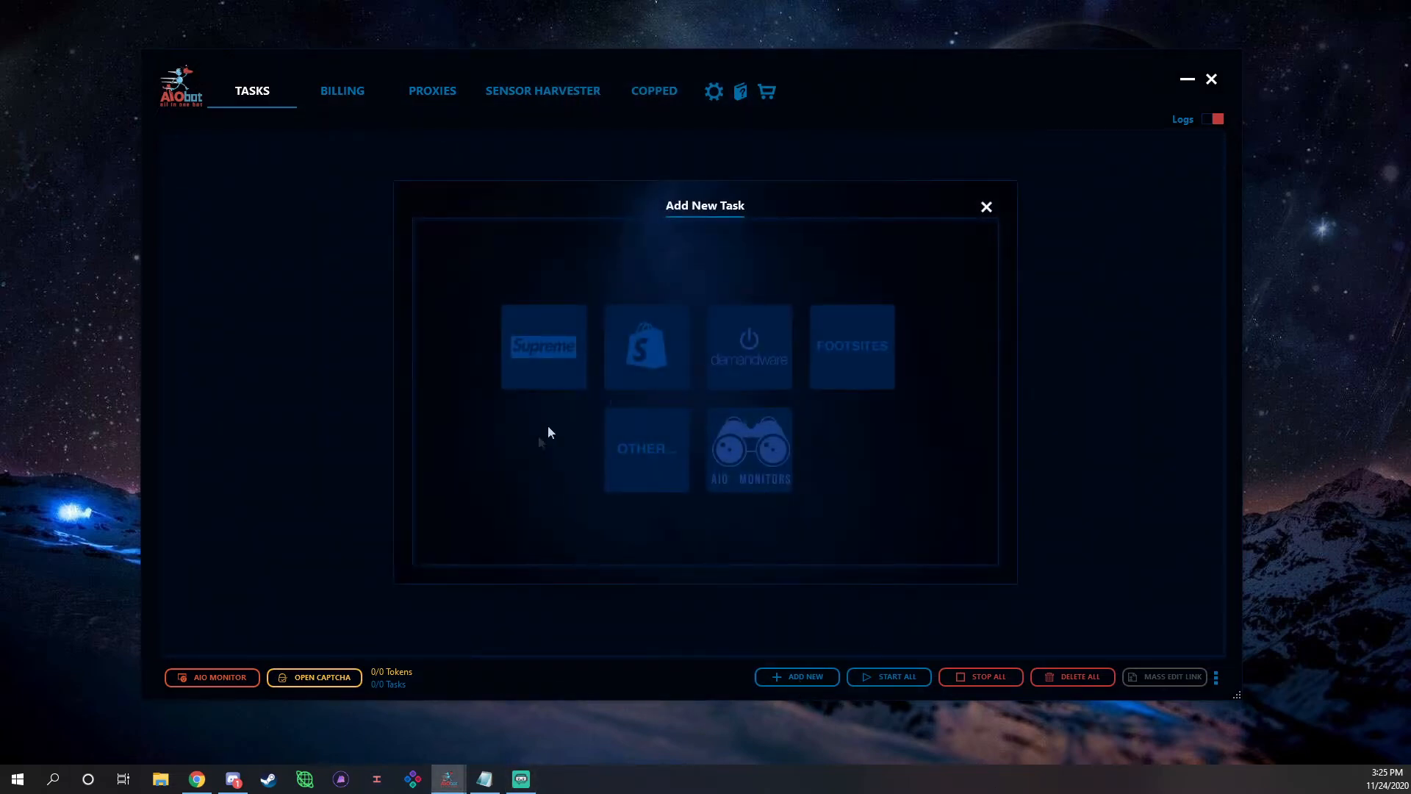
{"action": "mouse_move", "coordinate": [542, 346]}
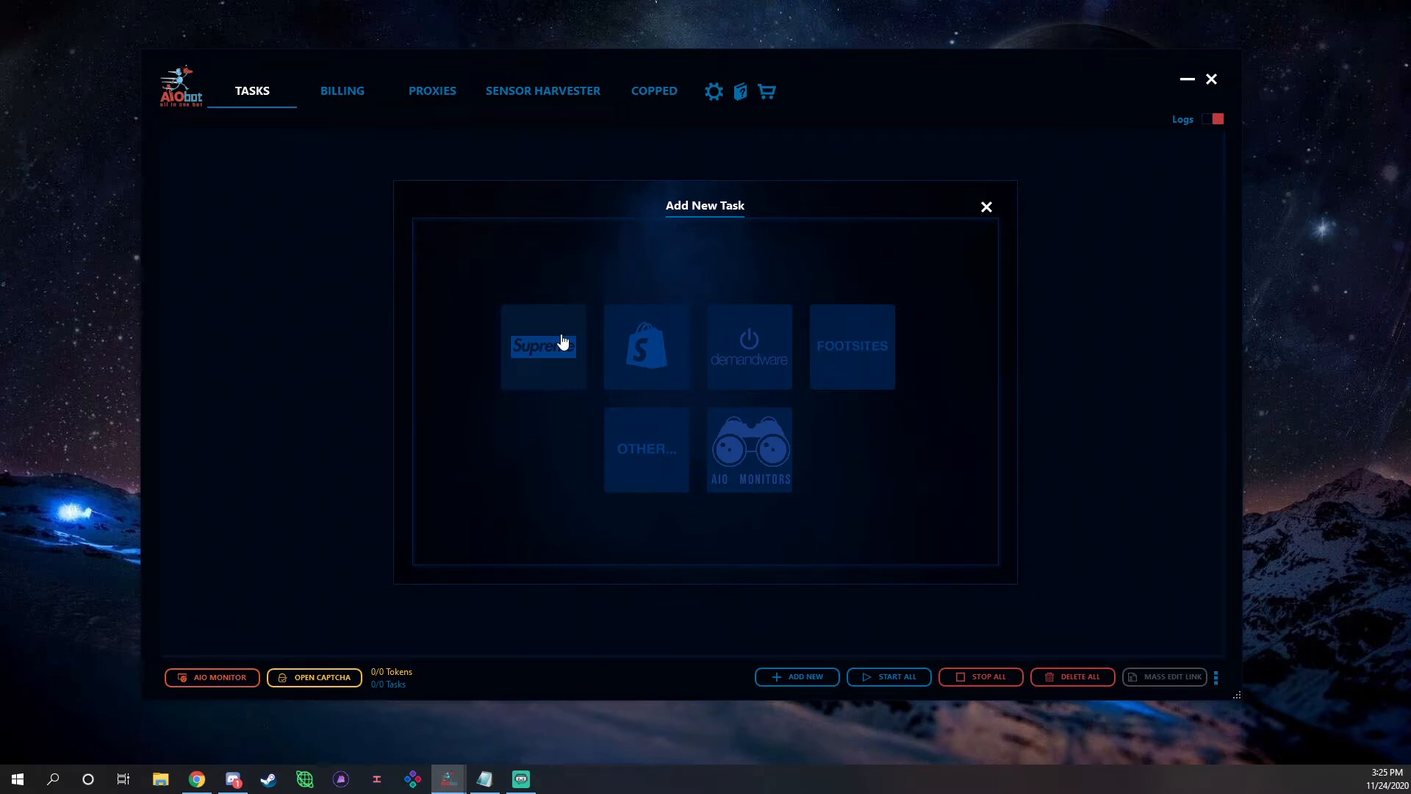
{"action": "mouse_move", "coordinate": [565, 325]}
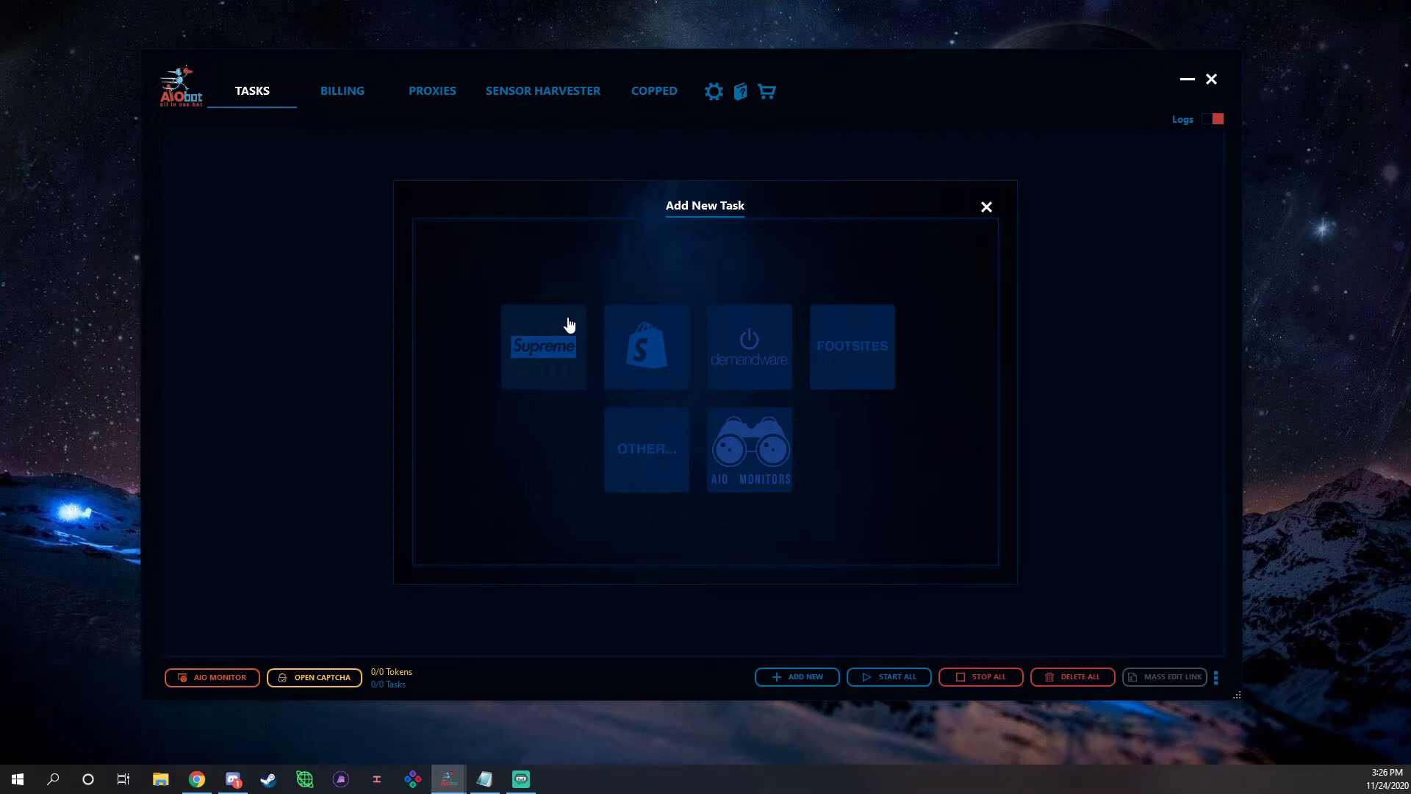
{"action": "mouse_move", "coordinate": [799, 267]}
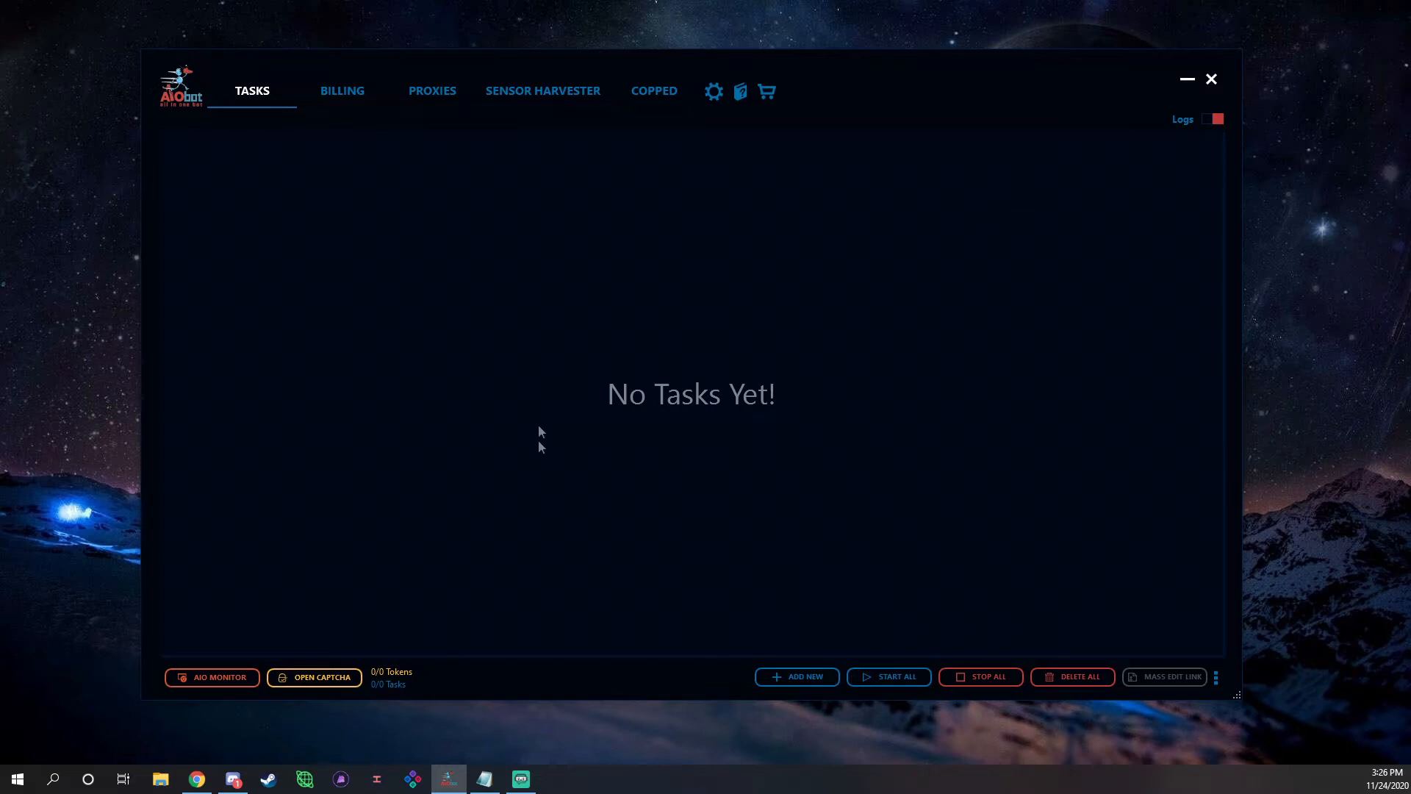
{"action": "mouse_move", "coordinate": [431, 97]}
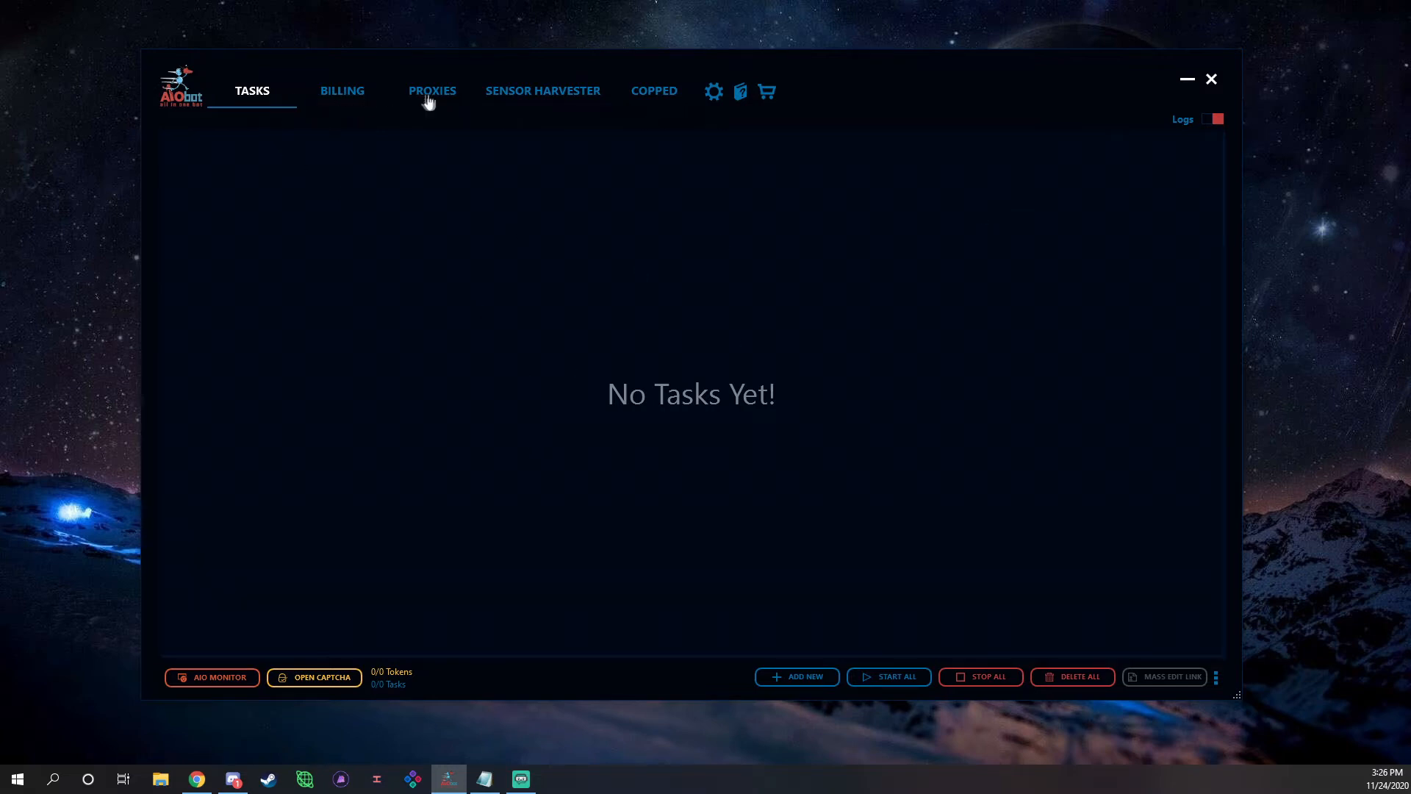
{"action": "mouse_move", "coordinate": [653, 95]}
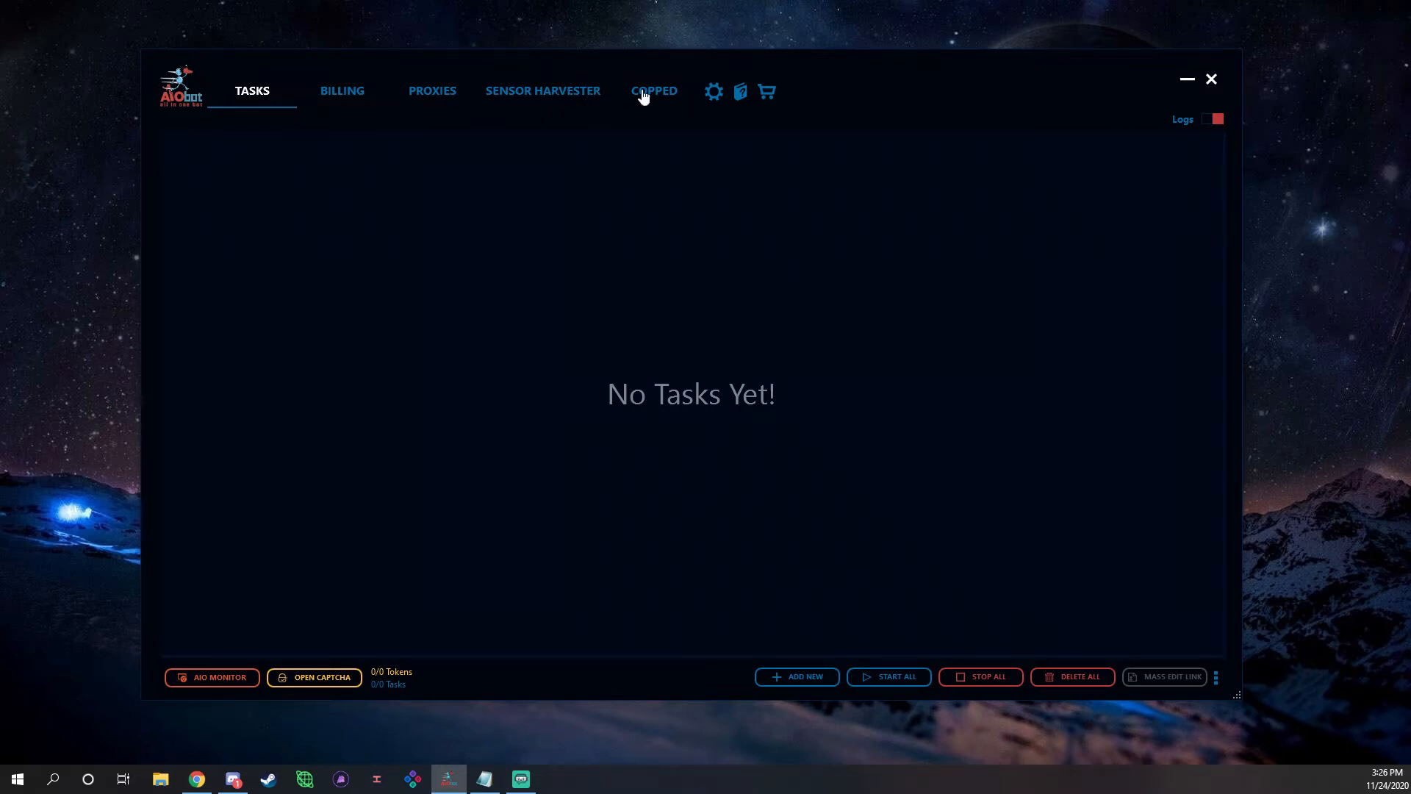
{"action": "mouse_move", "coordinate": [1150, 105]}
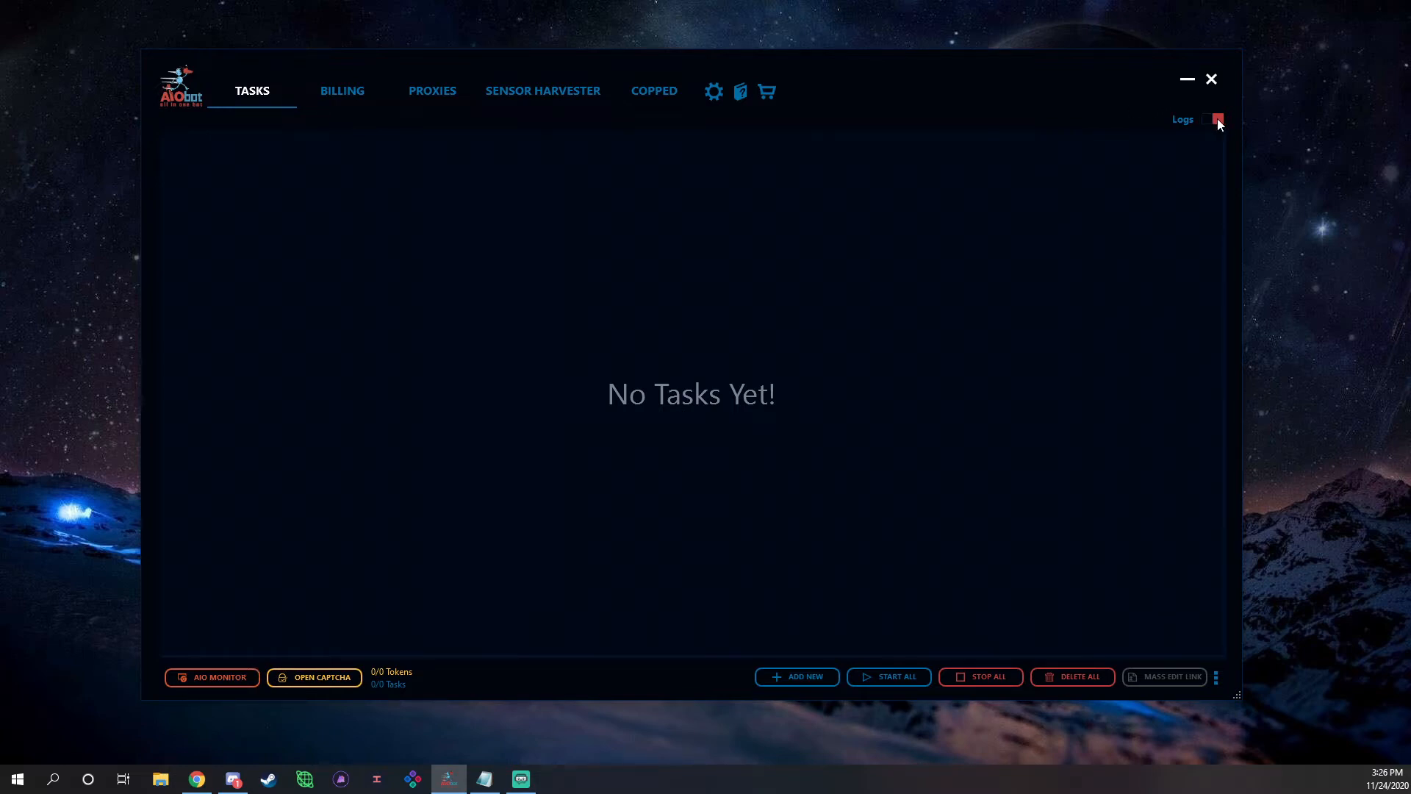
{"action": "left_click", "coordinate": [1208, 119]}
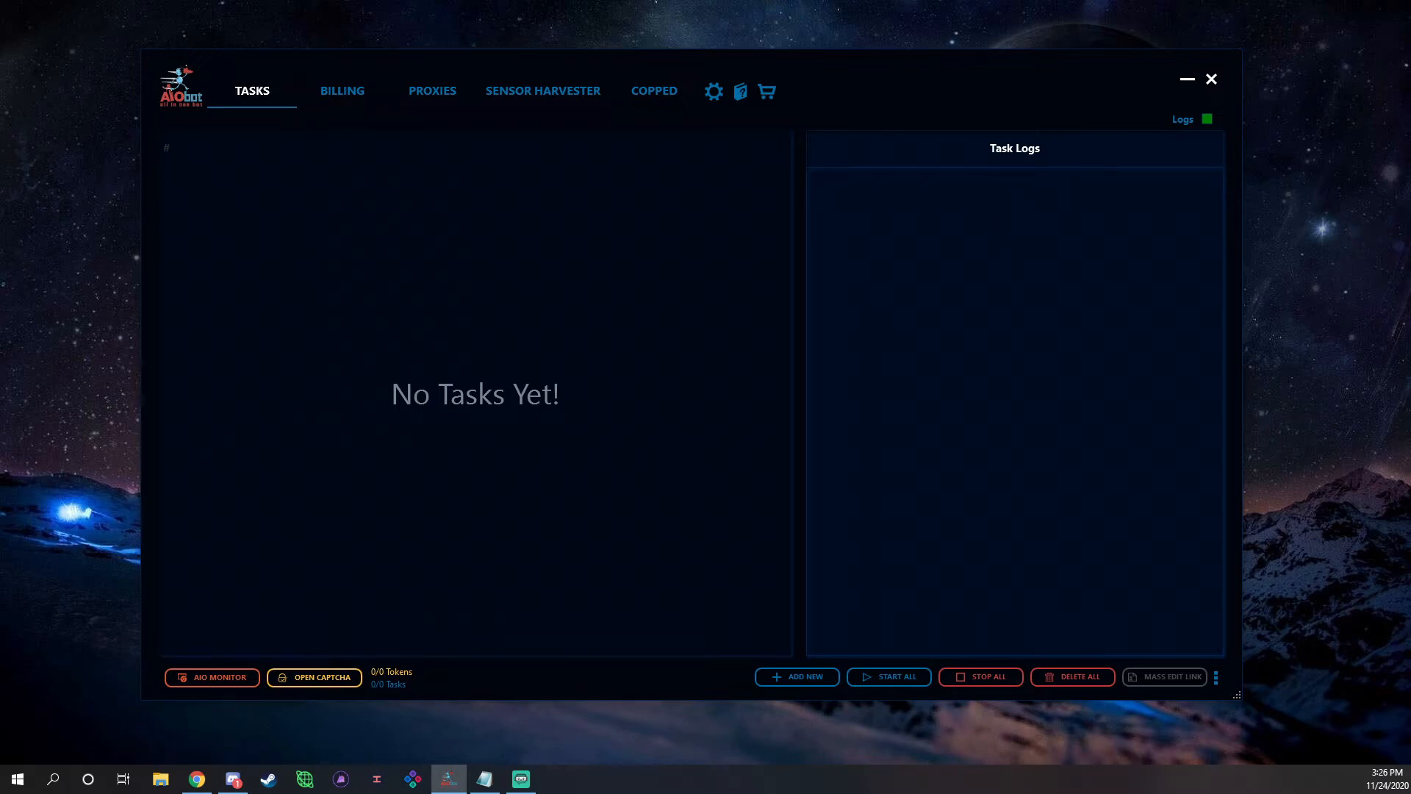
{"action": "mouse_move", "coordinate": [1194, 153]}
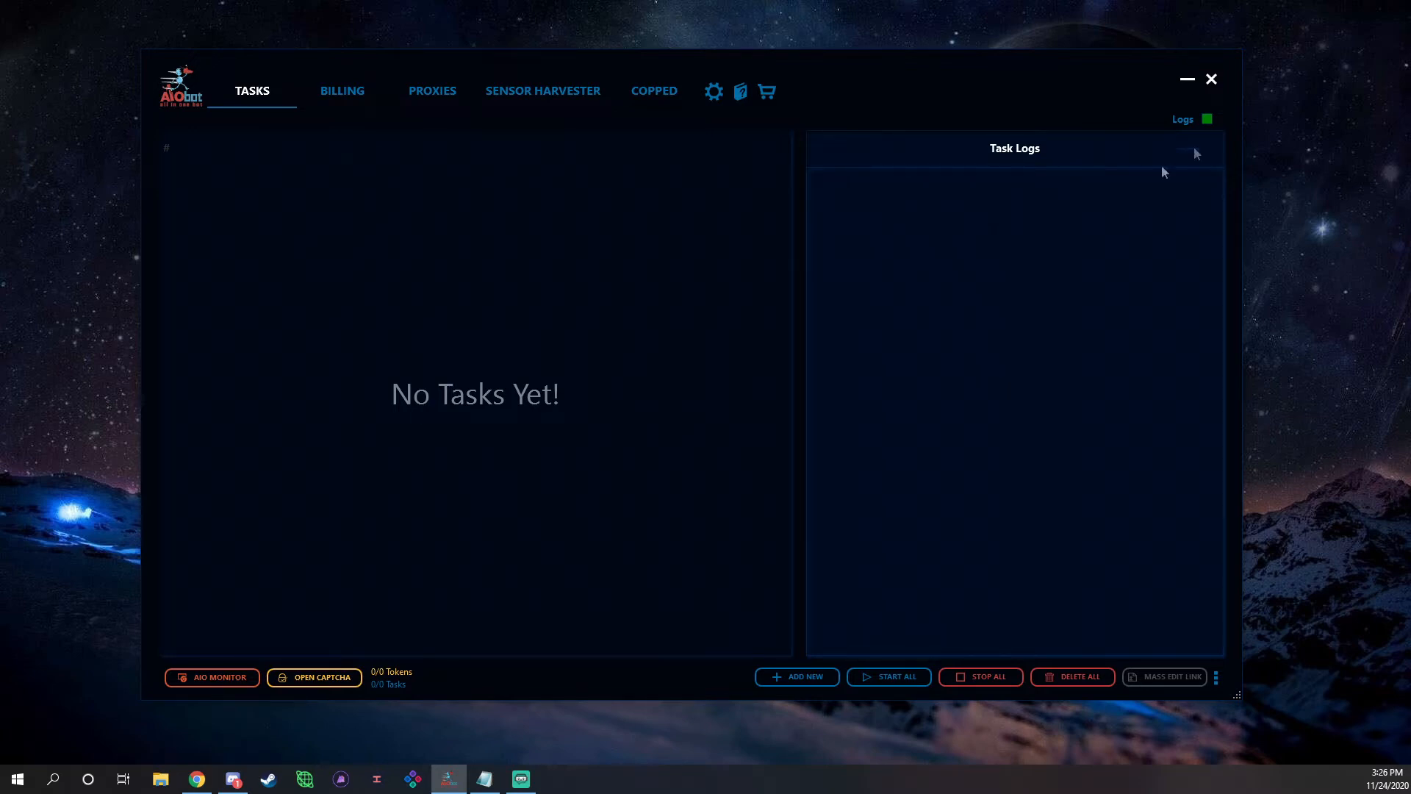
{"action": "left_click", "coordinate": [1207, 119]}
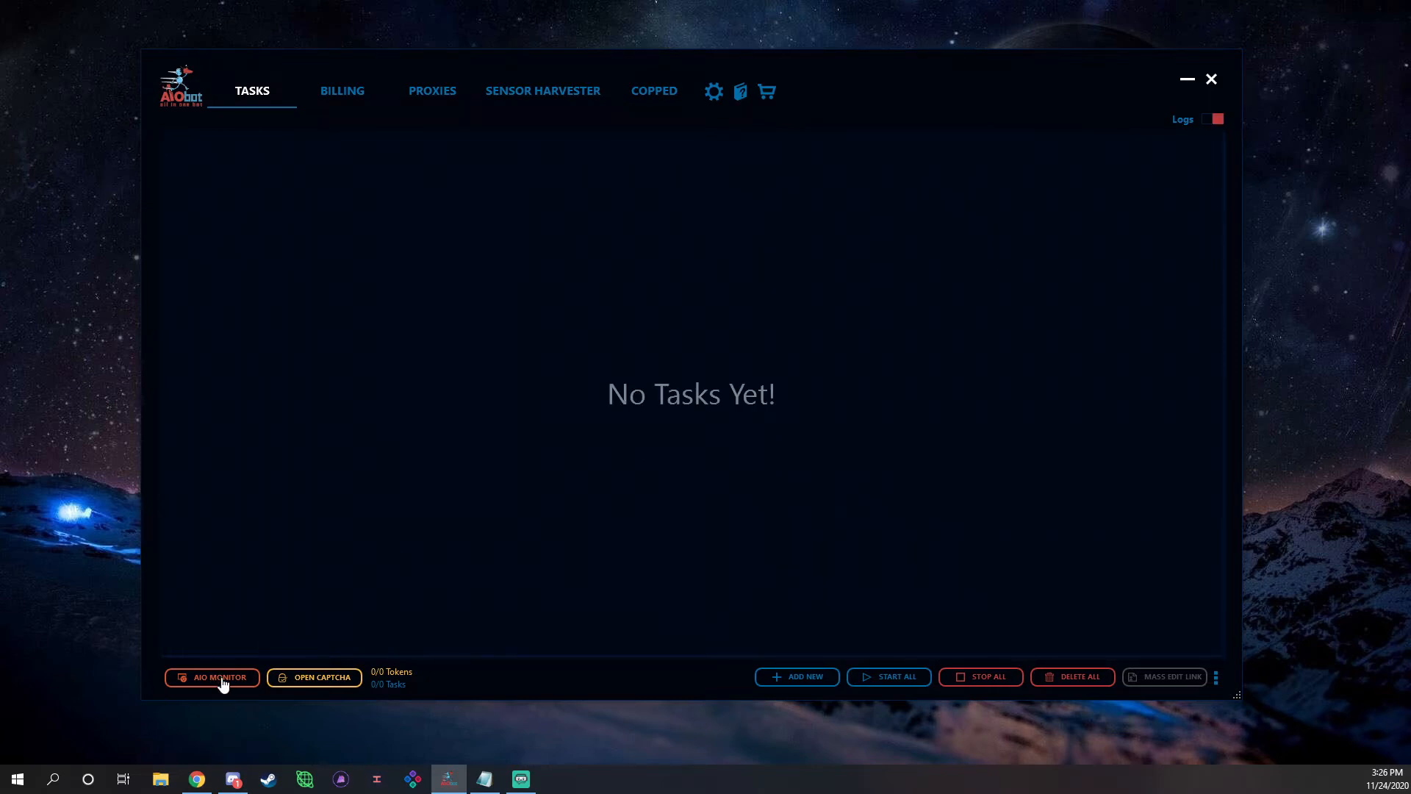
Browse the AIO Monitor feed, uncheck All Sites, and open the empty Gmail accounts manager.
{"action": "left_click", "coordinate": [212, 677]}
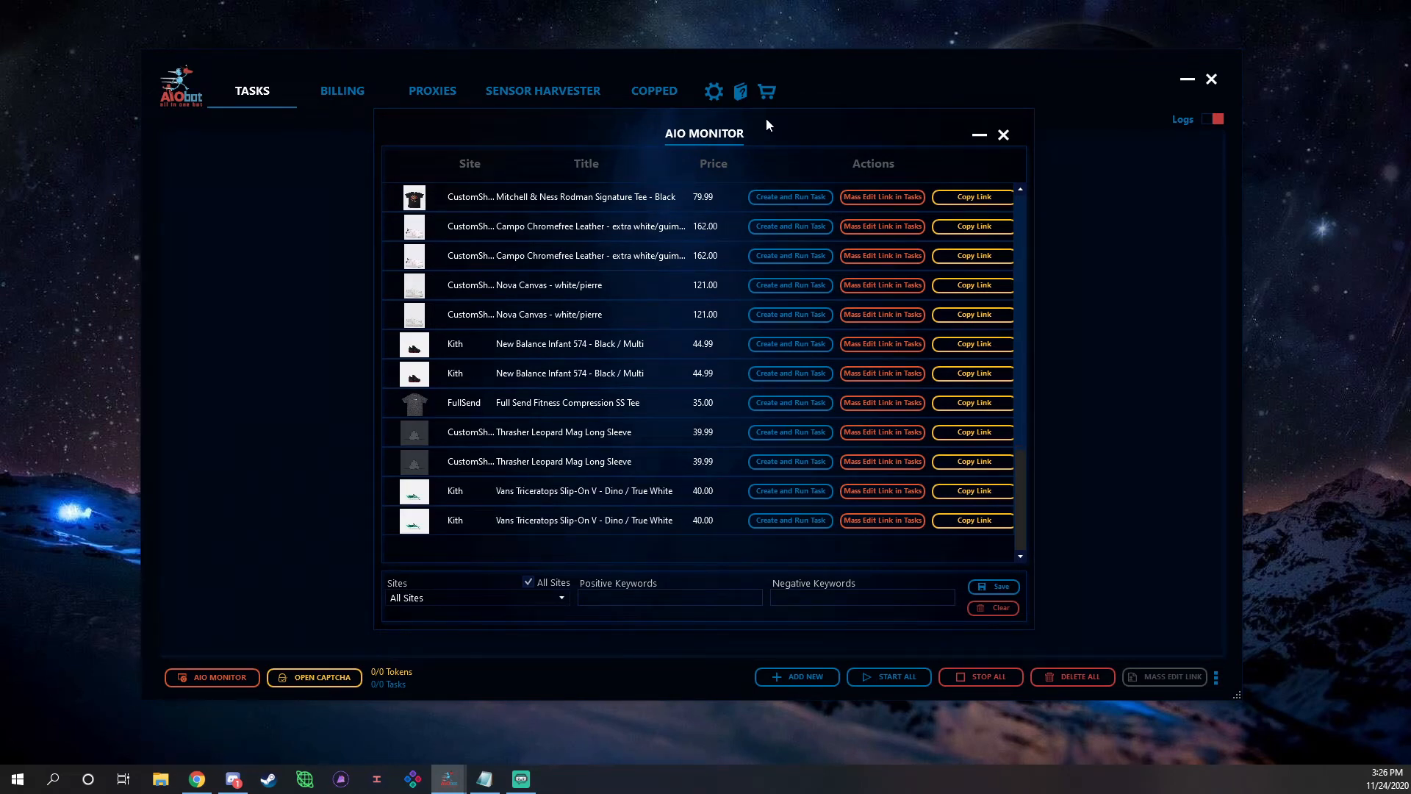
{"action": "mouse_move", "coordinate": [534, 438]}
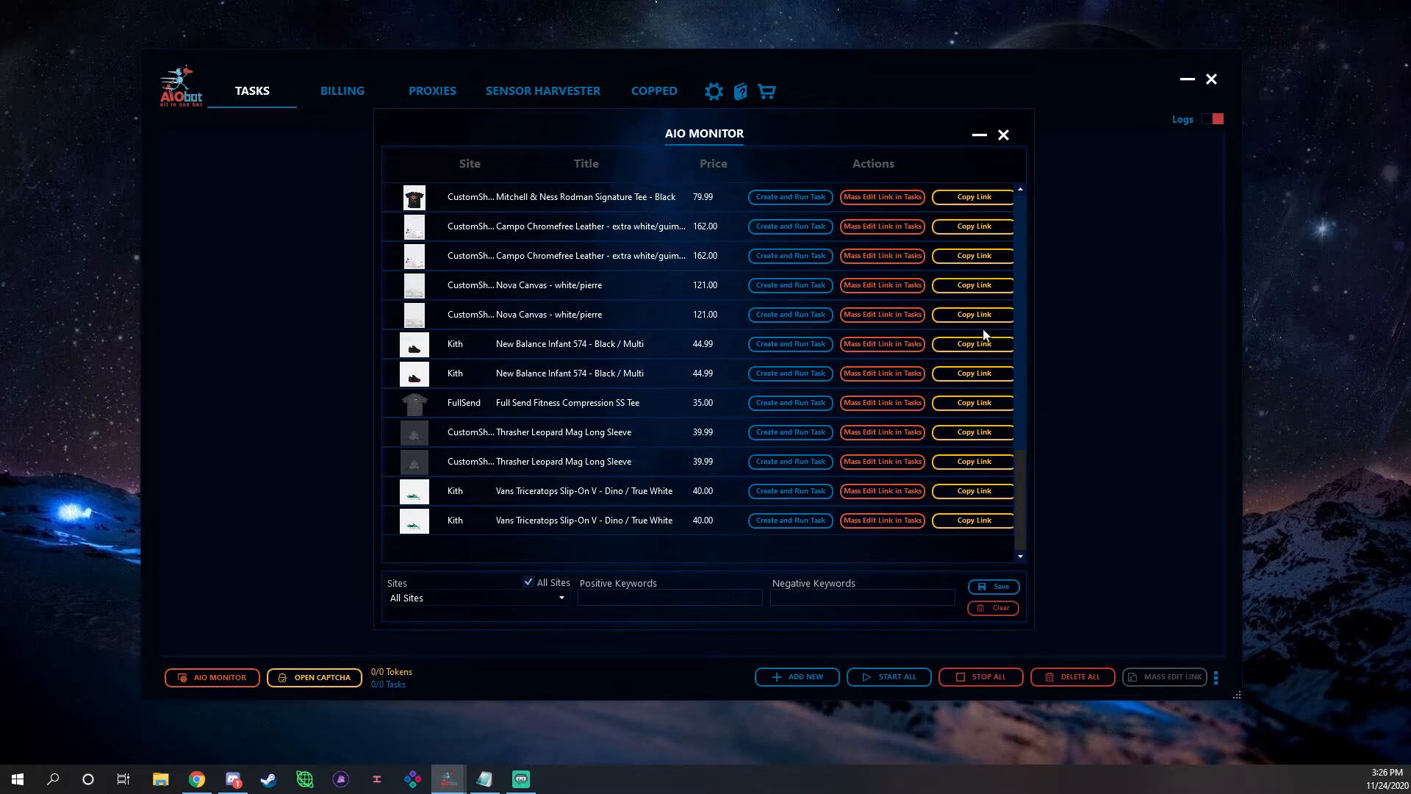
{"action": "mouse_move", "coordinate": [493, 496]}
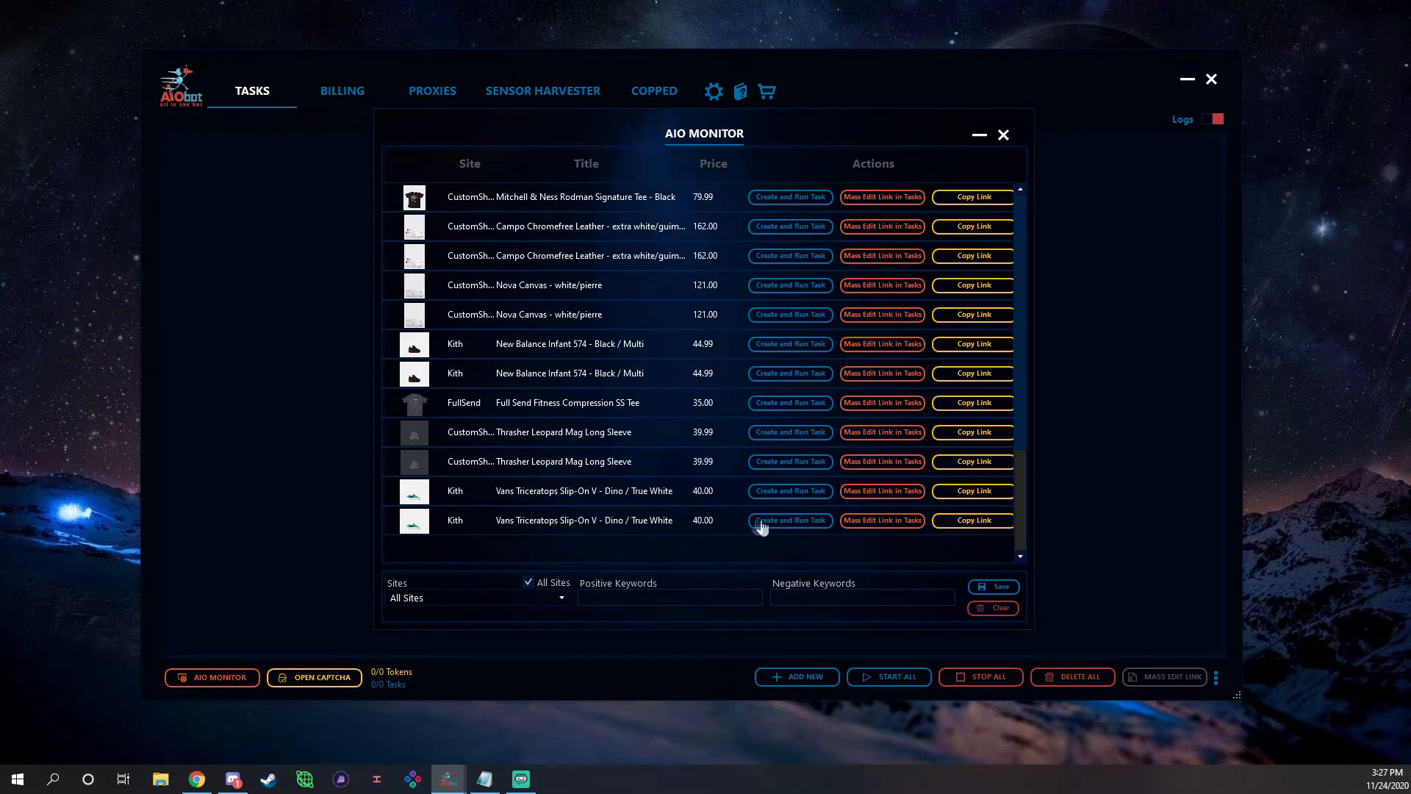
{"action": "mouse_move", "coordinate": [1021, 187]}
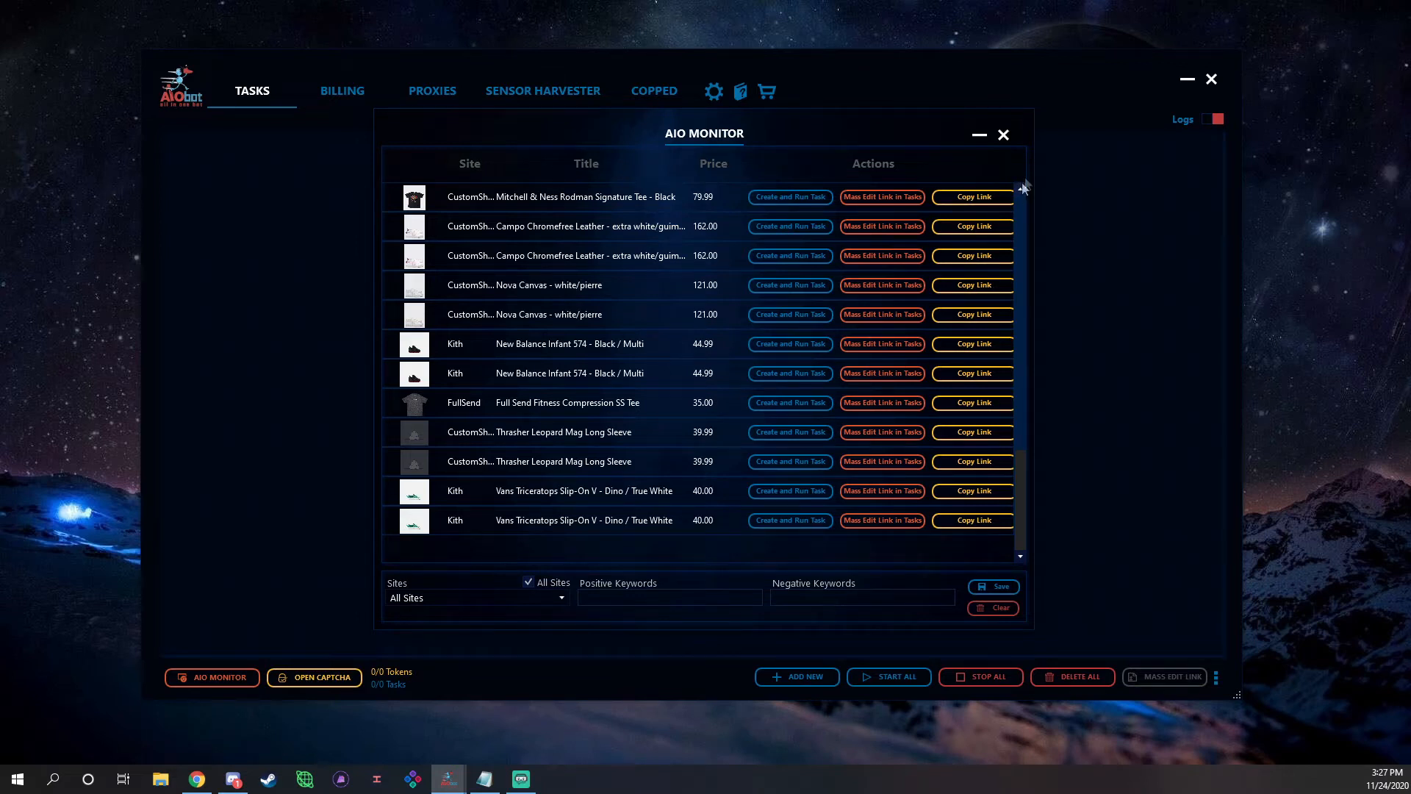
{"action": "mouse_move", "coordinate": [1029, 375]}
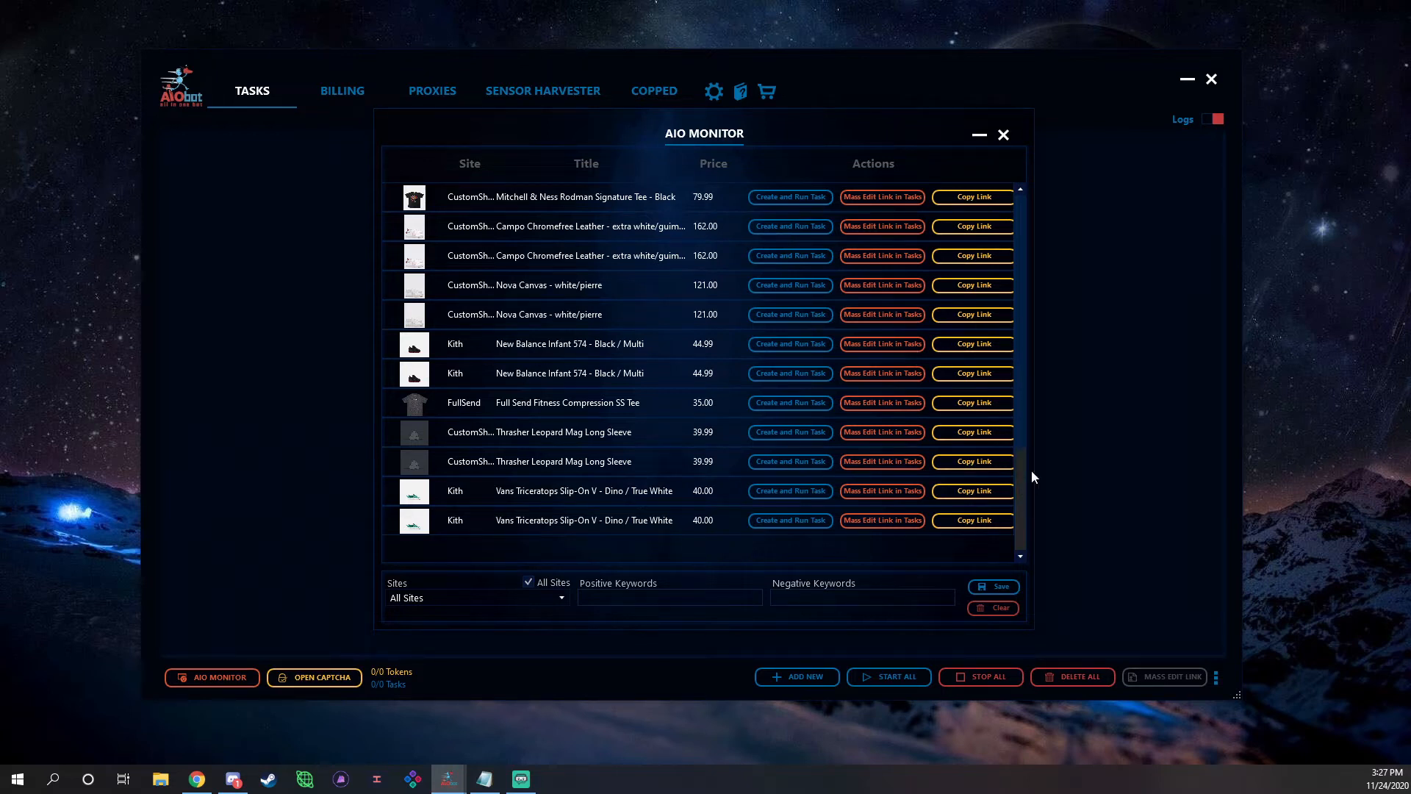
{"action": "scroll", "scroll_direction": "down", "scroll_amount": 3}
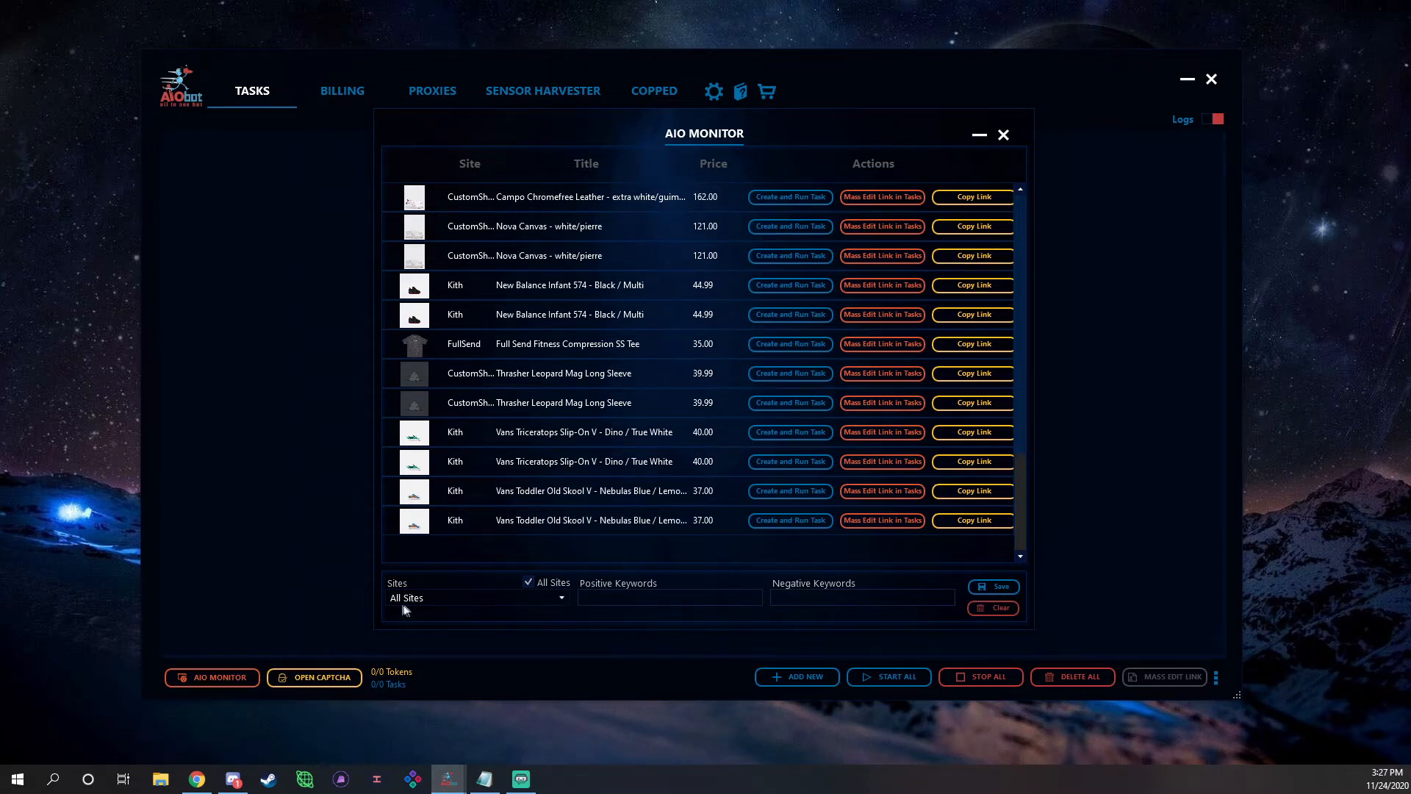
{"action": "left_click", "coordinate": [528, 582]}
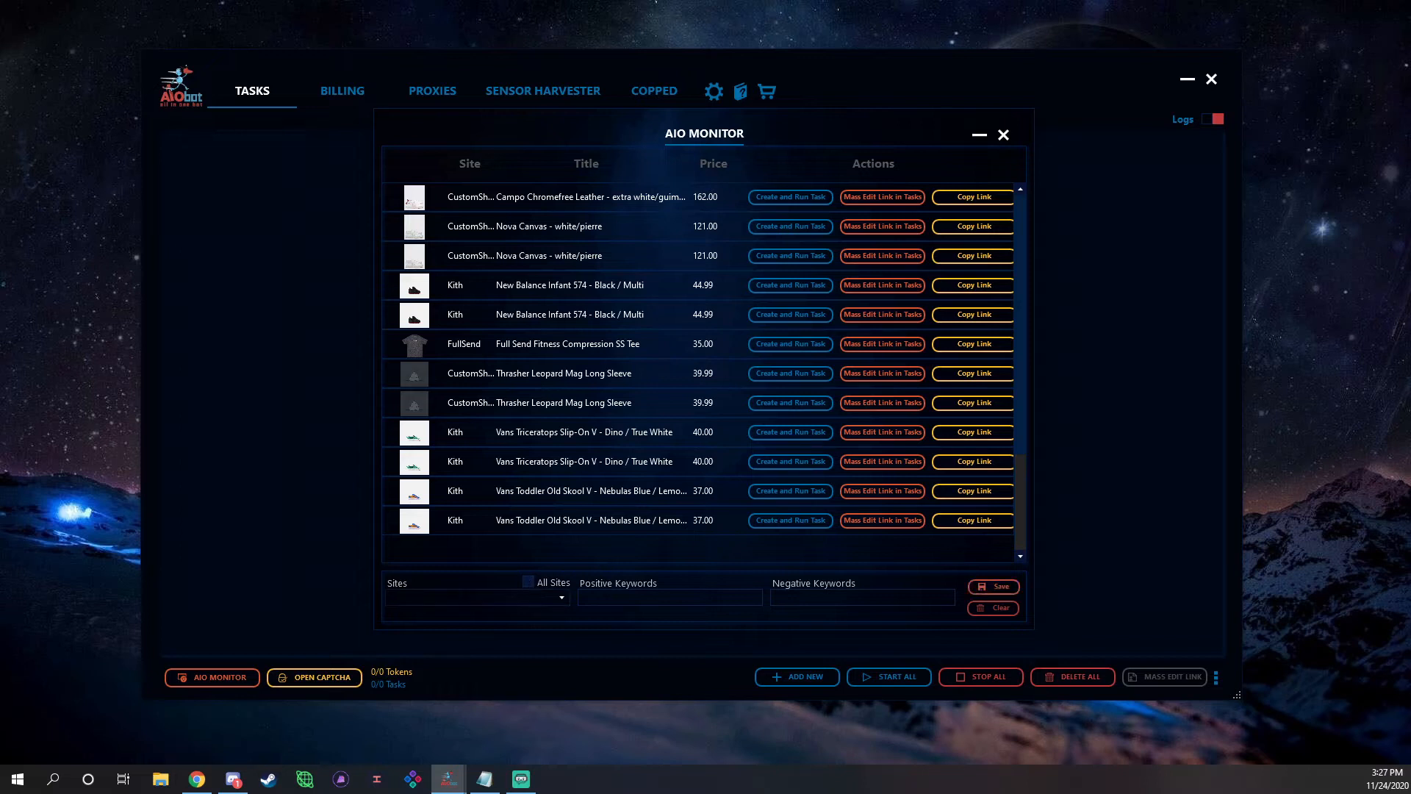
{"action": "left_click", "coordinate": [561, 596]}
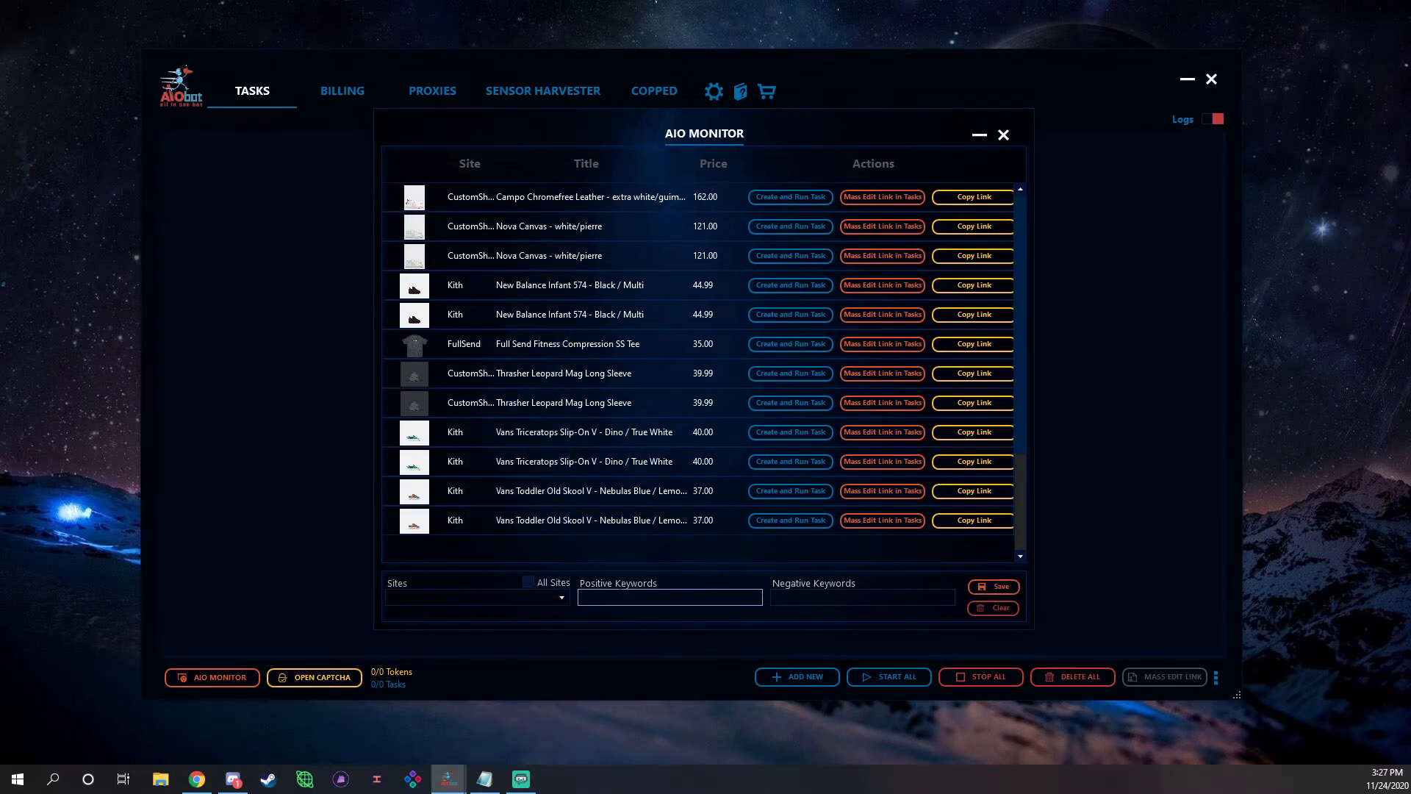
{"action": "left_click", "coordinate": [861, 597]}
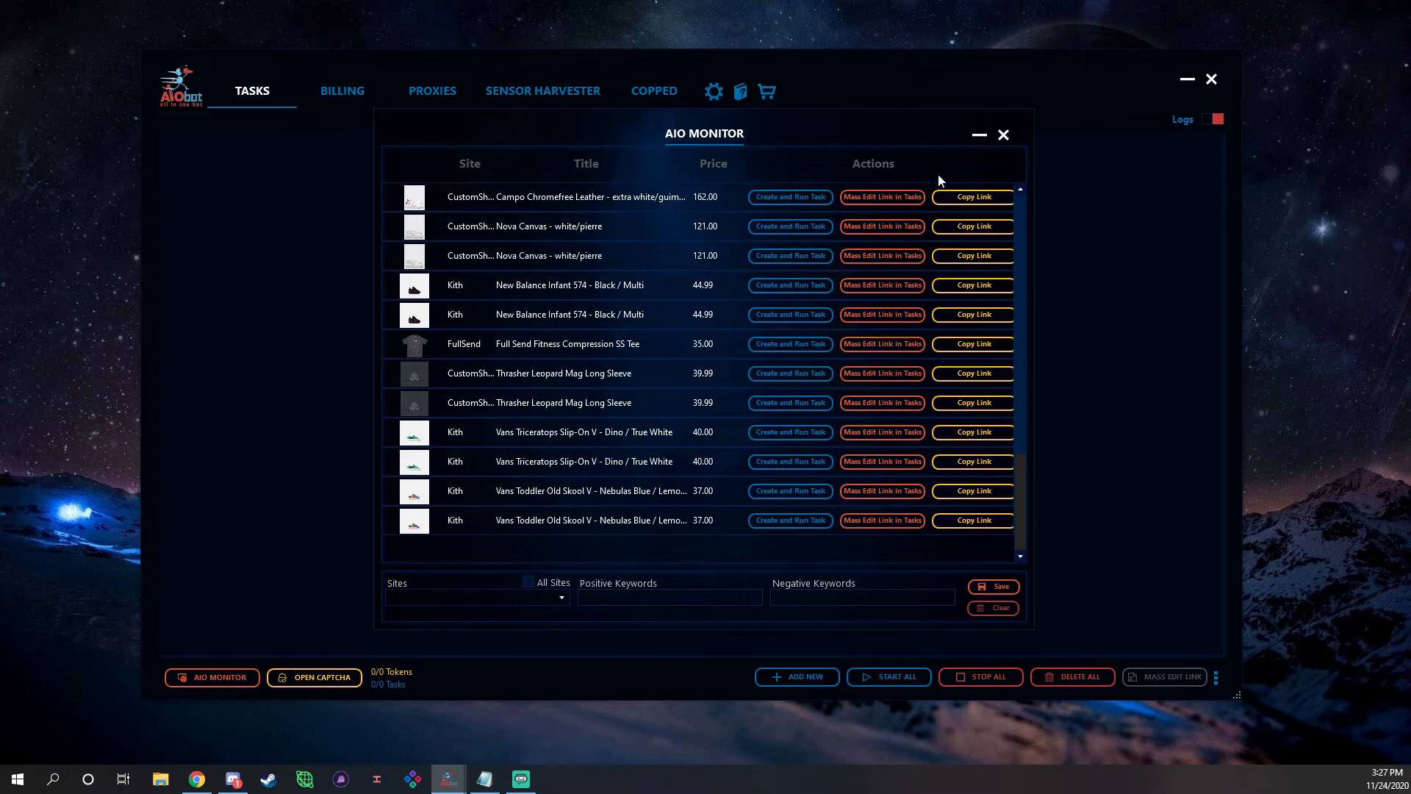
{"action": "mouse_move", "coordinate": [946, 240]}
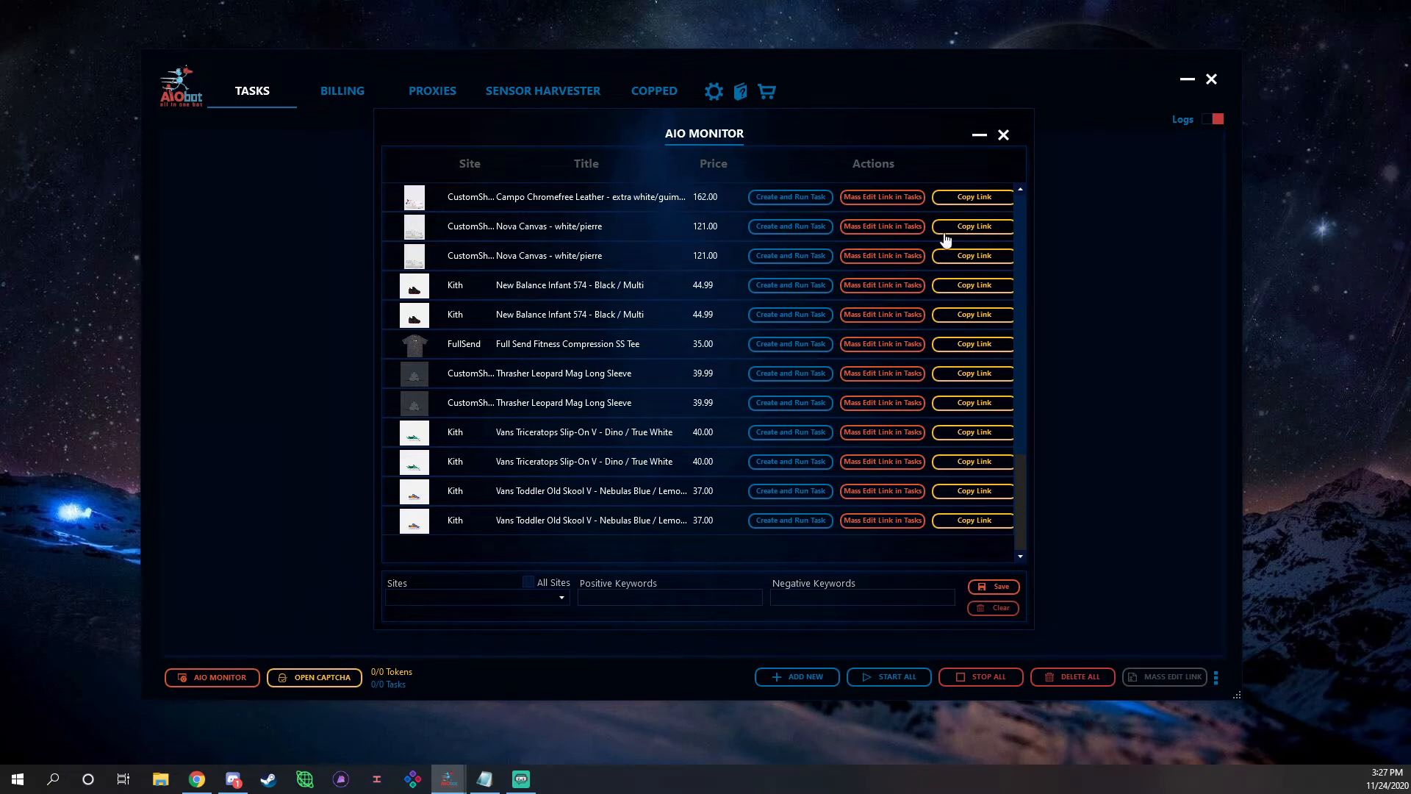
{"action": "left_click", "coordinate": [1003, 135]}
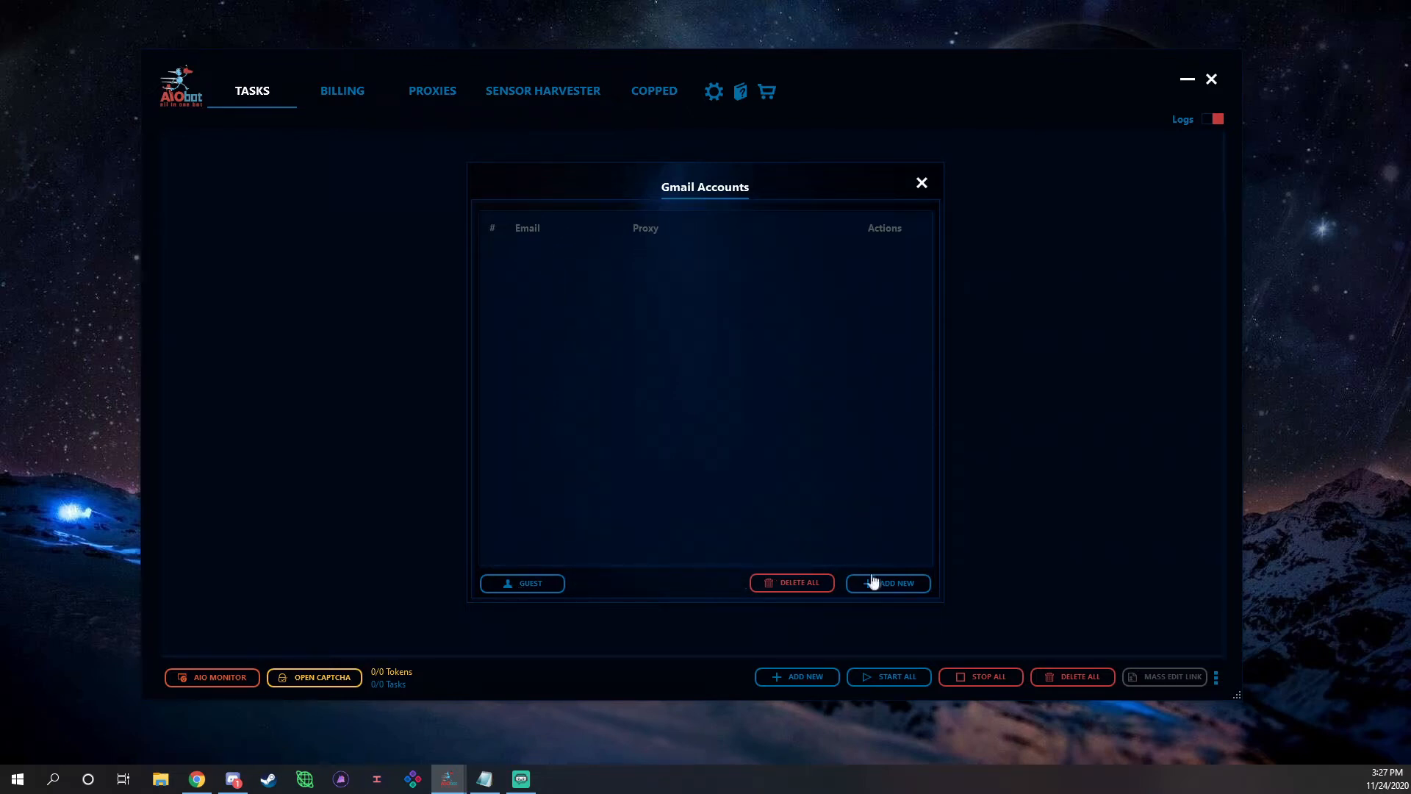
Open and dismiss the add Google account form, then close the Gmail accounts list.
{"action": "left_click", "coordinate": [887, 583]}
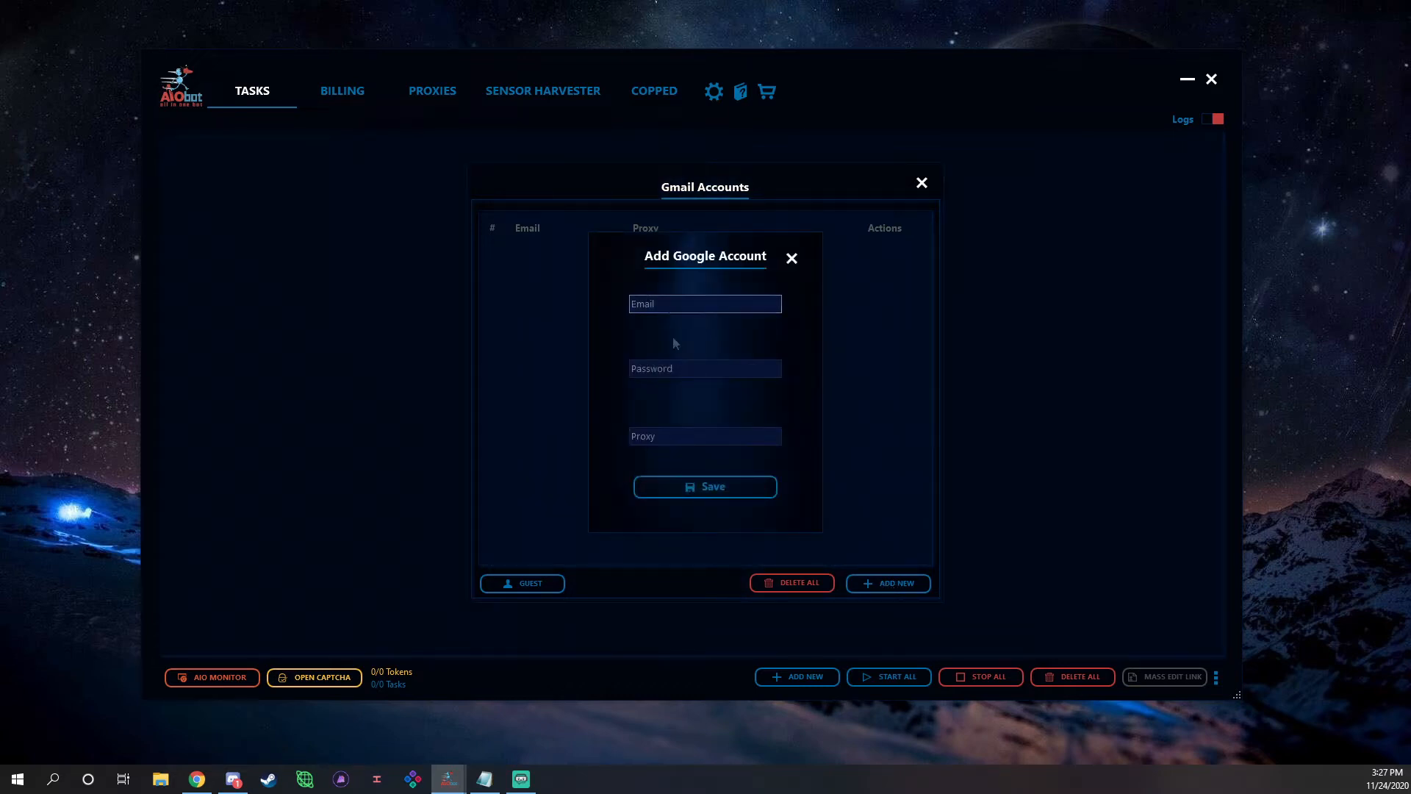
{"action": "left_click", "coordinate": [791, 258]}
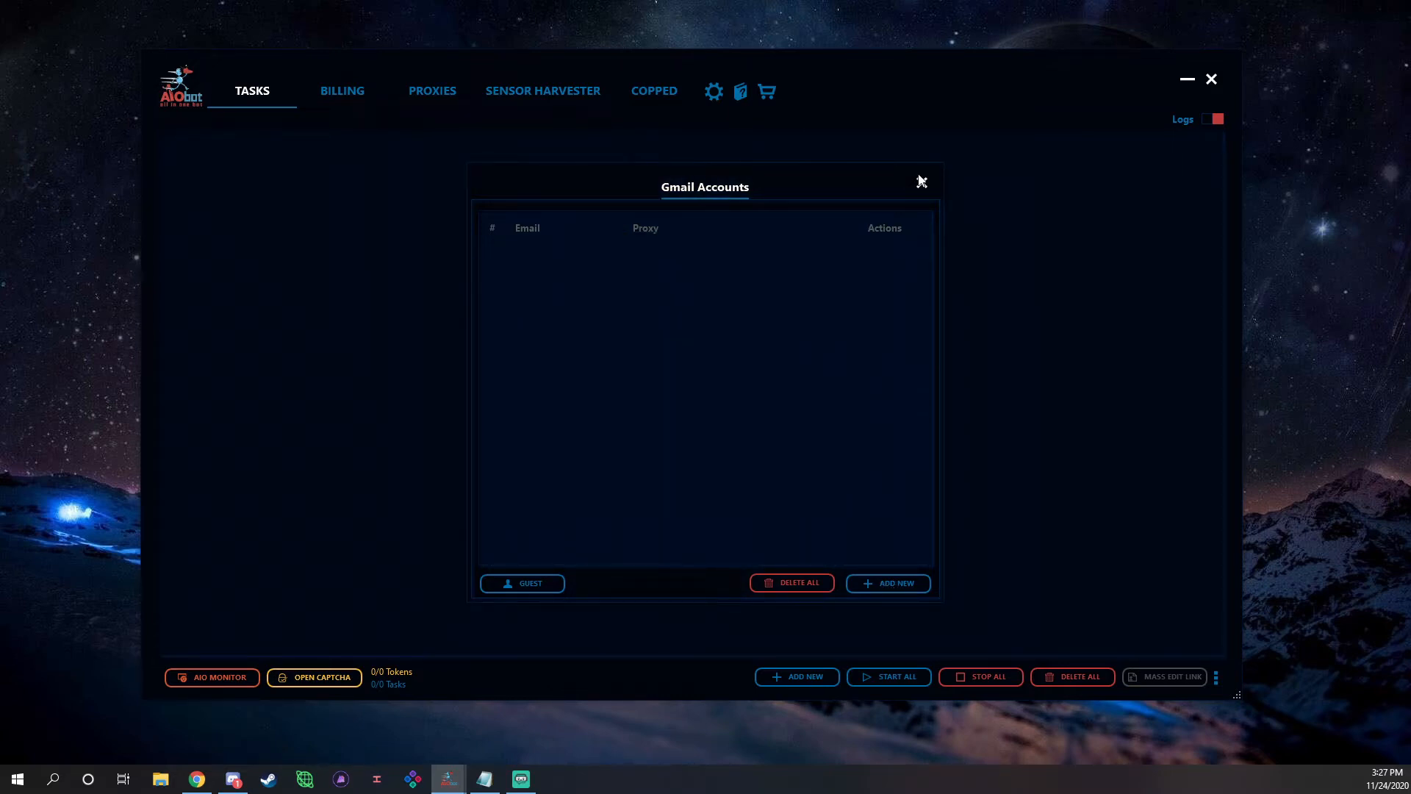
{"action": "left_click", "coordinate": [922, 181]}
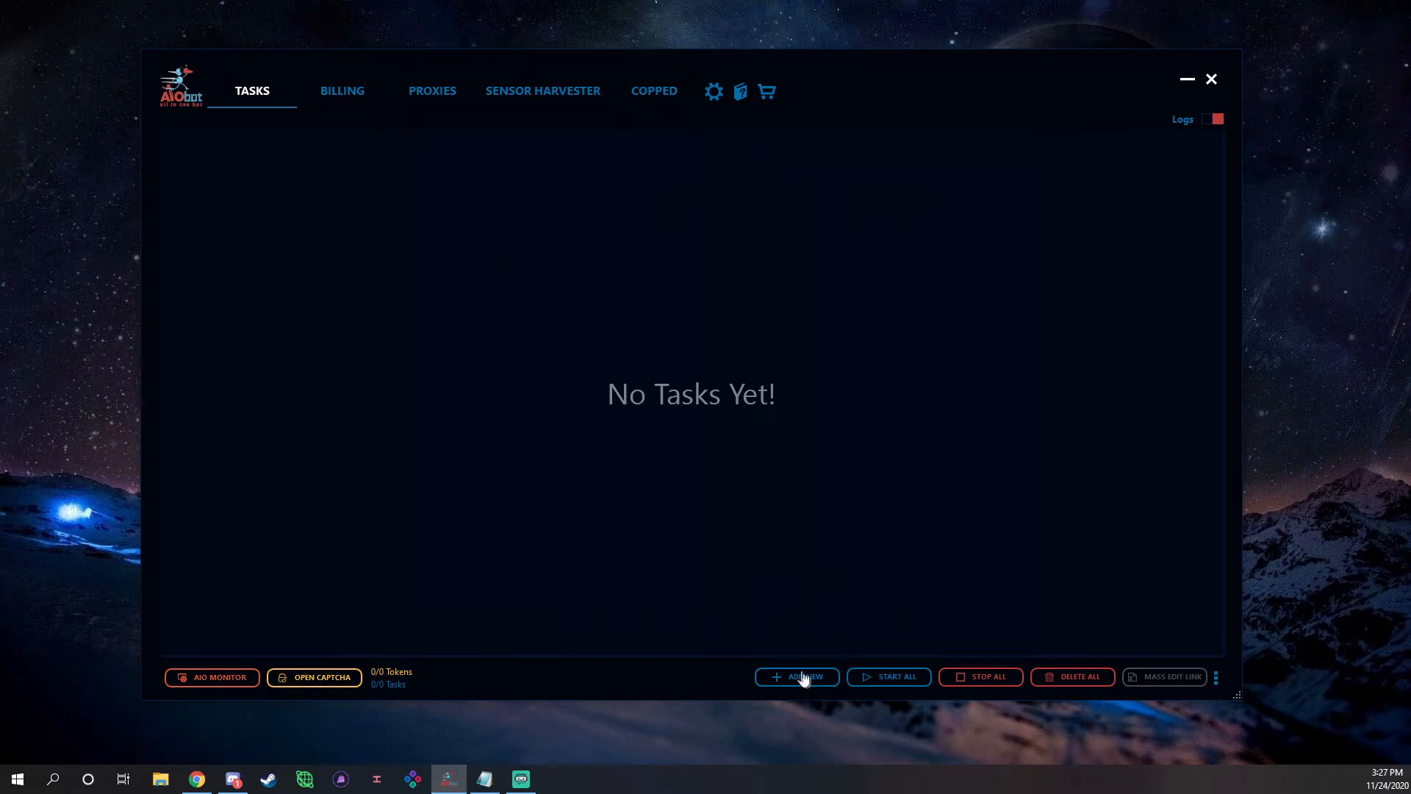
{"action": "mouse_move", "coordinate": [799, 681]}
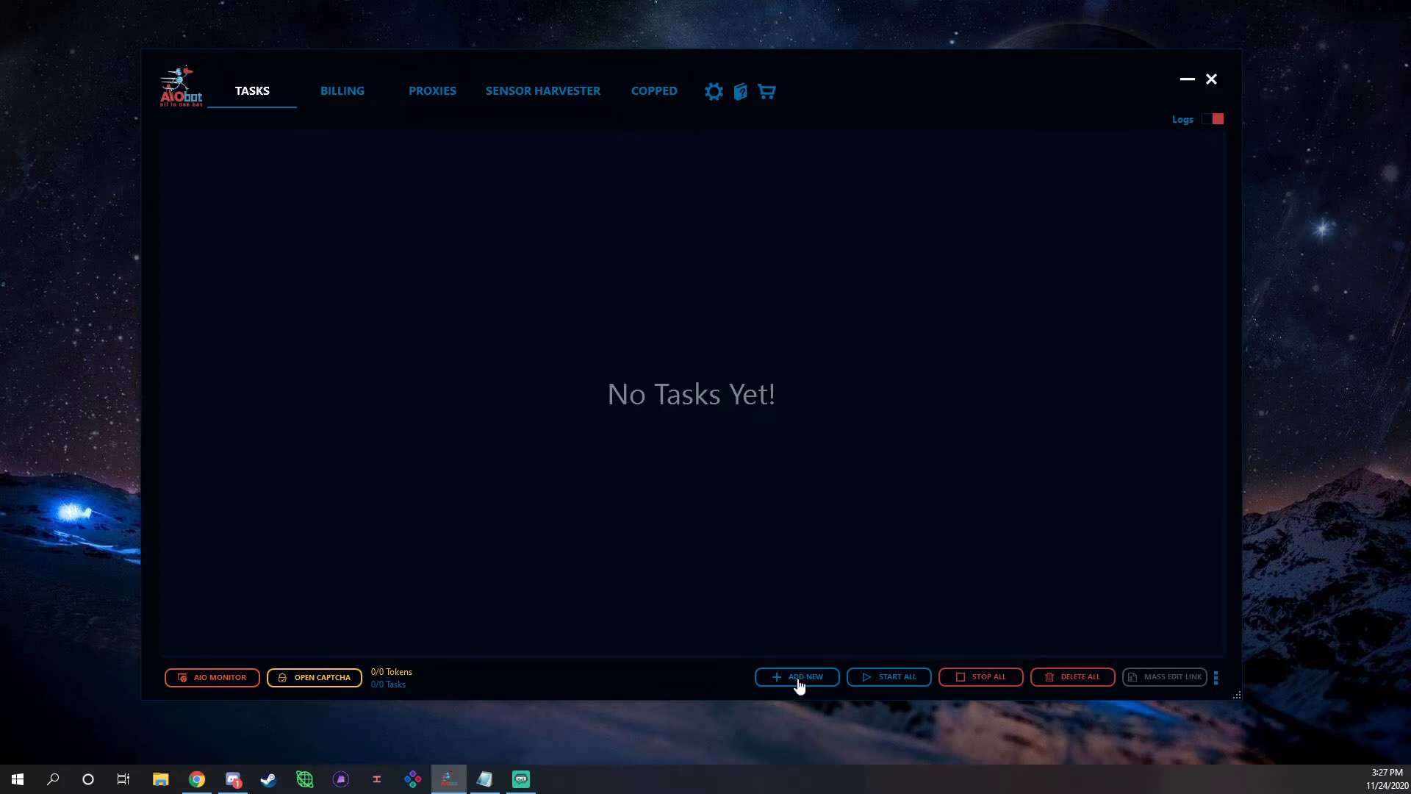
{"action": "mouse_move", "coordinate": [987, 685]}
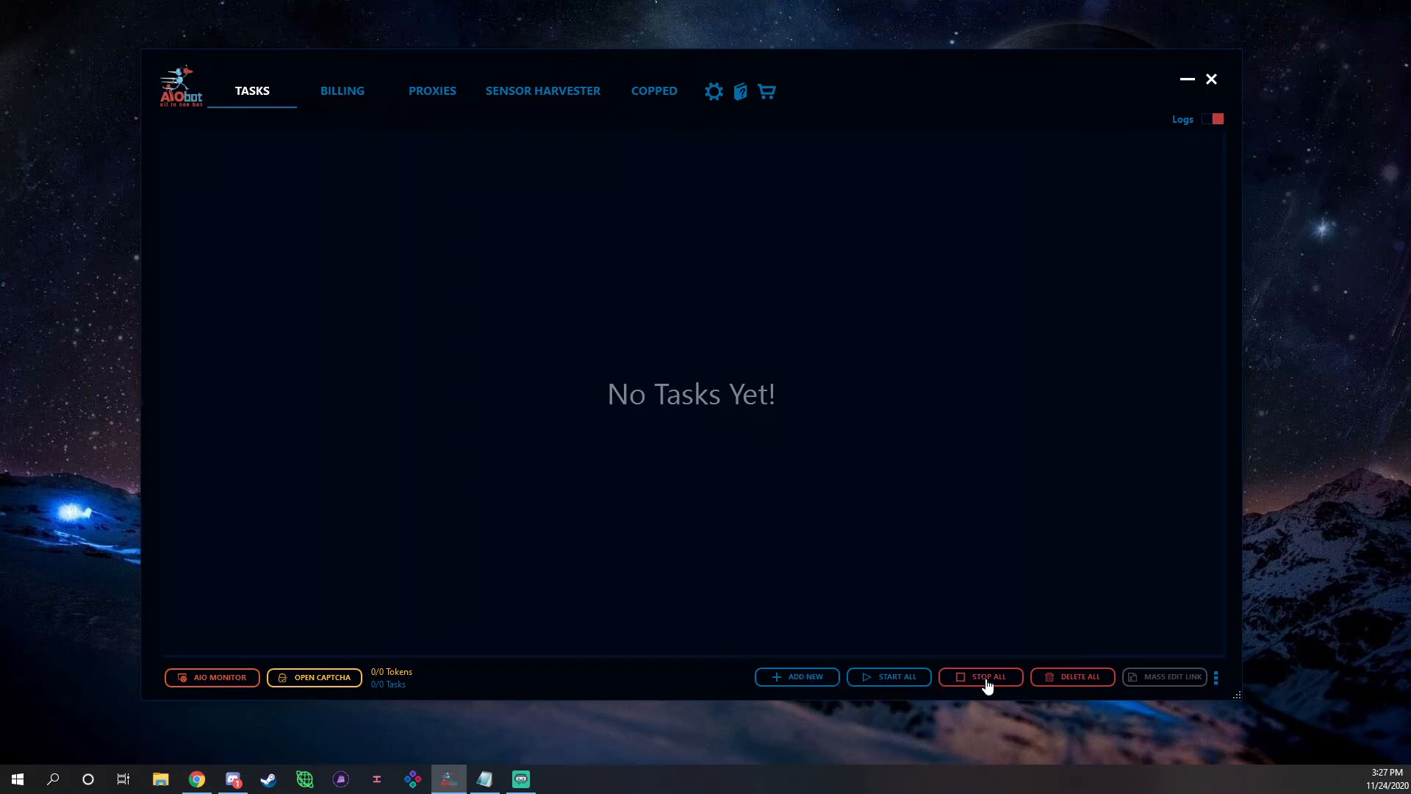
{"action": "mouse_move", "coordinate": [1161, 682]}
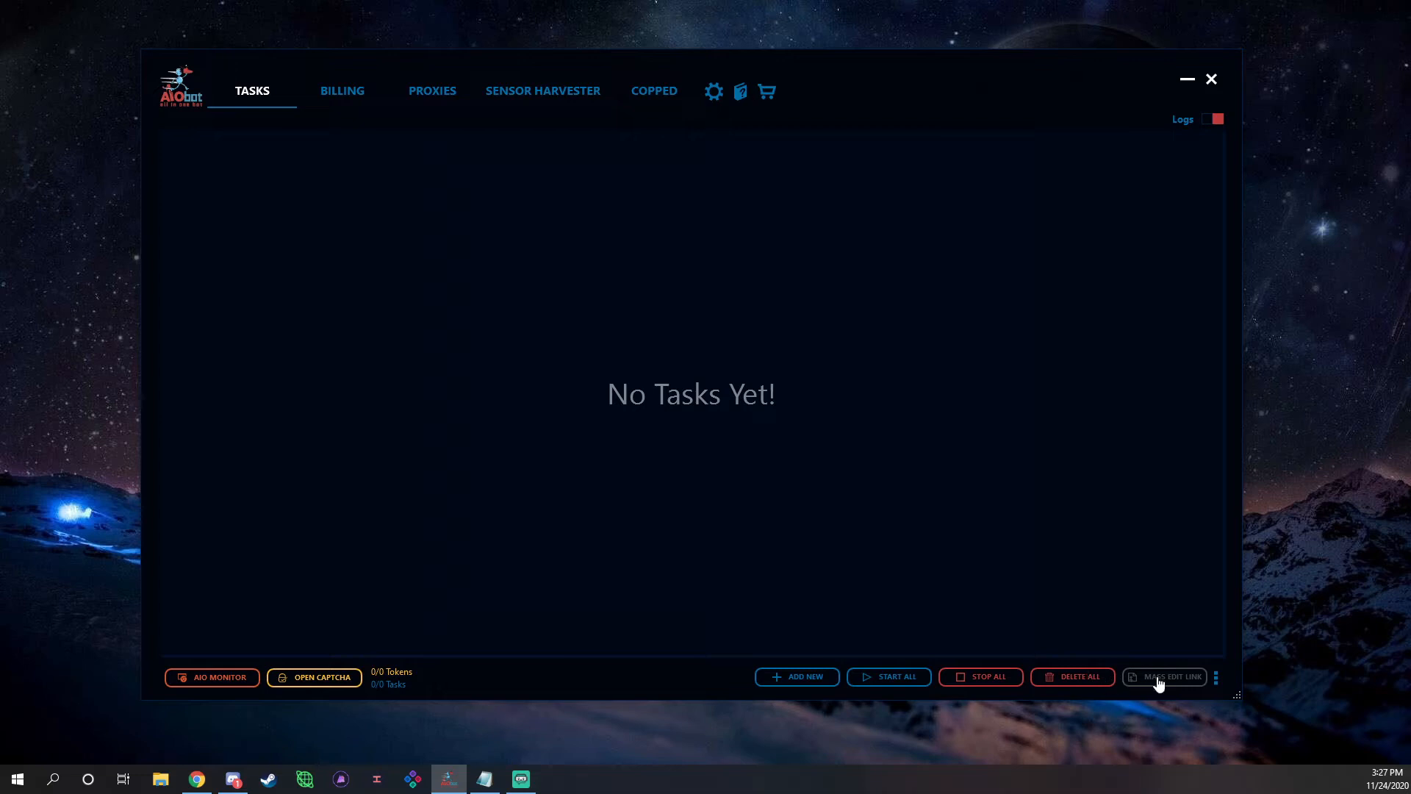
Start a new Shopify task for Kith using the Leaf proxy list.
{"action": "left_click", "coordinate": [795, 676]}
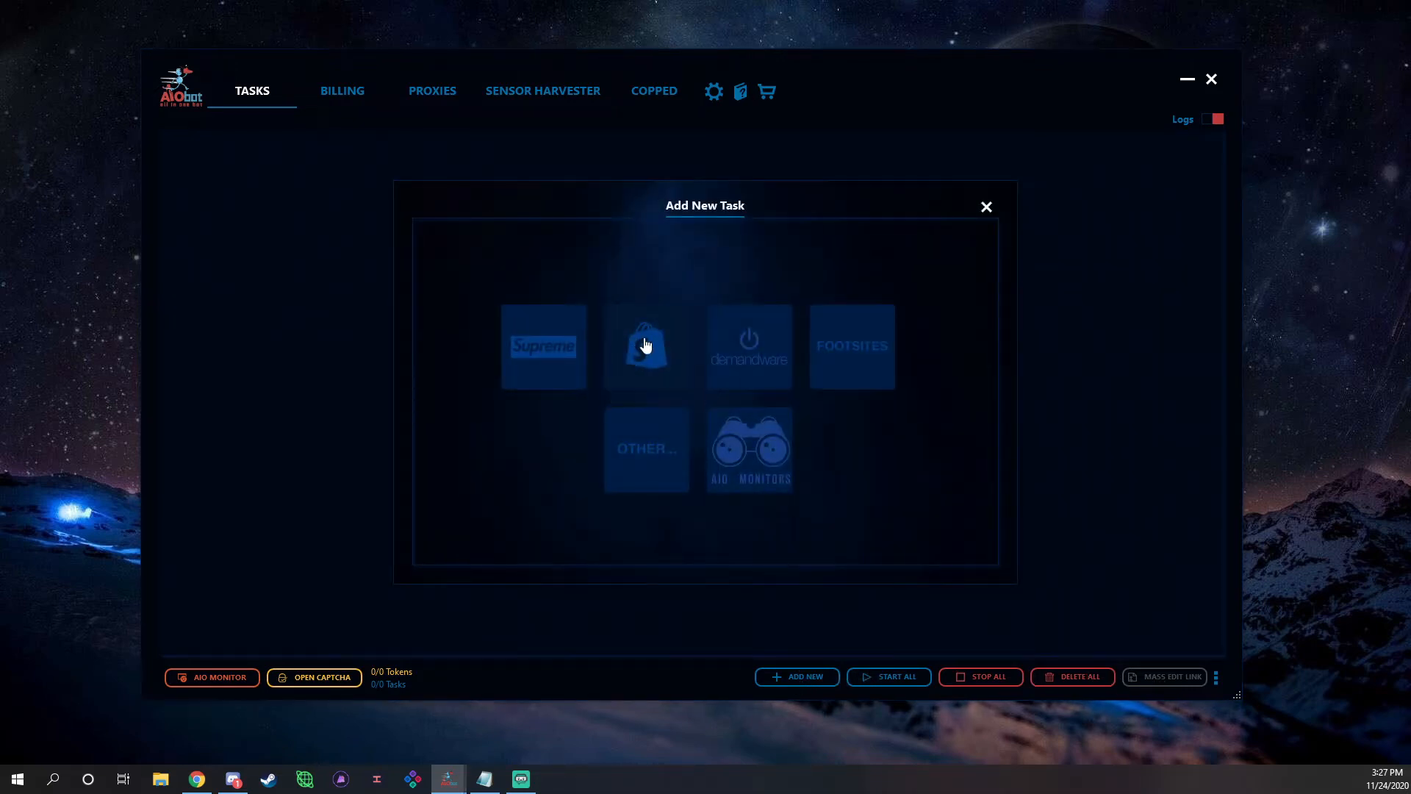
{"action": "left_click", "coordinate": [645, 345]}
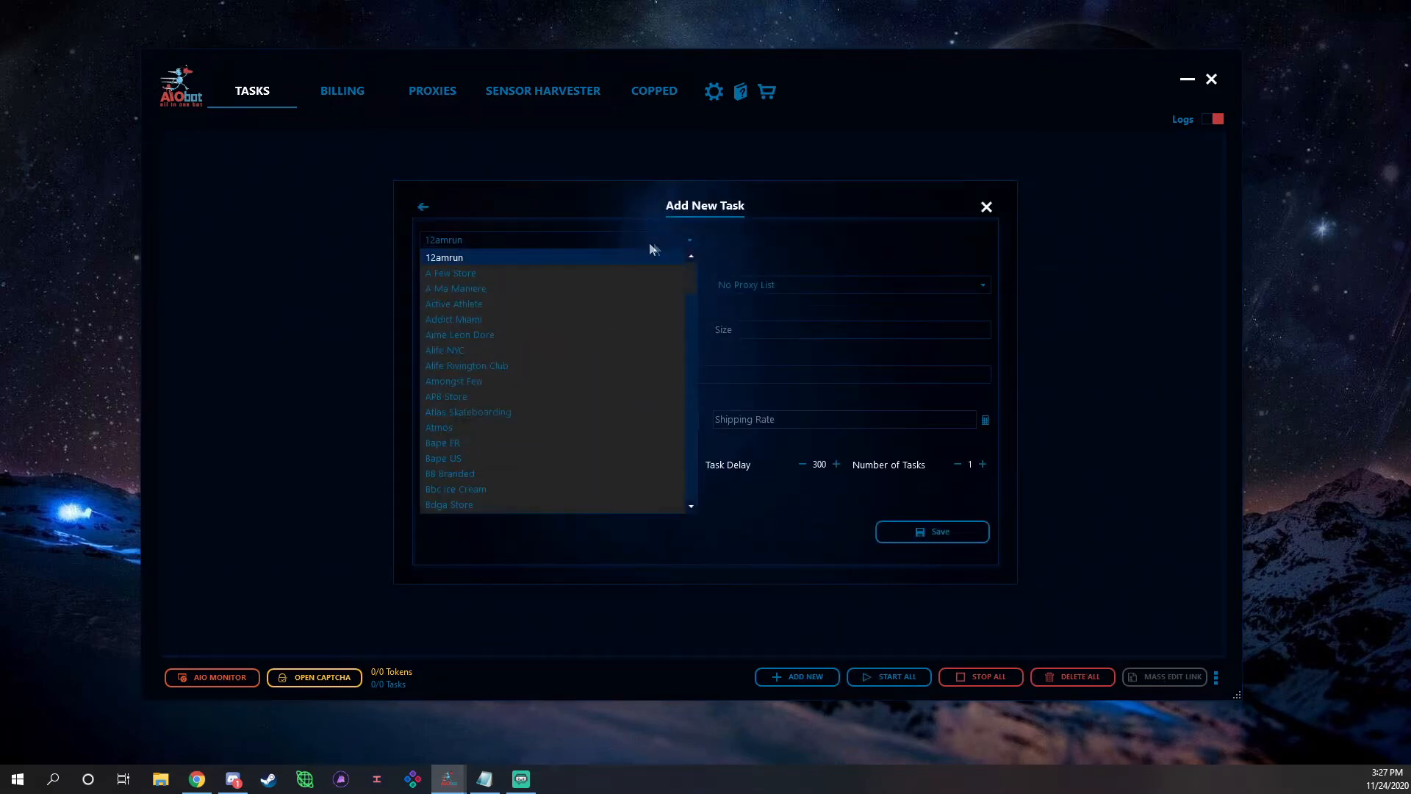
{"action": "scroll", "scroll_direction": "down", "scroll_amount": 3}
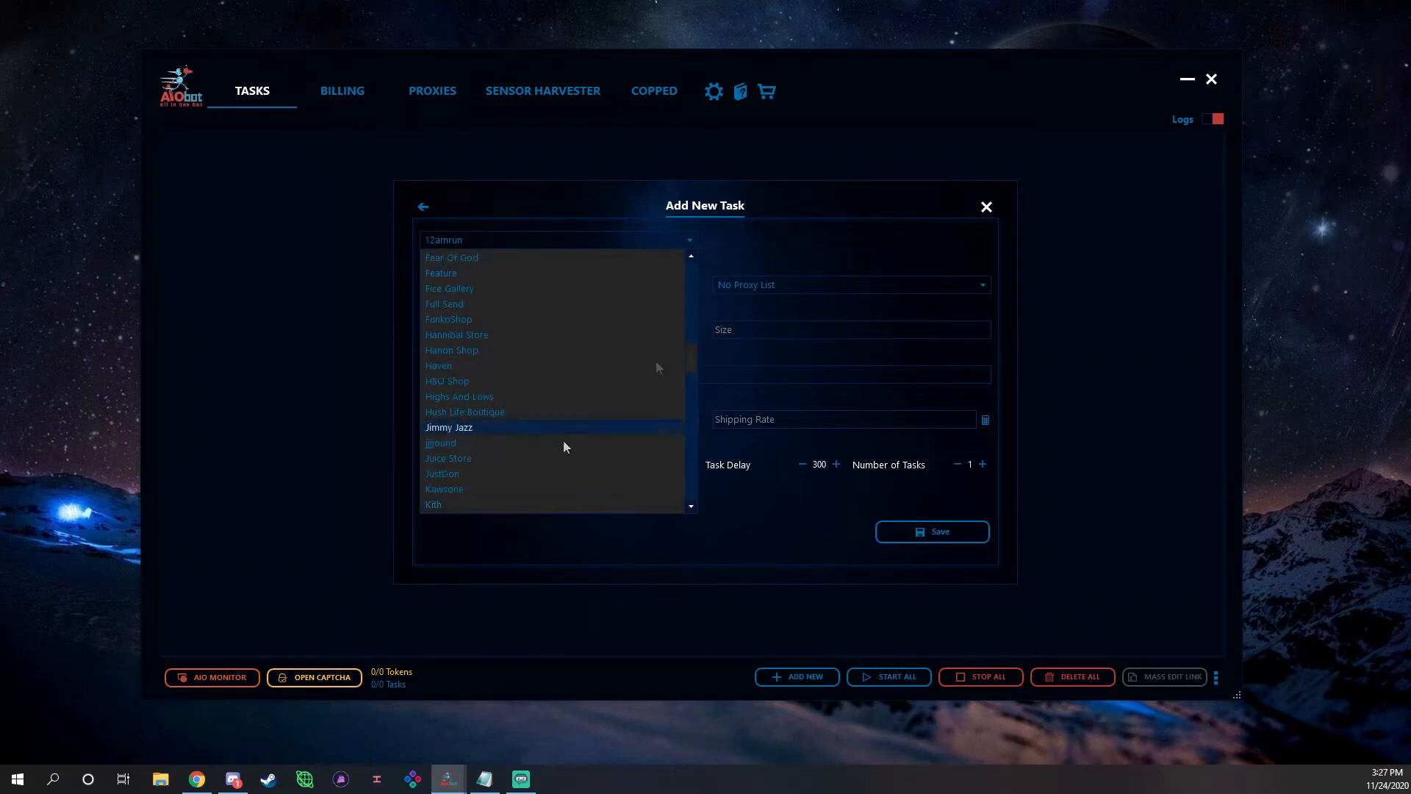
{"action": "left_click", "coordinate": [433, 505]}
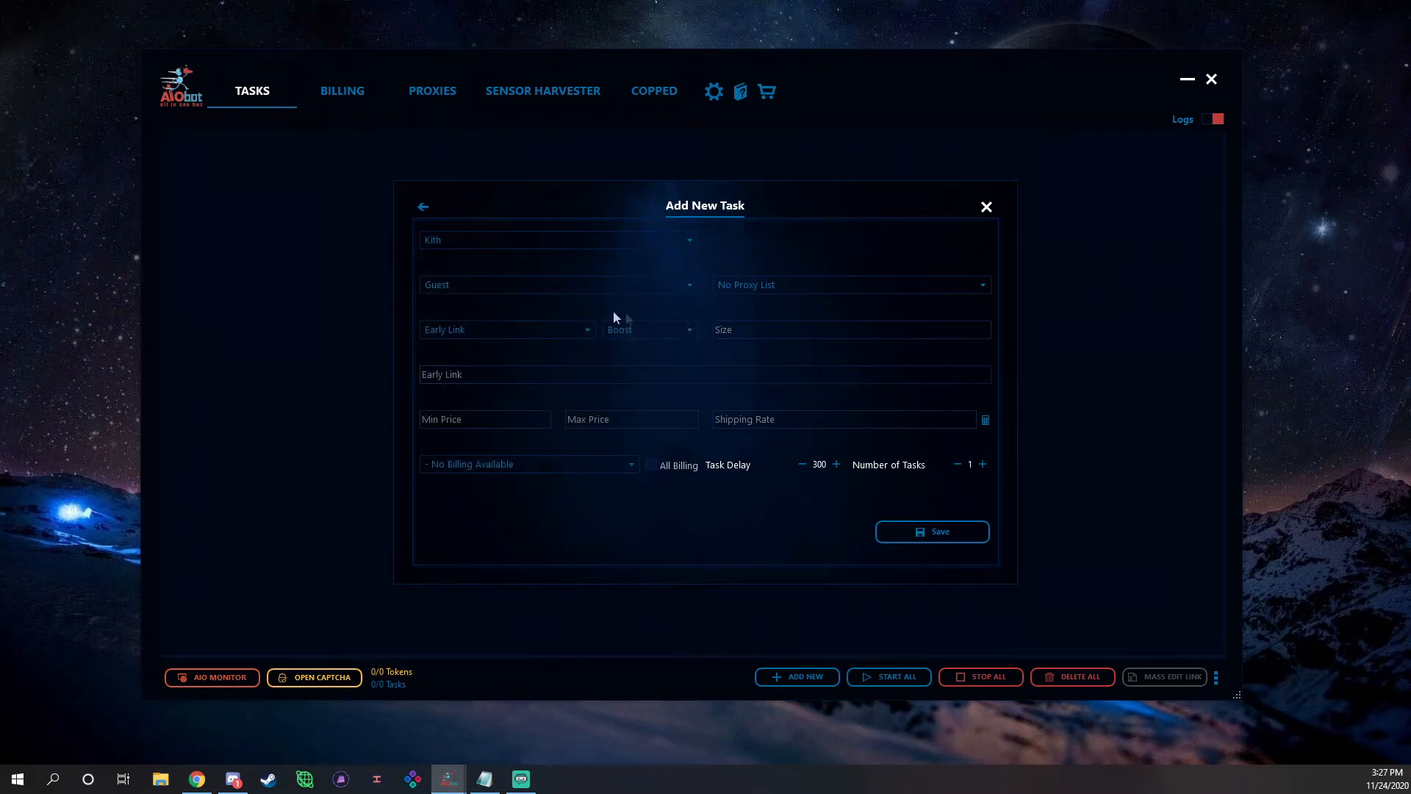
{"action": "left_click", "coordinate": [846, 285]}
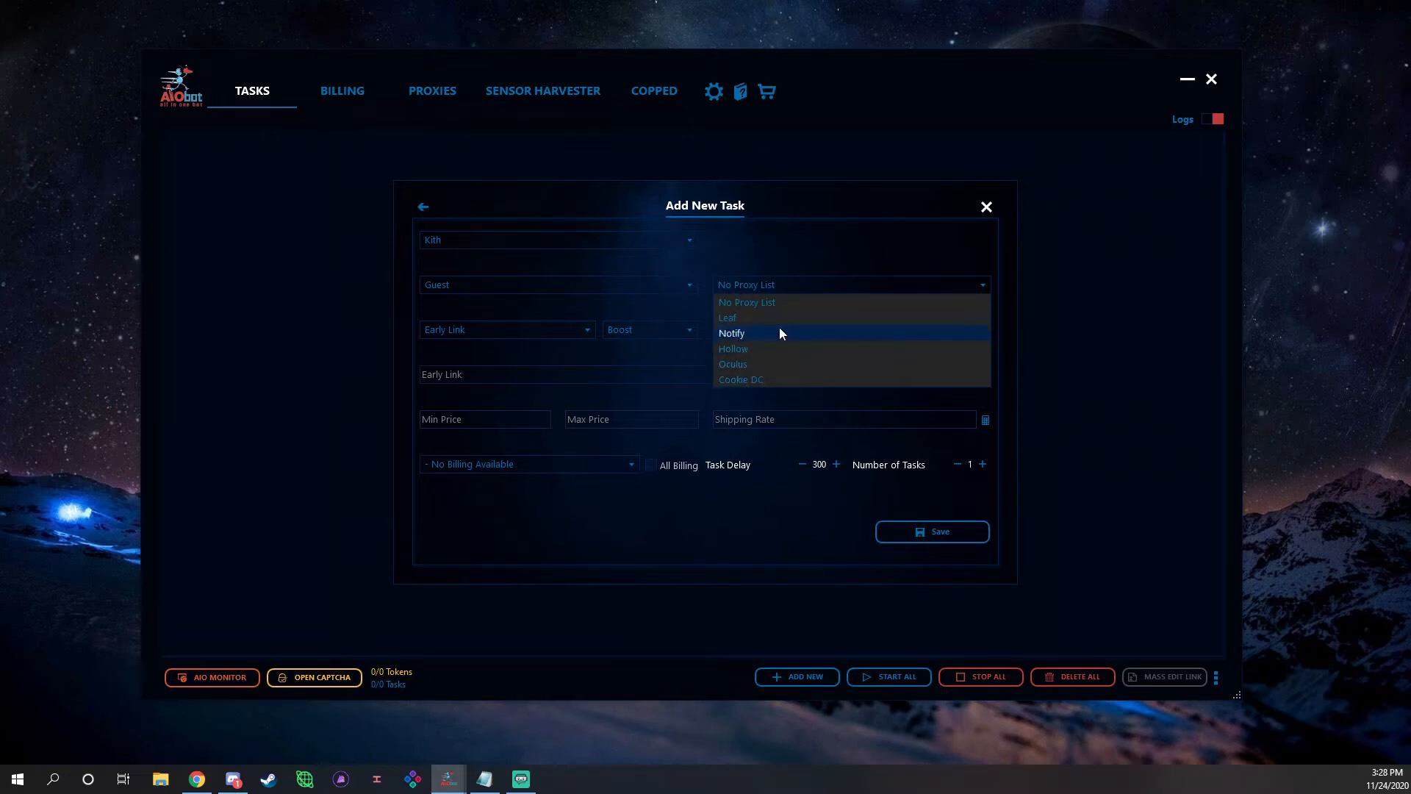
{"action": "mouse_move", "coordinate": [762, 317]}
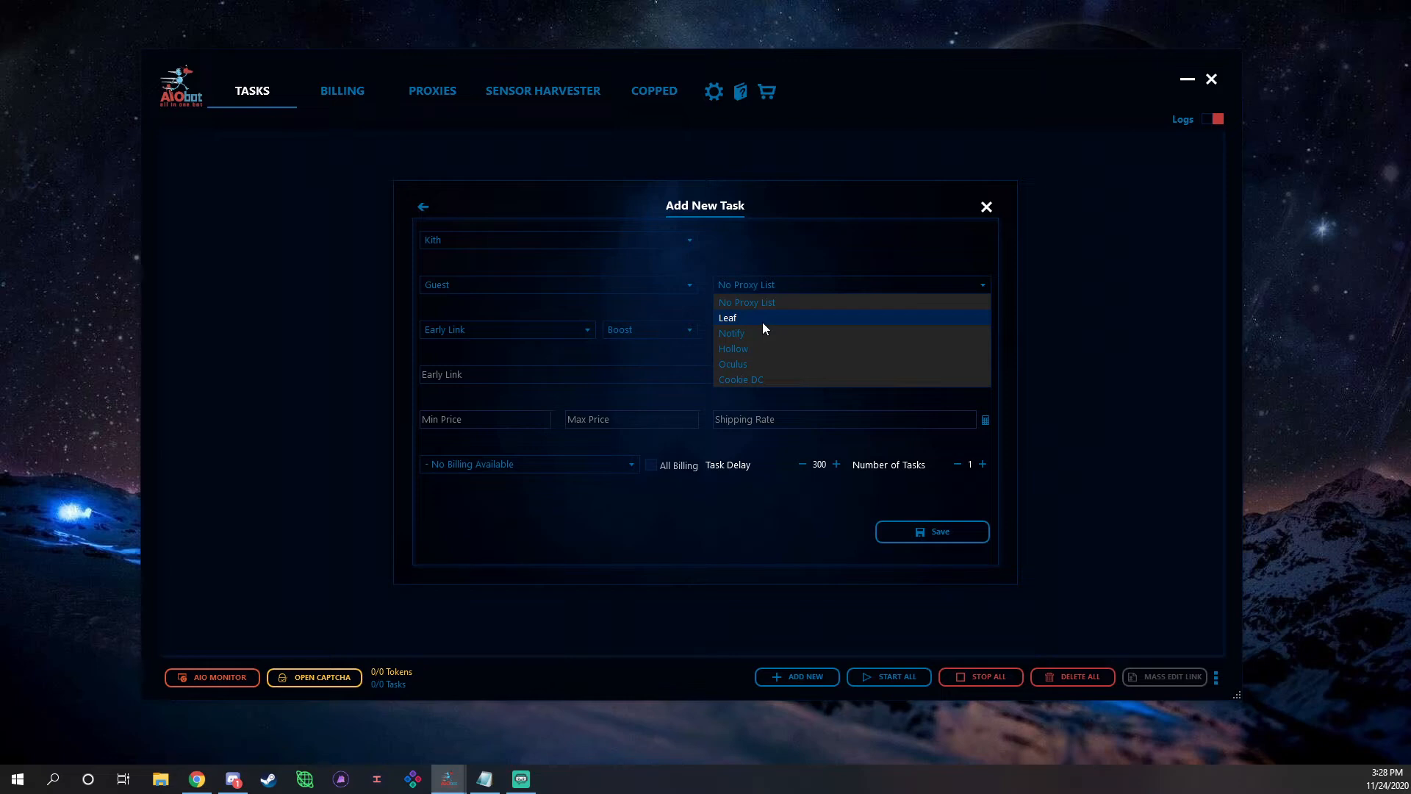
{"action": "mouse_move", "coordinate": [761, 333]}
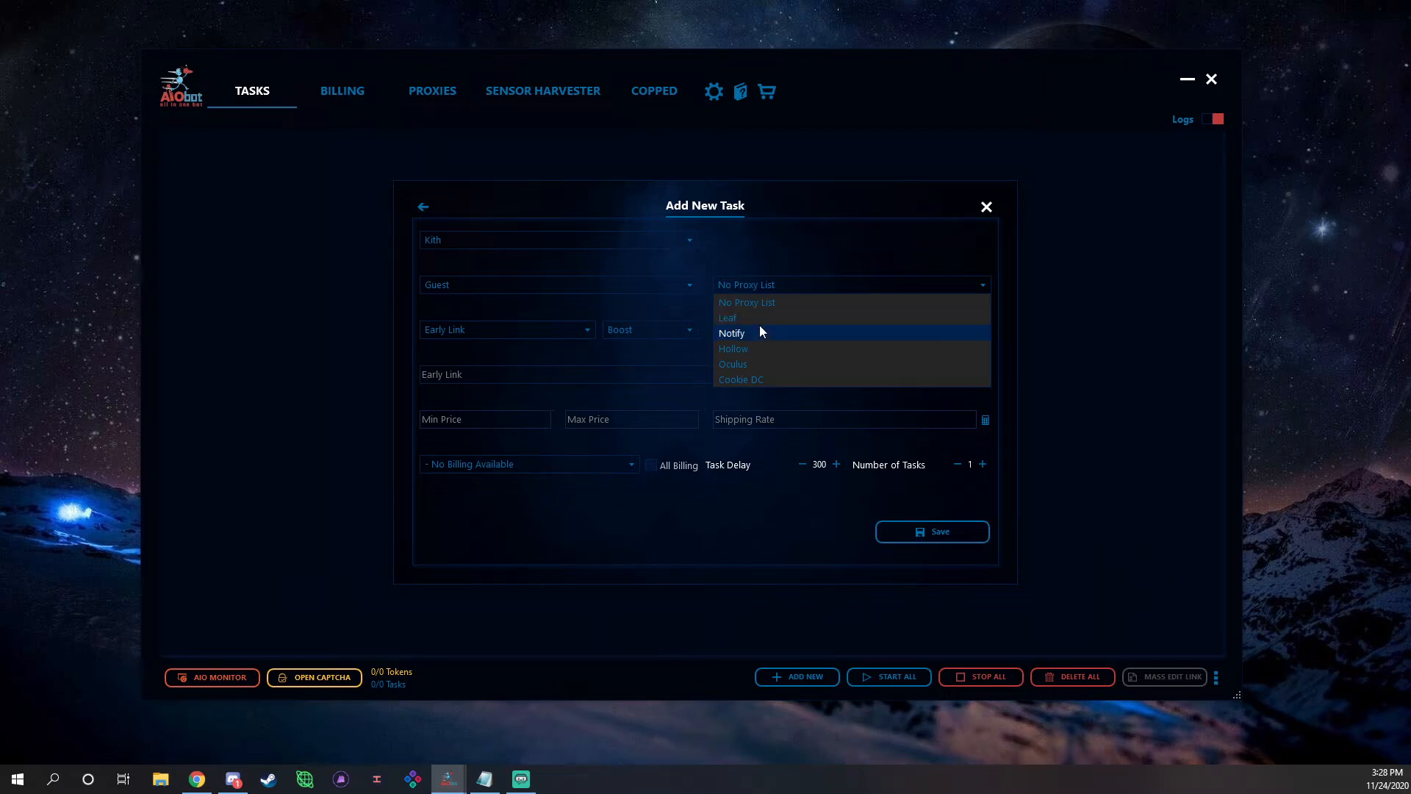
{"action": "mouse_move", "coordinate": [813, 301]}
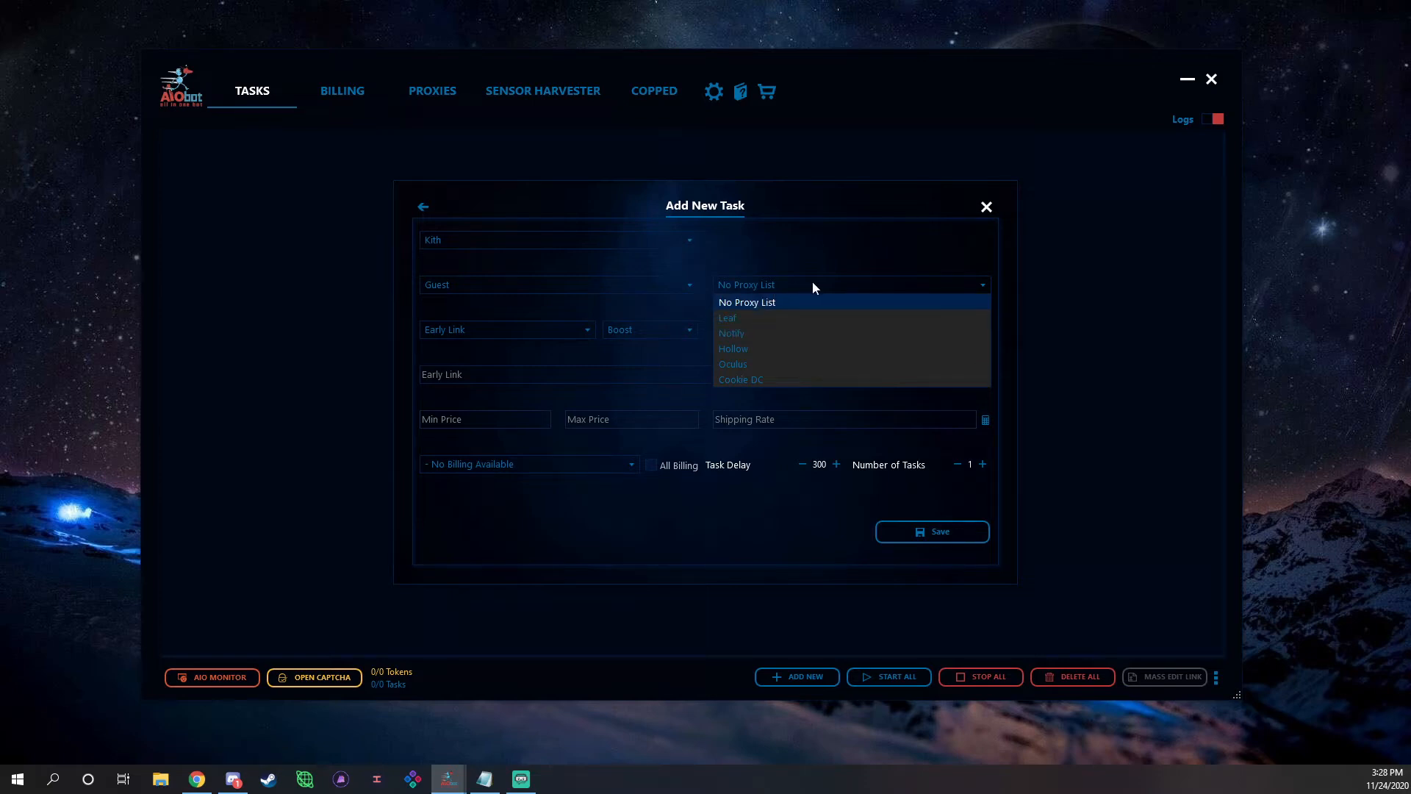
{"action": "left_click", "coordinate": [726, 317]}
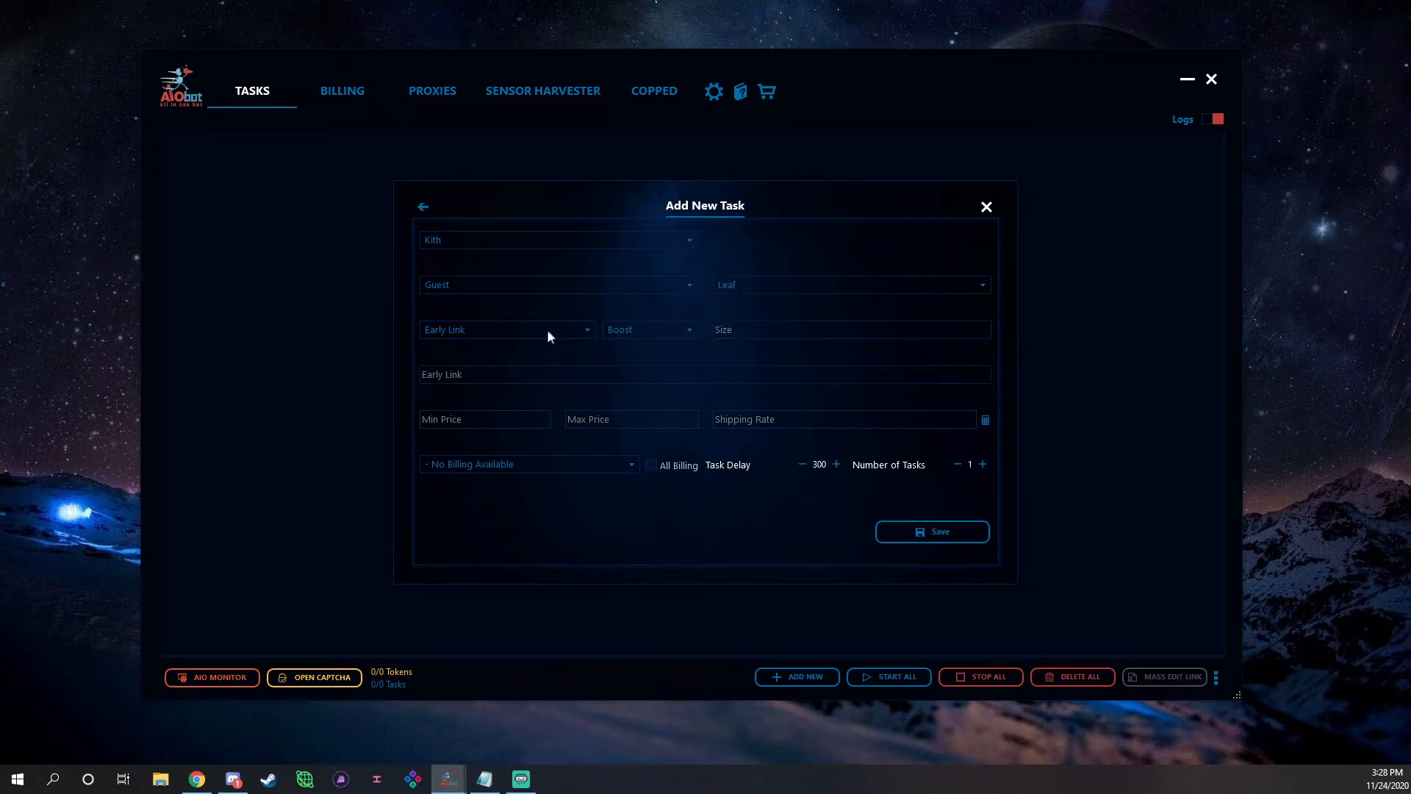
Switch input mode to Keyword and enter kobe&protro,kobe&bruce,CD4991&700.
{"action": "left_click", "coordinate": [506, 329]}
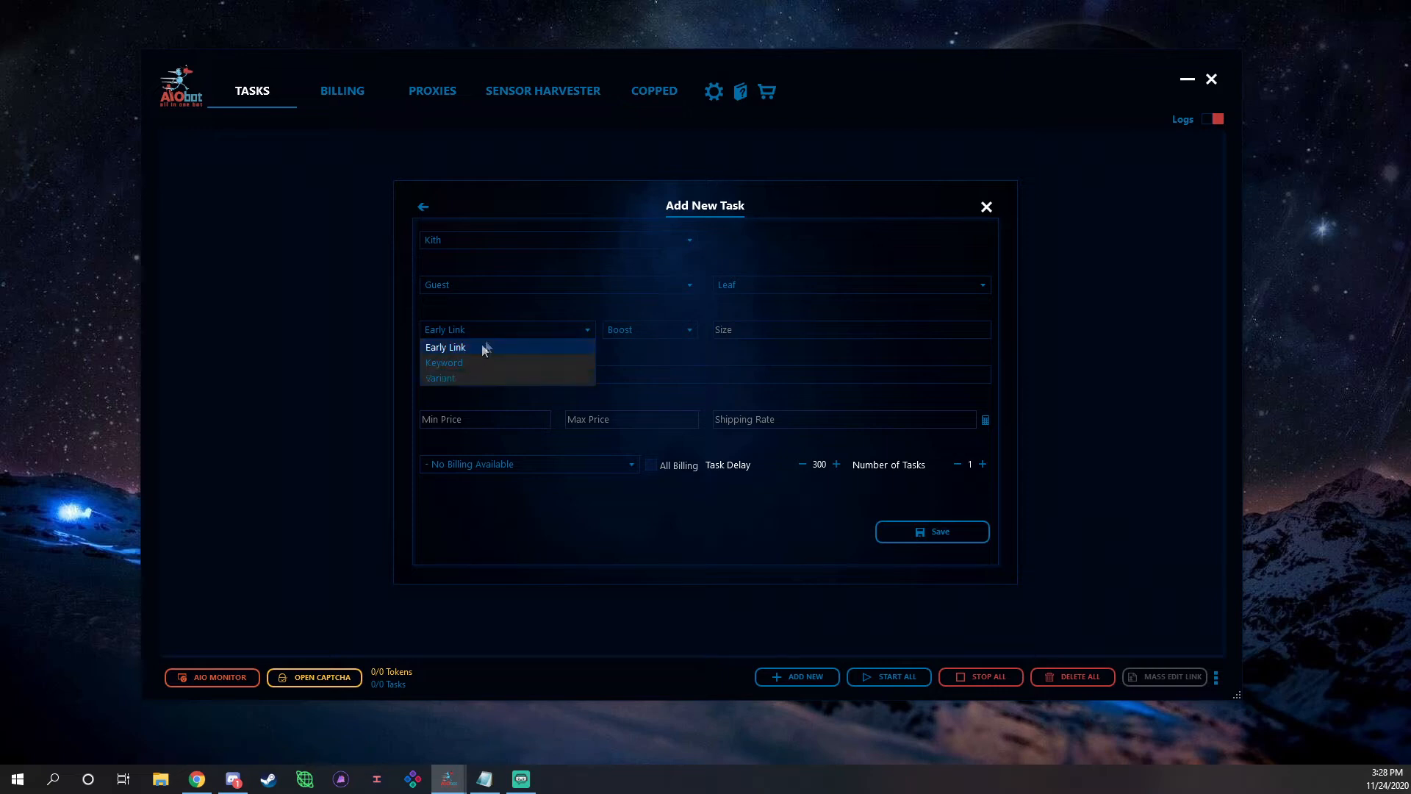
{"action": "left_click", "coordinate": [444, 347]}
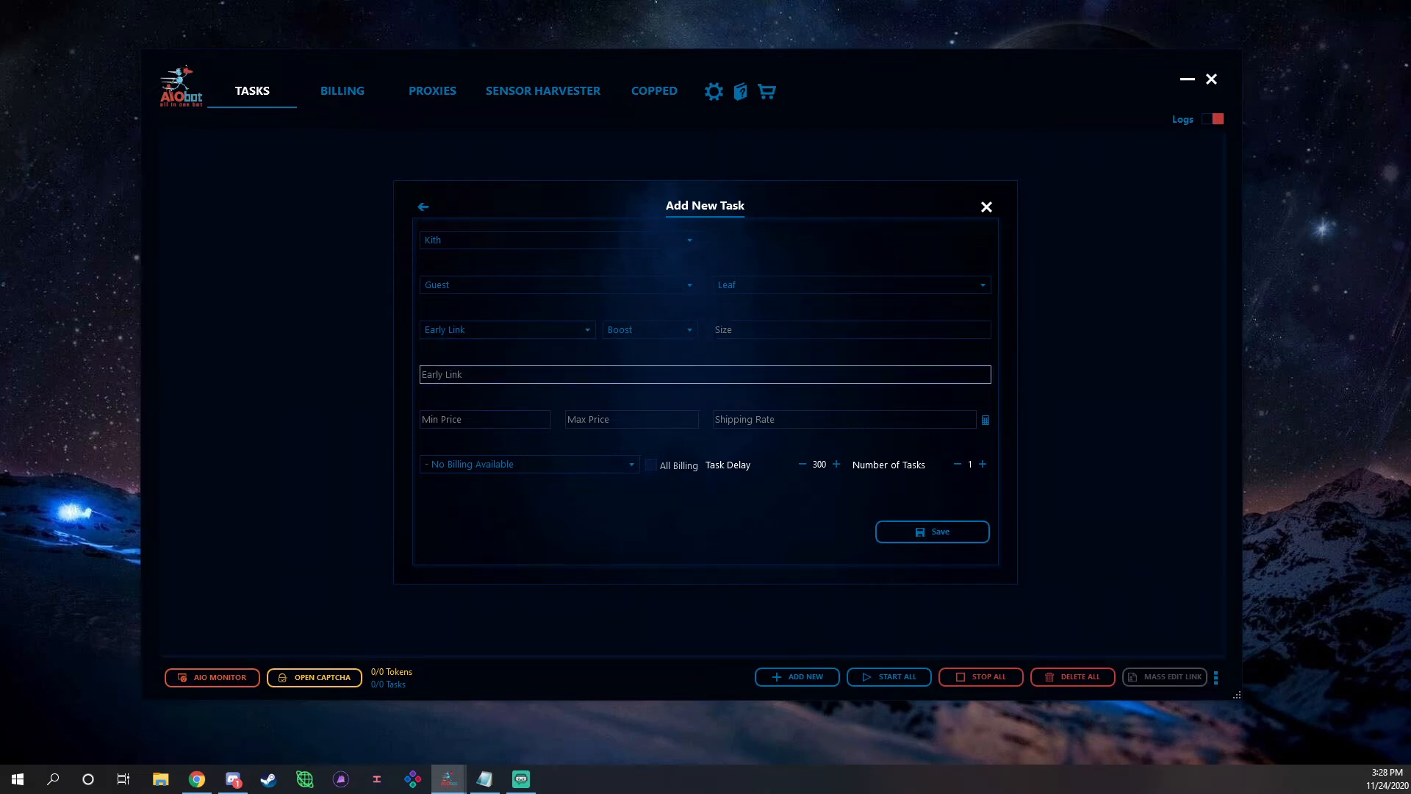
{"action": "left_click", "coordinate": [506, 328]}
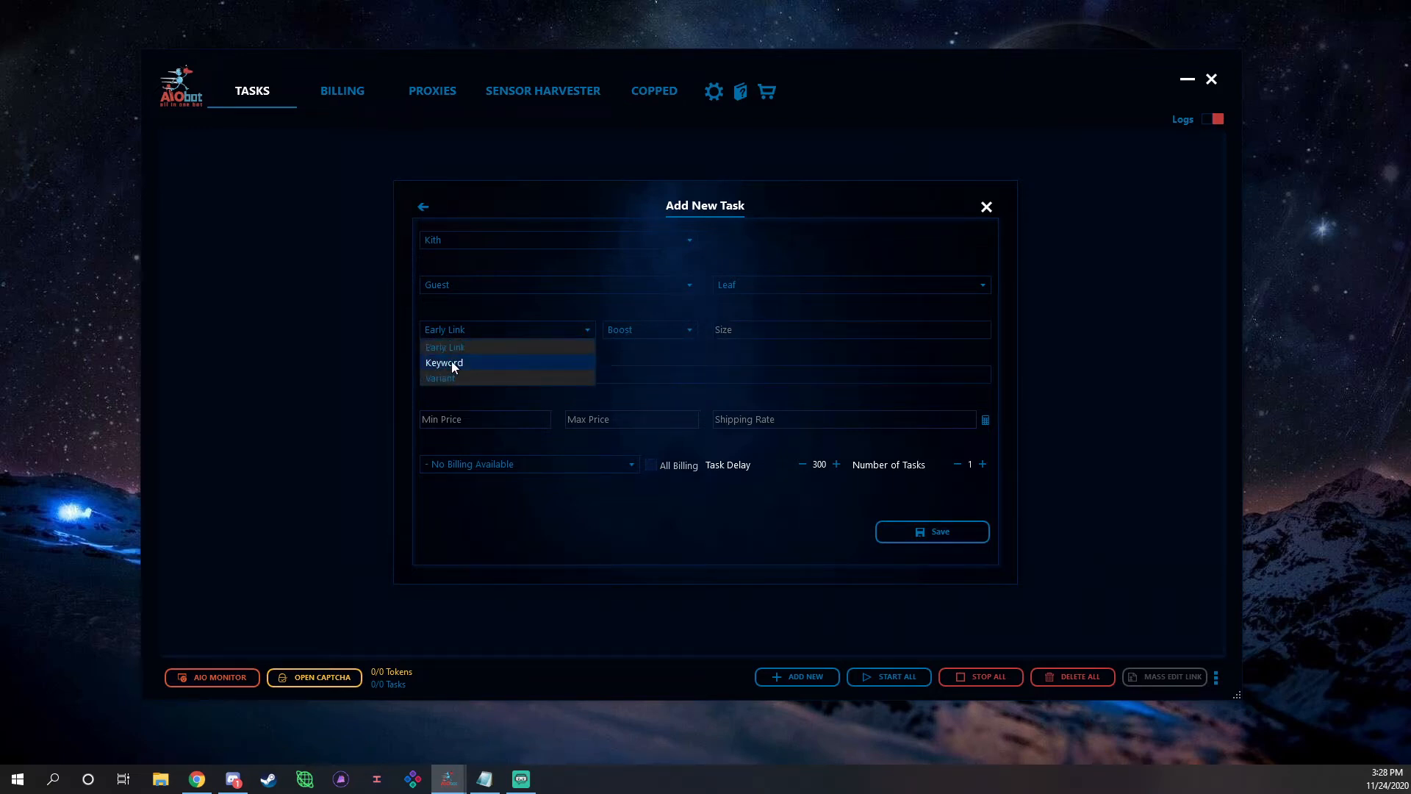
{"action": "left_click", "coordinate": [444, 362]}
{"action": "type", "text": "kobe&protro,kobe&bruce,CD4991&700"}
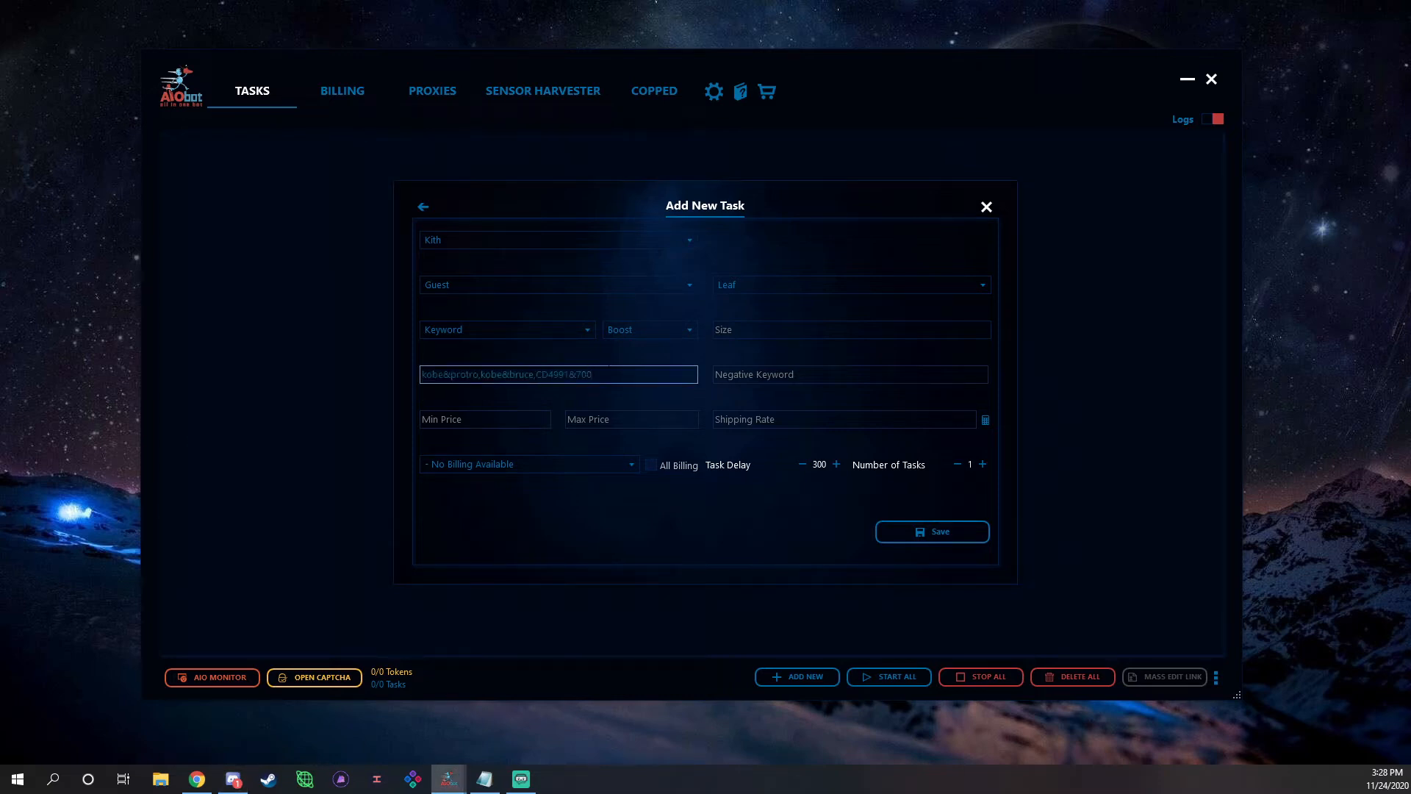
{"action": "mouse_move", "coordinate": [593, 357]}
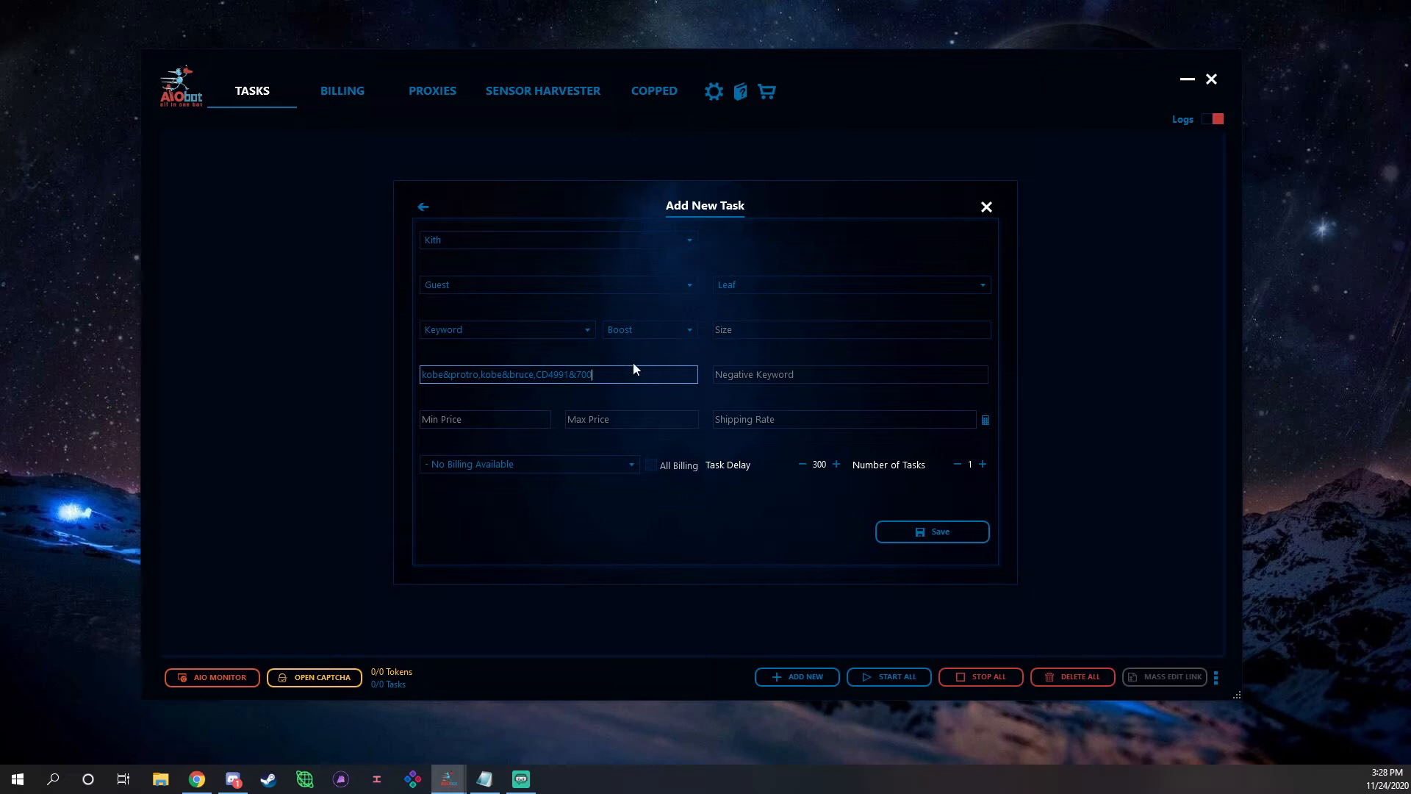
{"action": "mouse_move", "coordinate": [462, 398]}
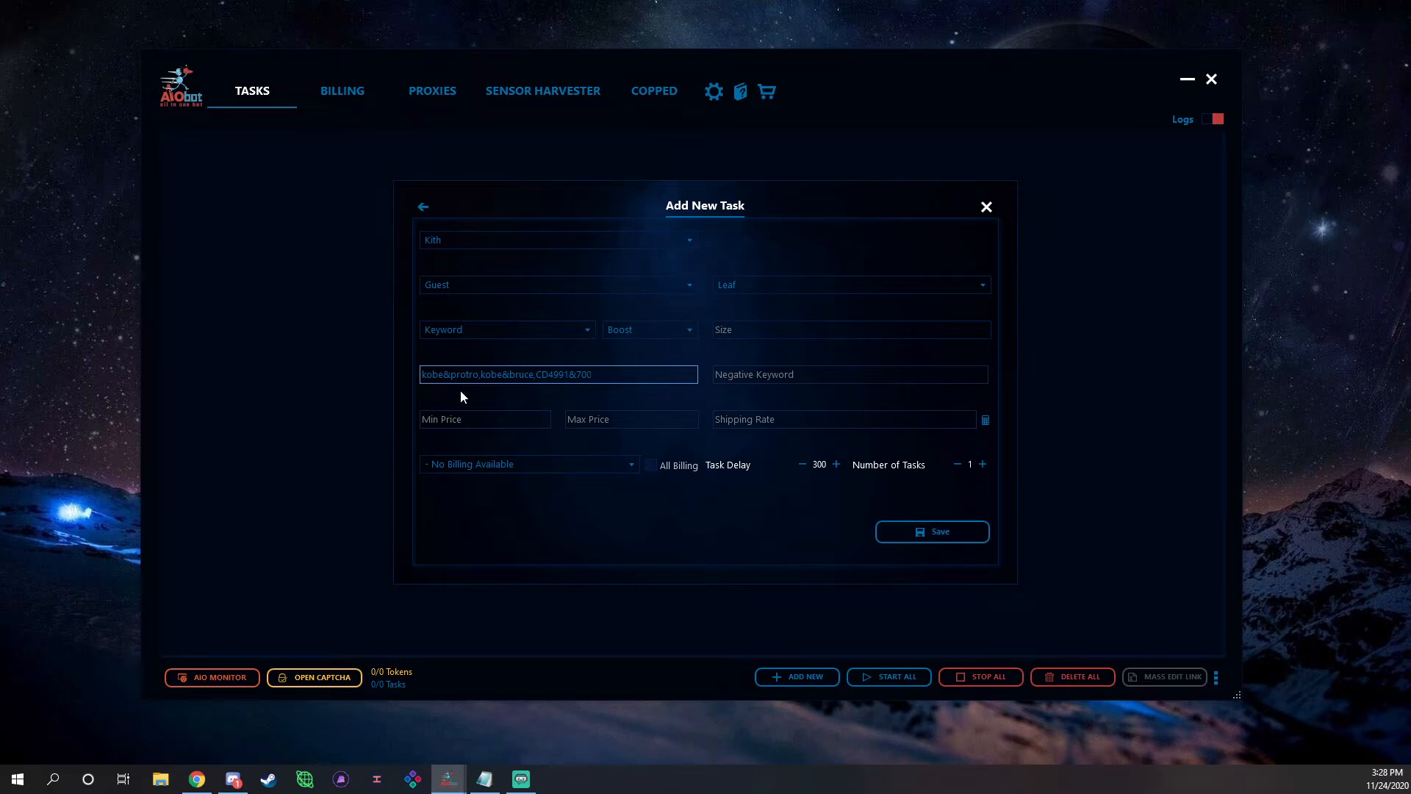
{"action": "mouse_move", "coordinate": [461, 397]}
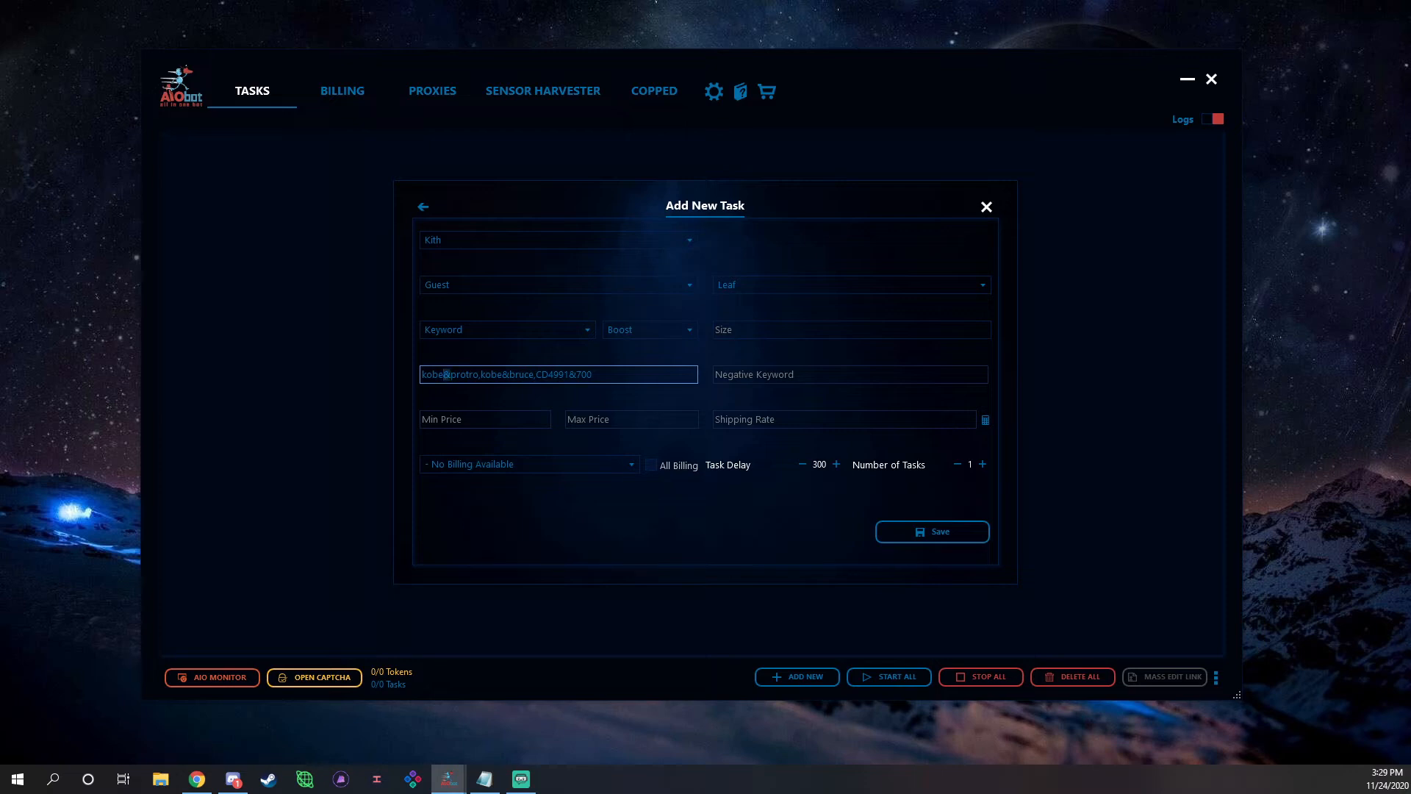
{"action": "left_click", "coordinate": [843, 418]}
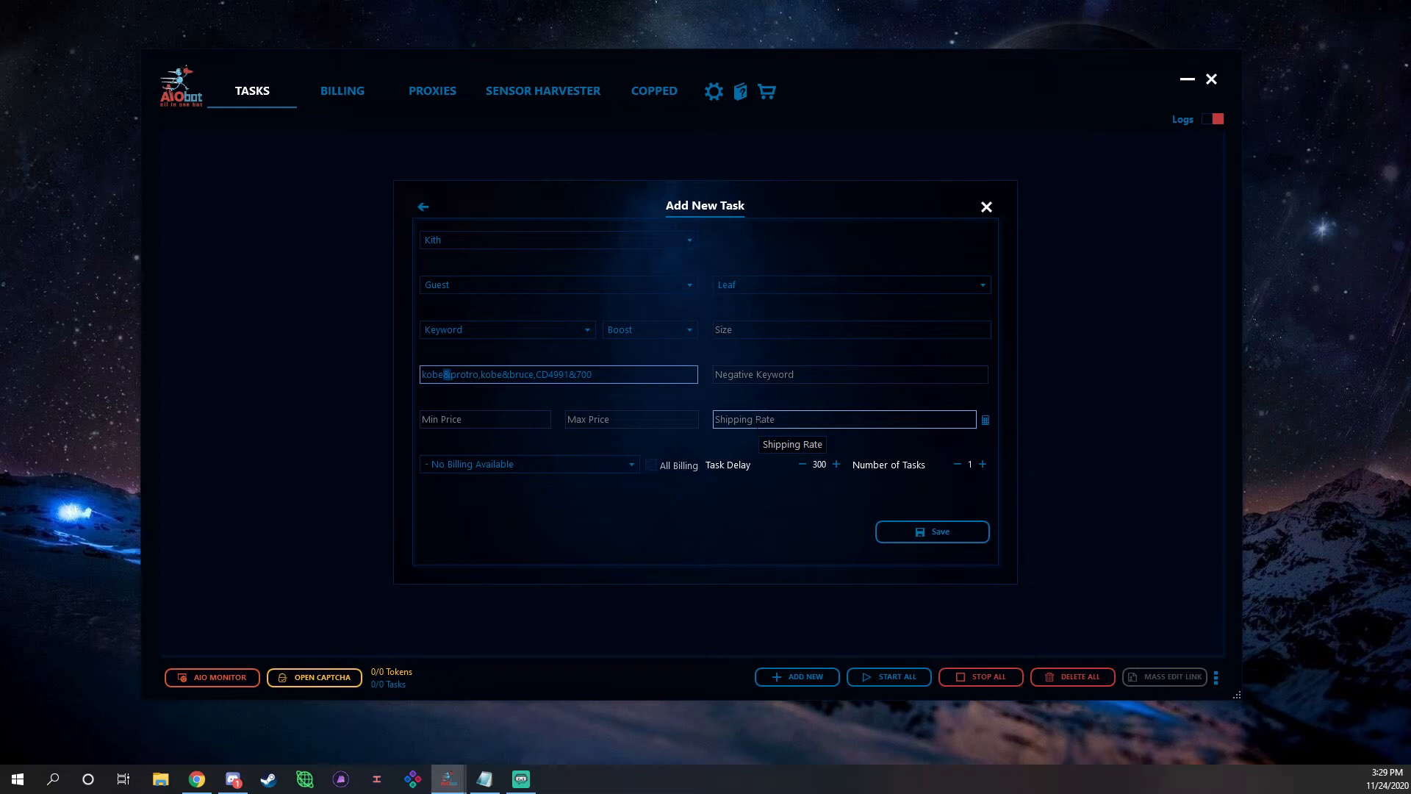
{"action": "left_click", "coordinate": [847, 374]}
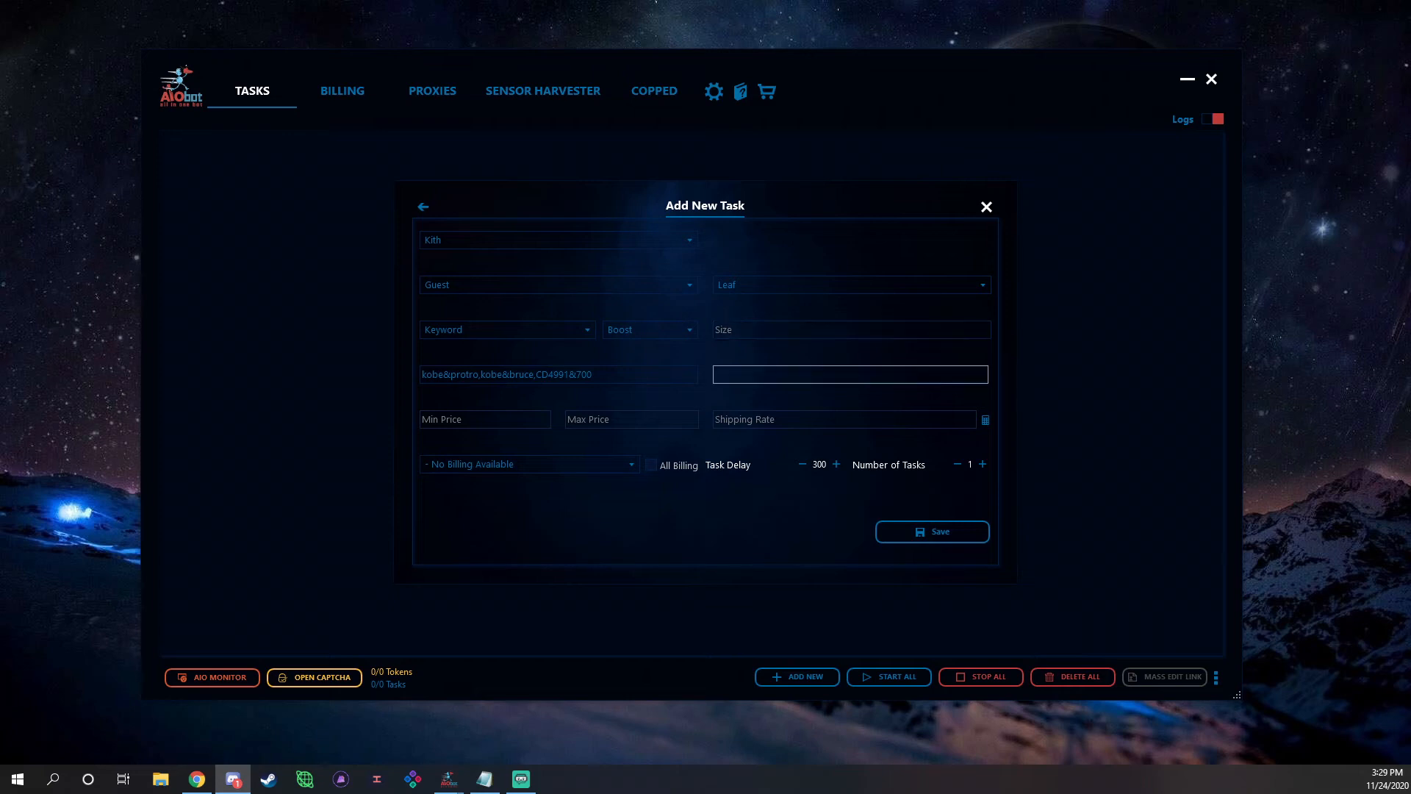
Enter negative keywords white,gs,grade,ps,td,school,tod,kid,infant,pre, then check Min Price and task modes.
{"action": "type", "text": "white,gs,grade,ps,td,school,tod,kid,infant,pre"}
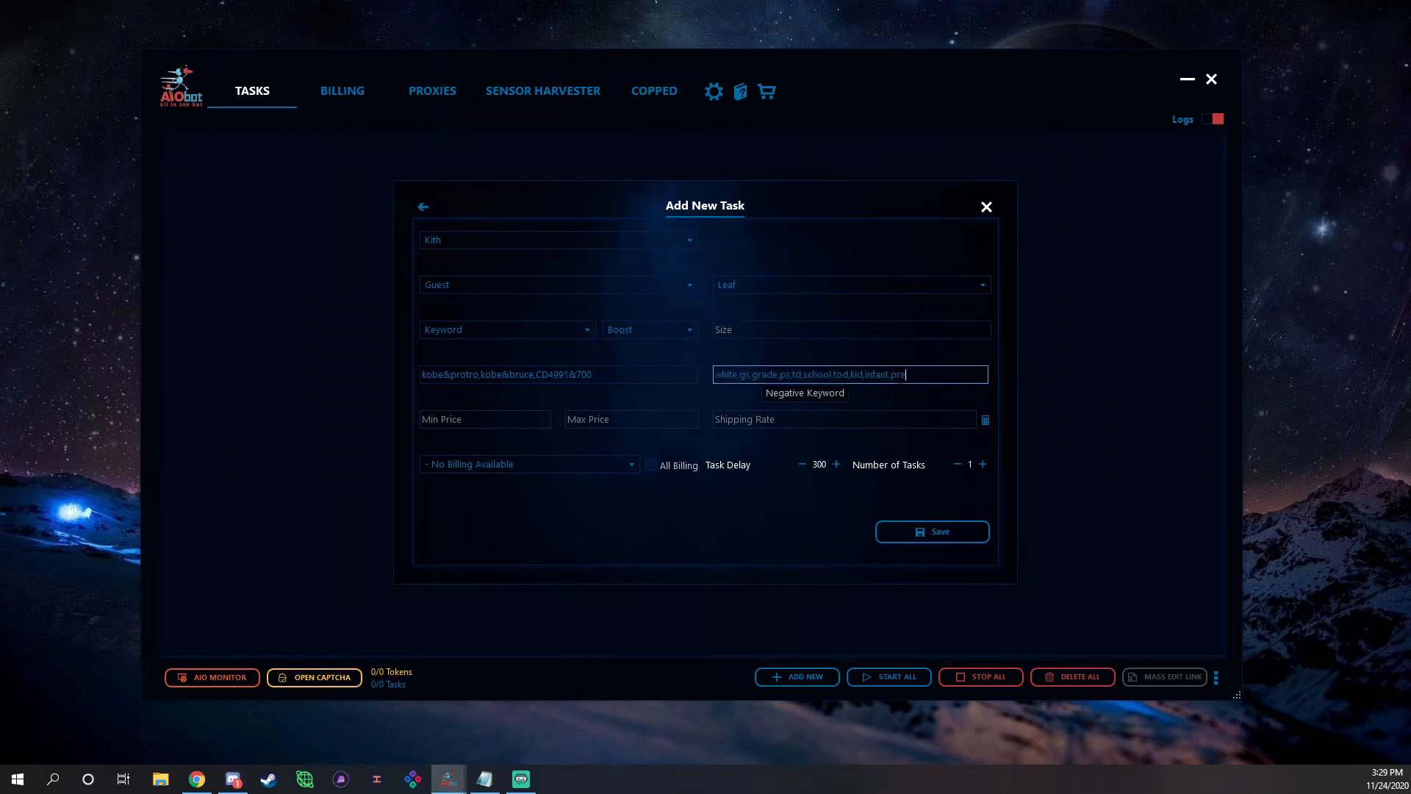
{"action": "left_click", "coordinate": [484, 418]}
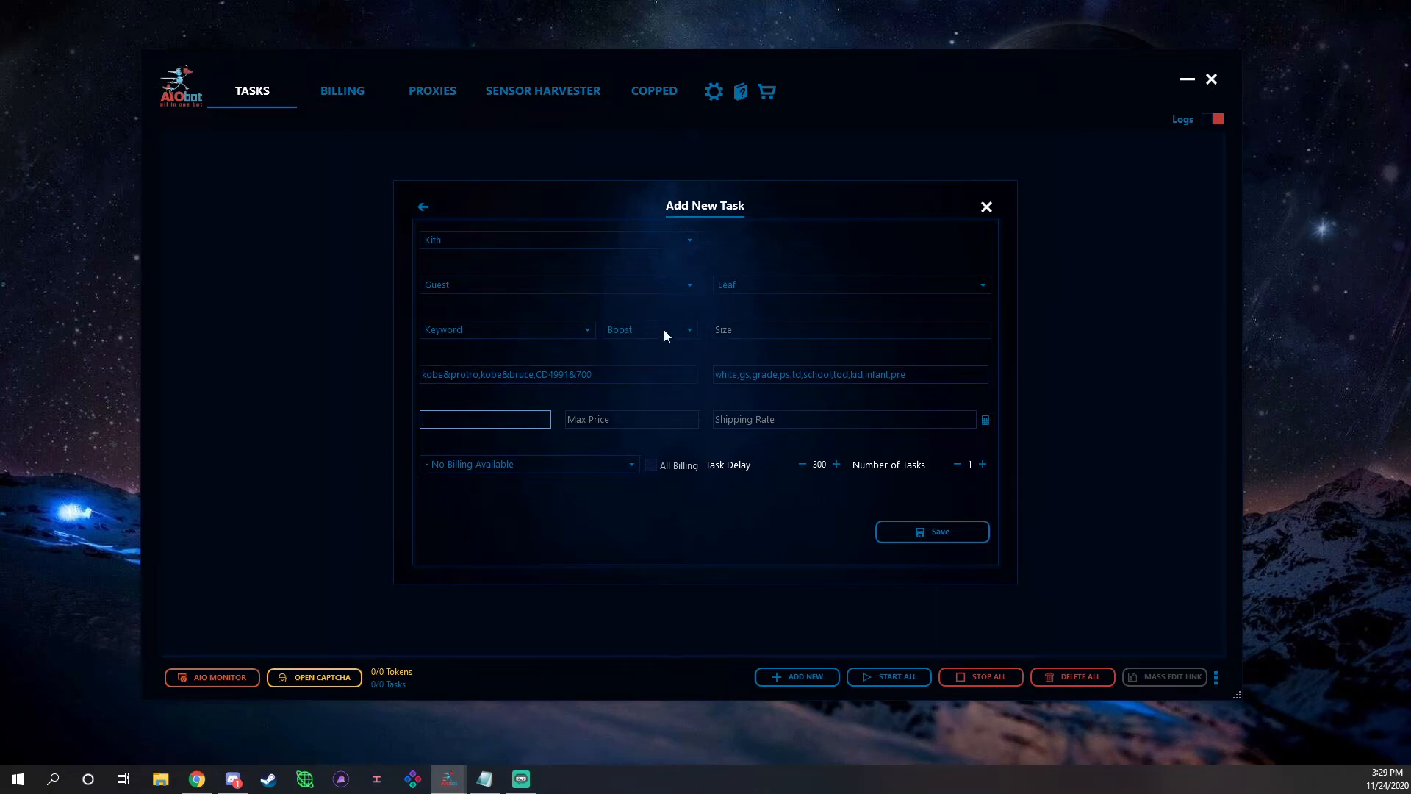
{"action": "left_click", "coordinate": [648, 329]}
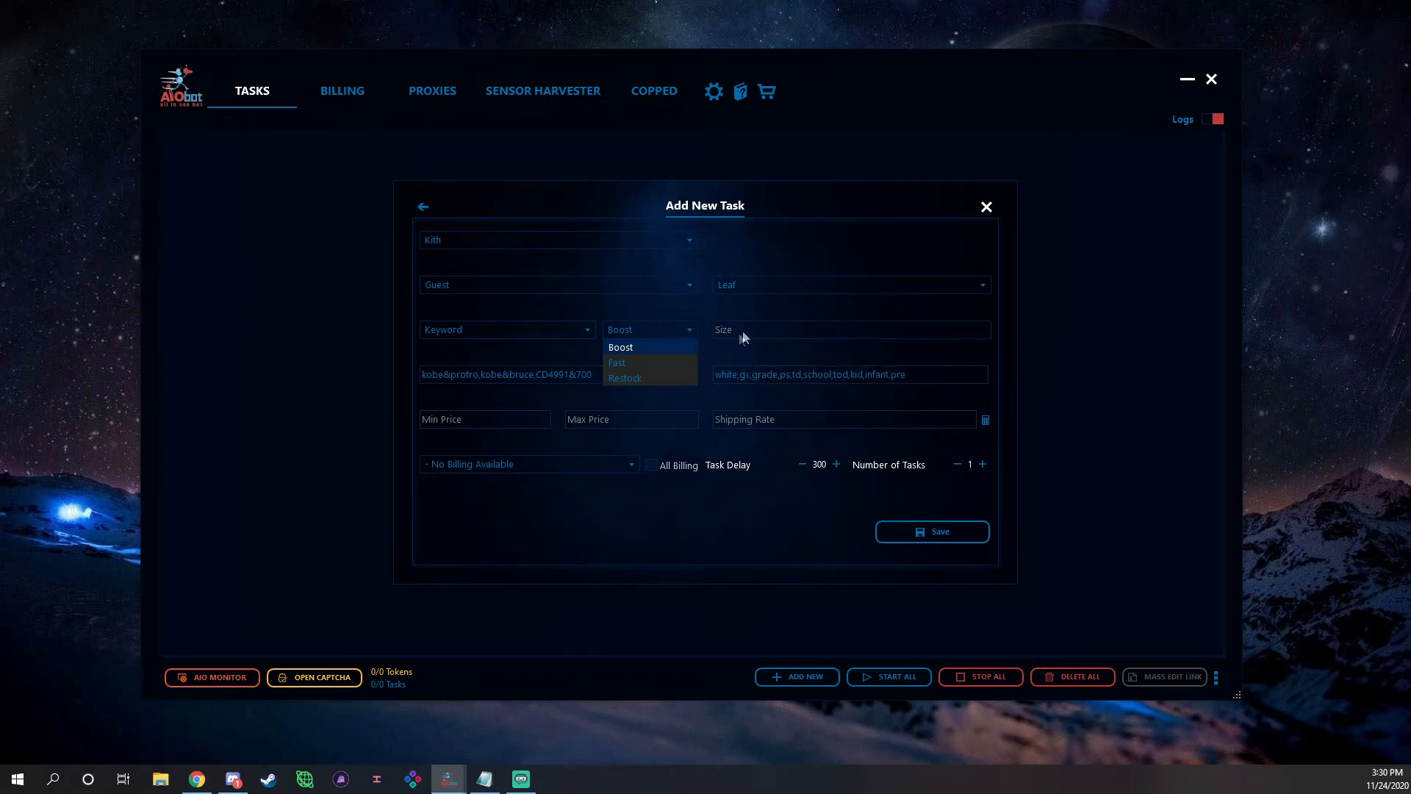
Keep Boost mode, set size to random and 3000 delay, save the Kith task and close the form.
{"action": "left_click", "coordinate": [850, 329]}
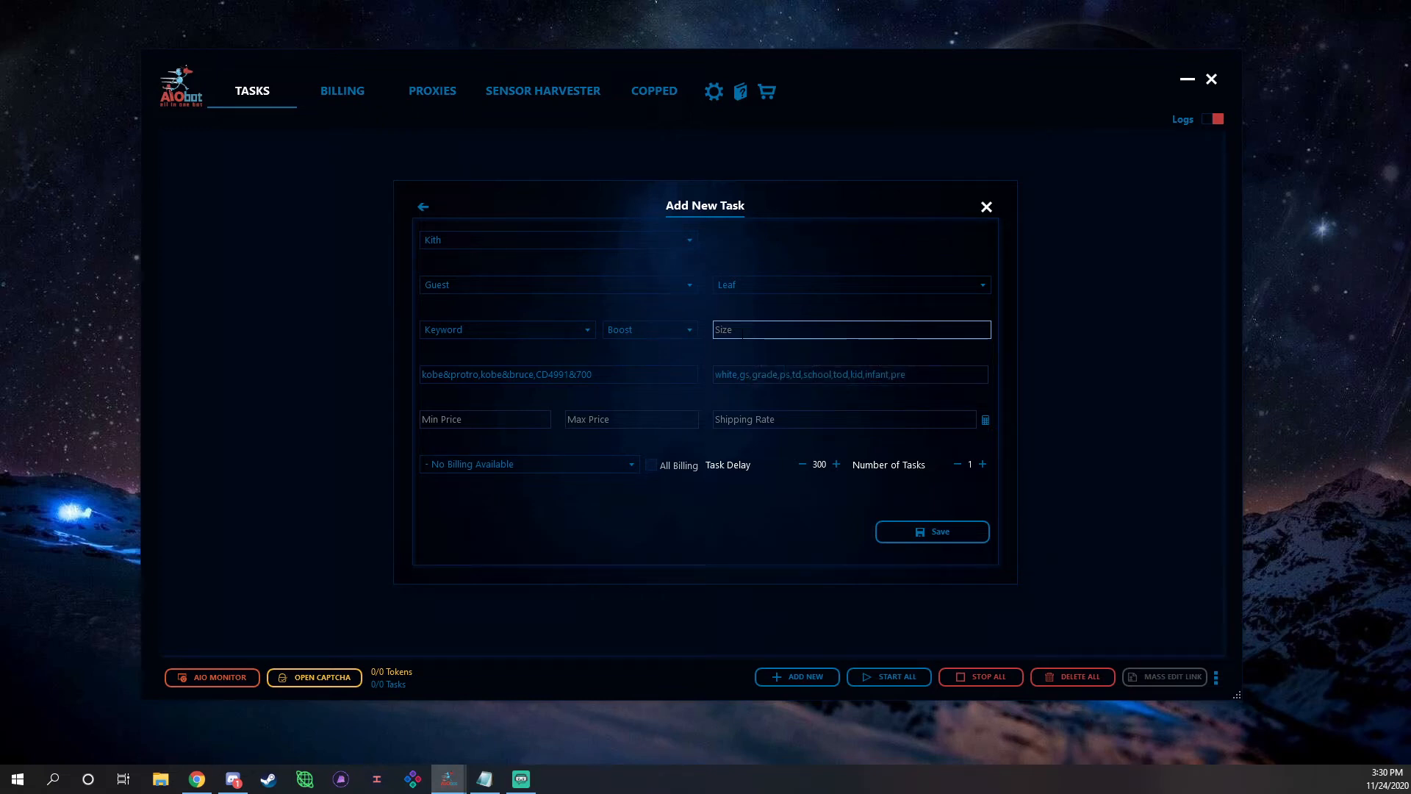
{"action": "type", "text": "78"}
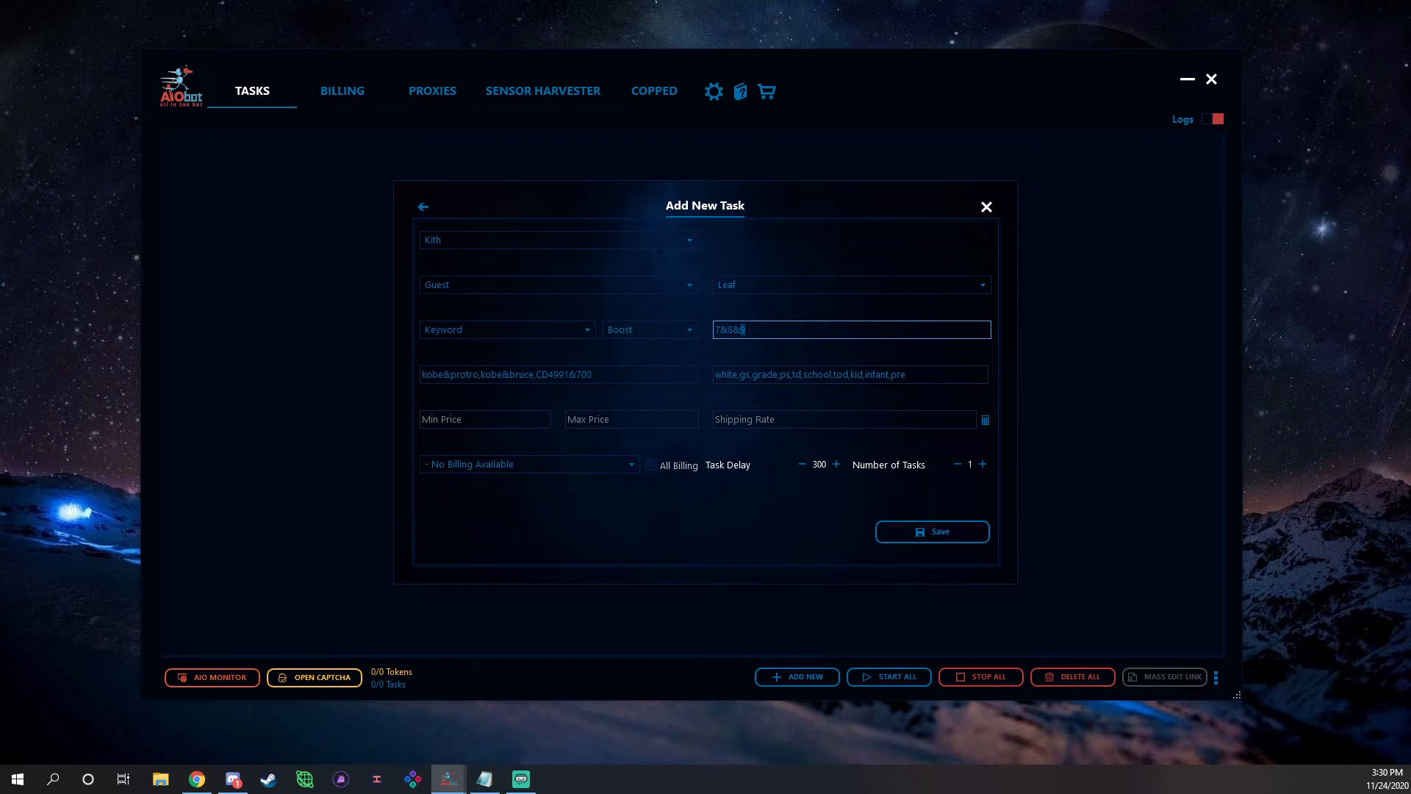
{"action": "type", "text": "random"}
{"action": "left_click", "coordinate": [820, 464]}
{"action": "type", "text": "0"}
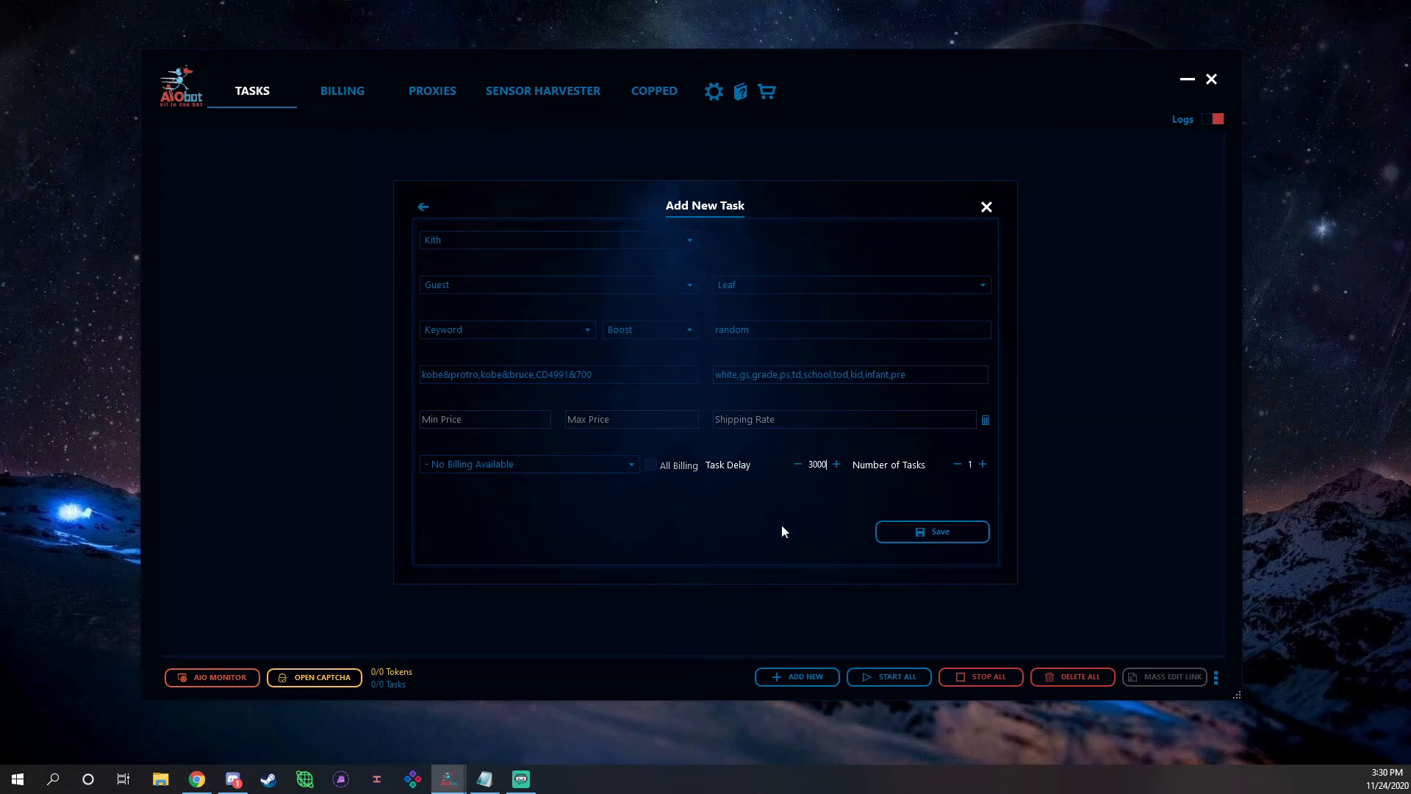
{"action": "left_click", "coordinate": [931, 531]}
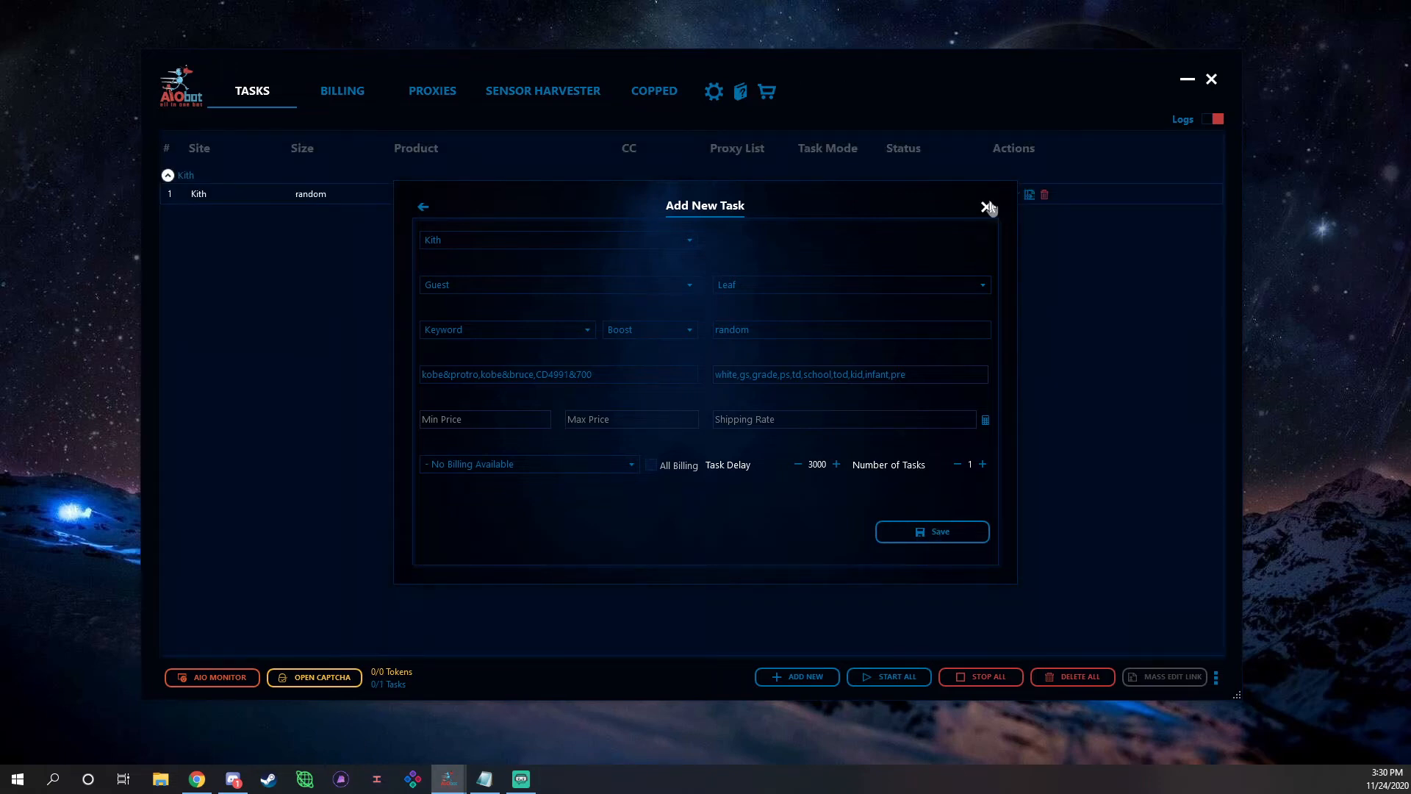
{"action": "left_click", "coordinate": [985, 206]}
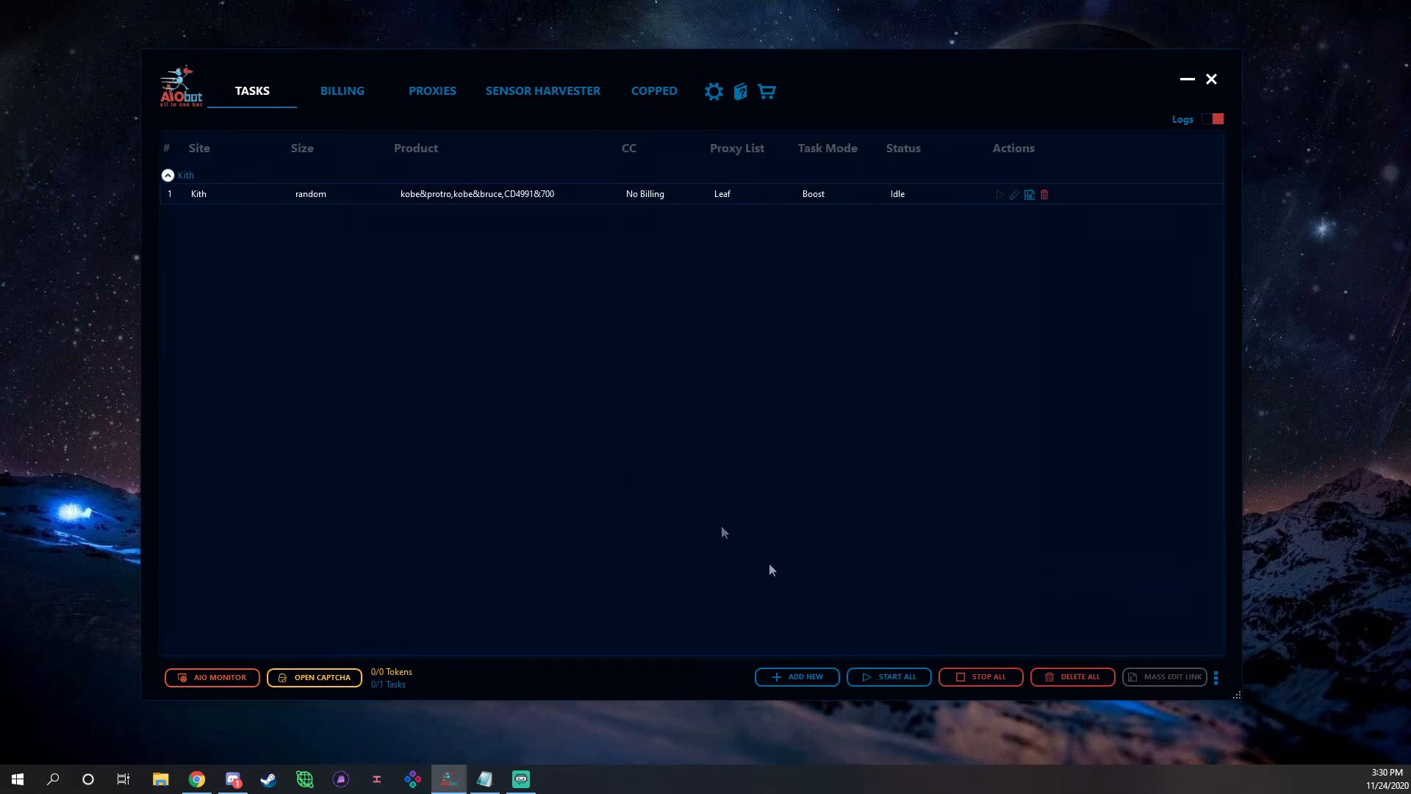
Start a Champs Sports task, keep Normal task mode and enter PID C4991700.
{"action": "left_click", "coordinate": [795, 677]}
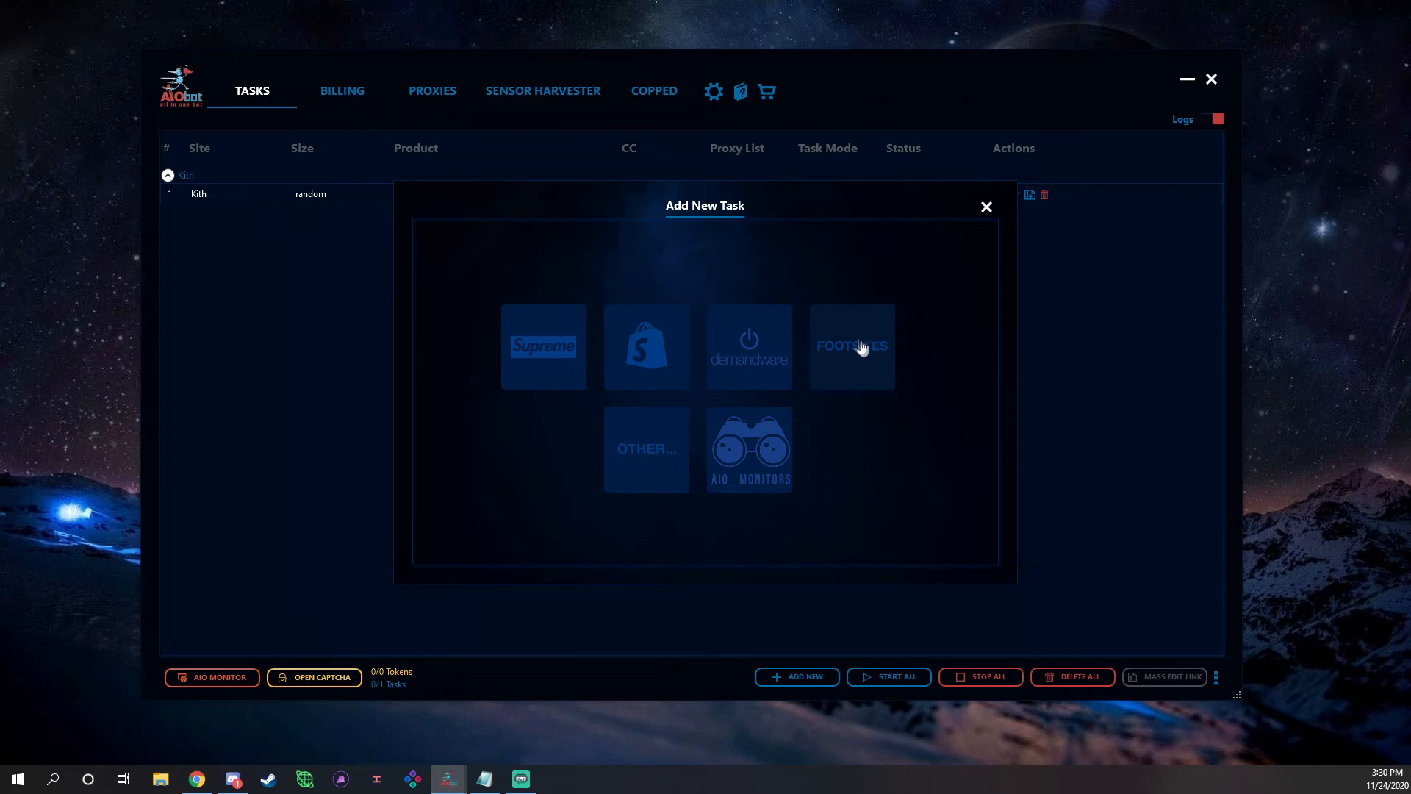
{"action": "left_click", "coordinate": [850, 345]}
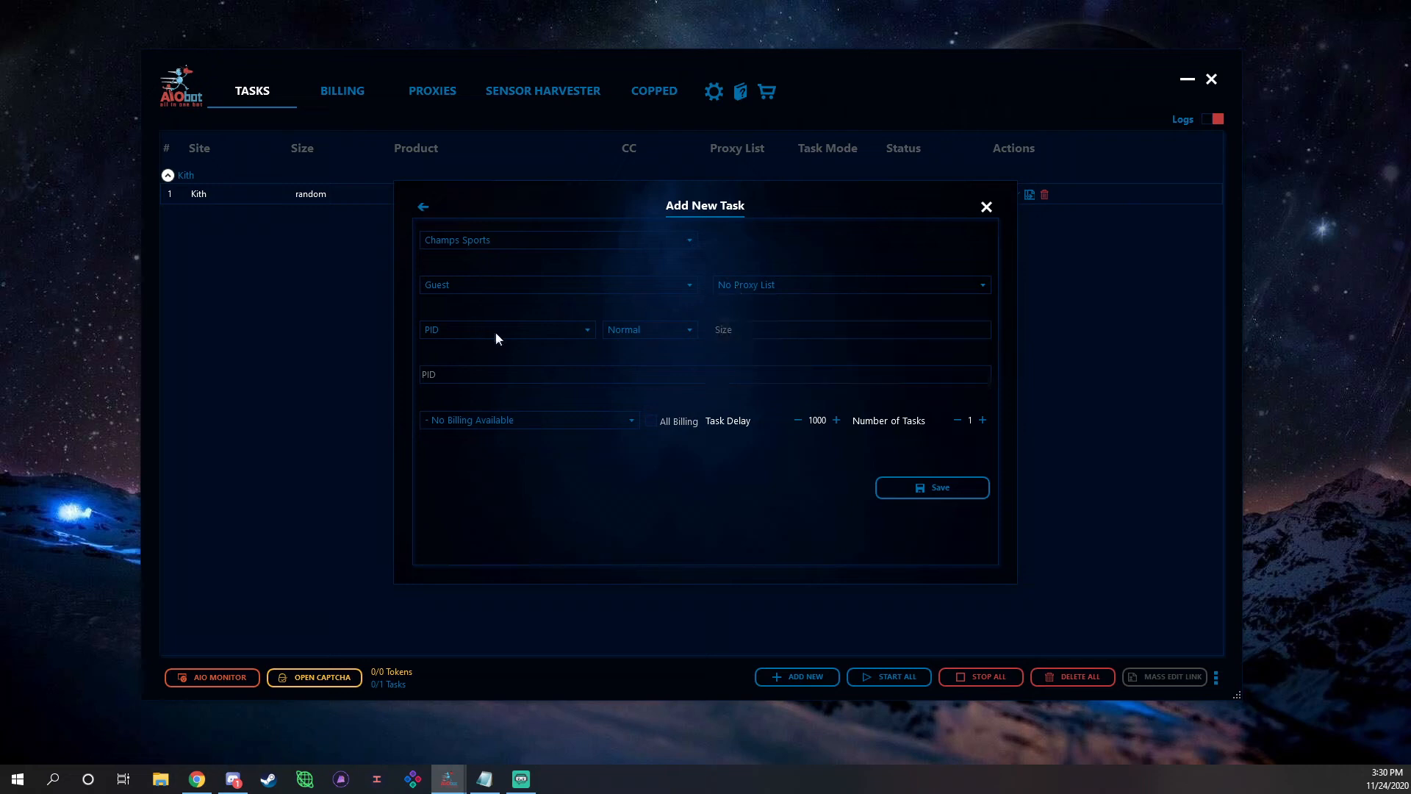
{"action": "left_click", "coordinate": [648, 329]}
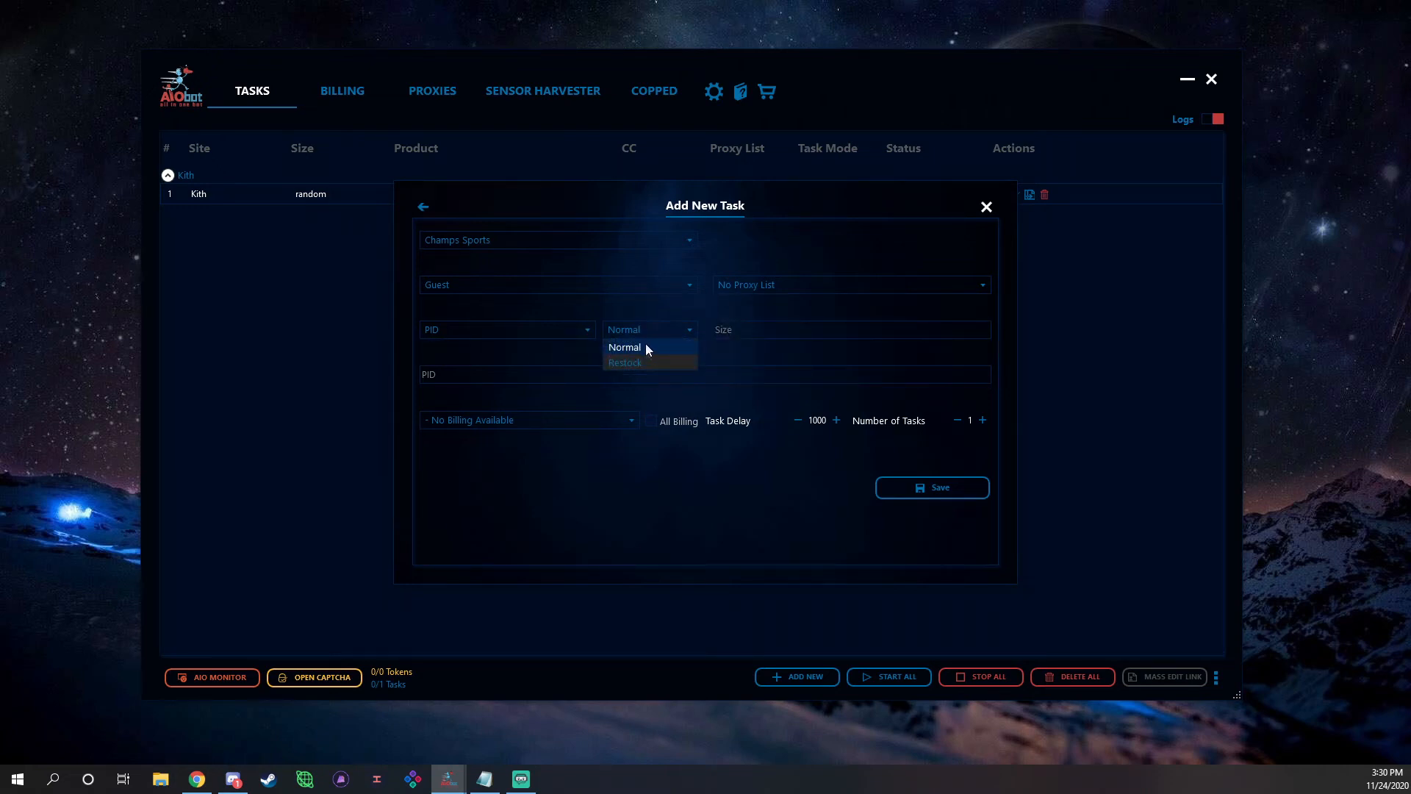
{"action": "left_click", "coordinate": [624, 346]}
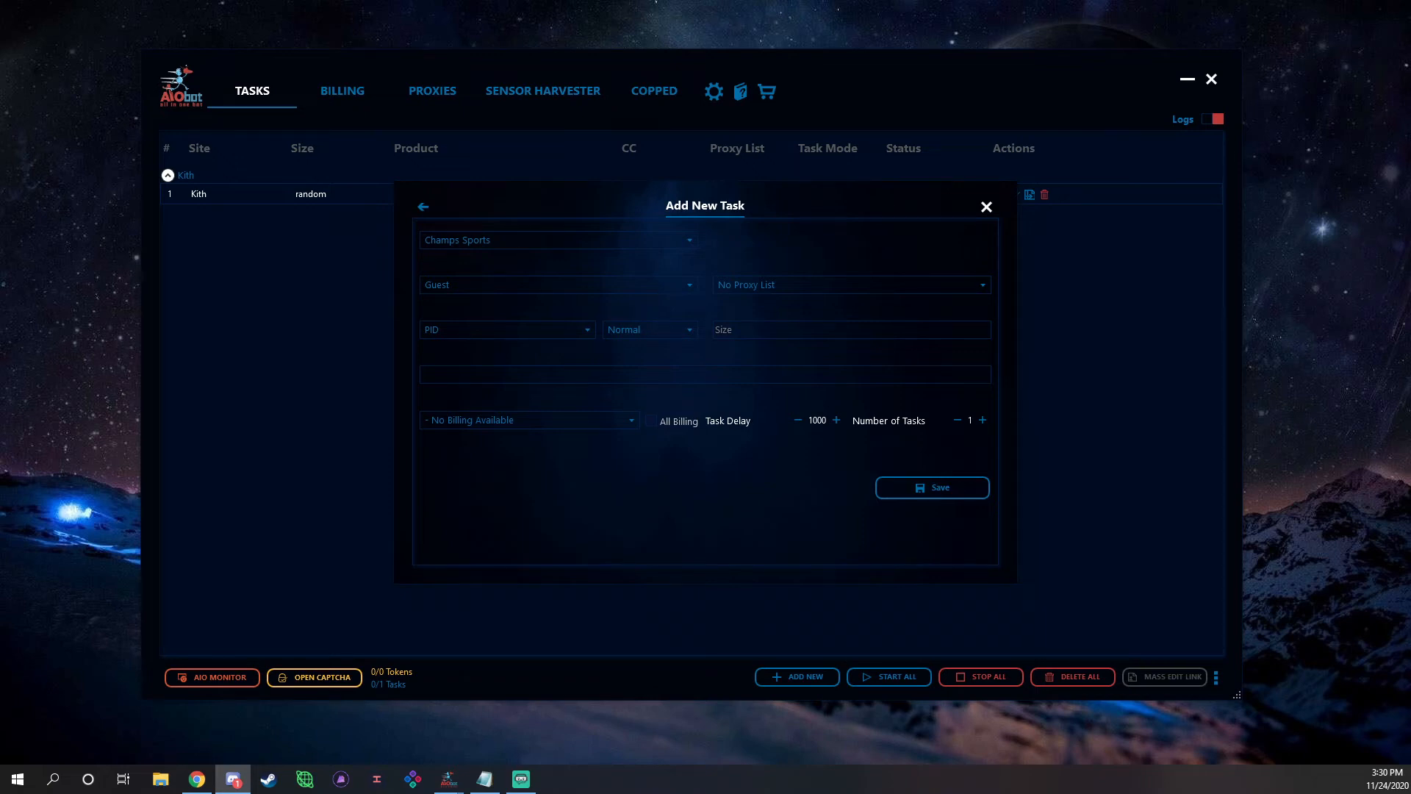
{"action": "type", "text": "C4991700"}
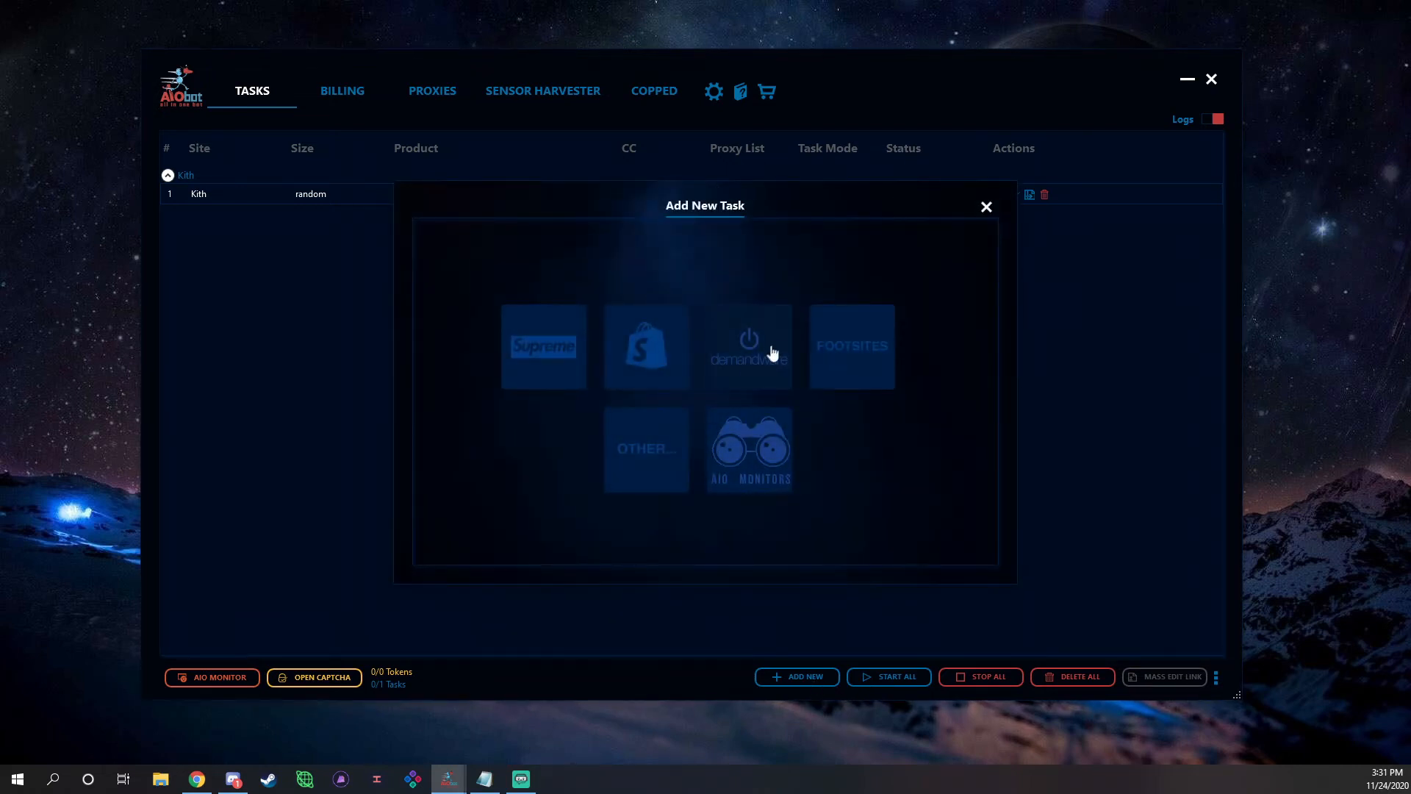
Open a Demandware Yeezy Supply task, keep Yeezy monitor type, then close it unsaved.
{"action": "left_click", "coordinate": [748, 346]}
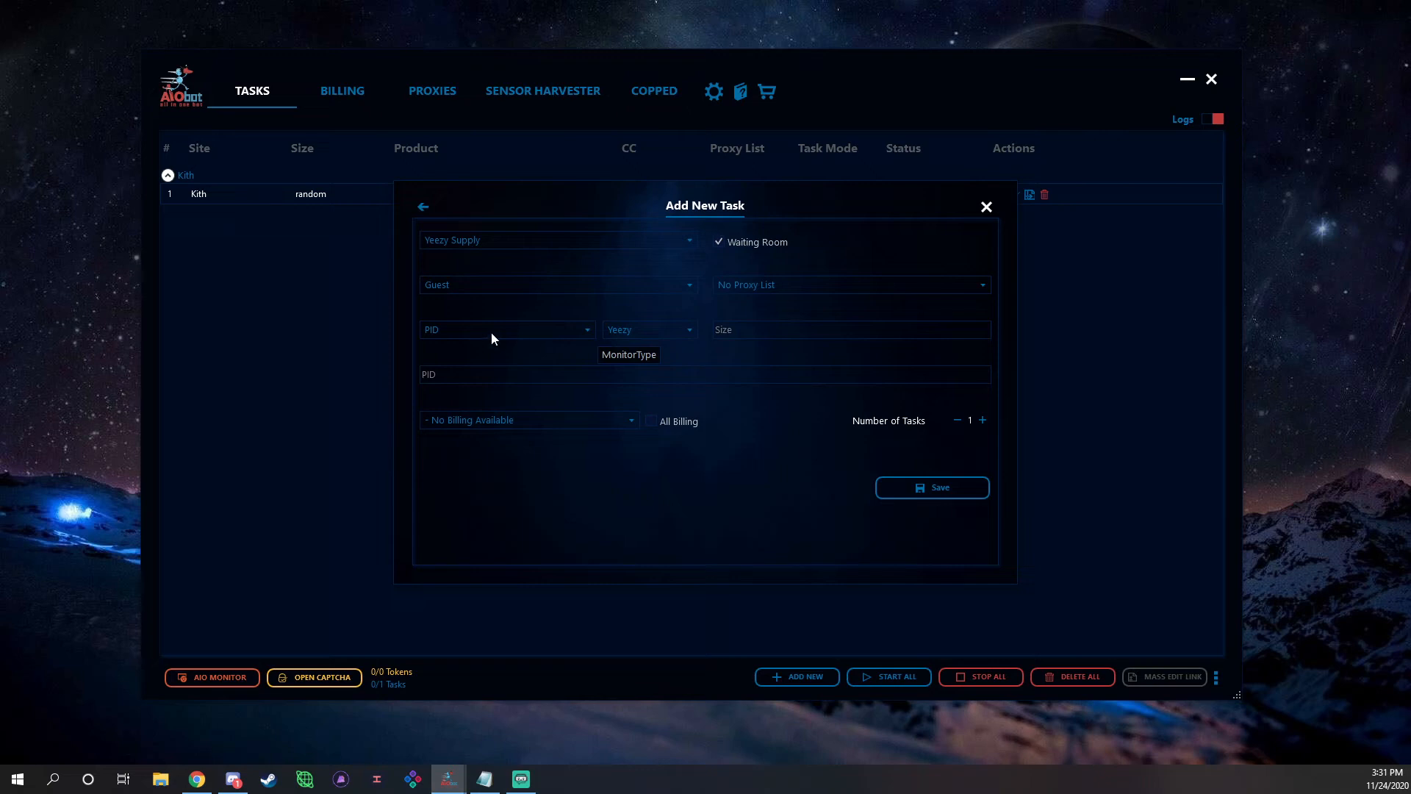
{"action": "left_click", "coordinate": [648, 329]}
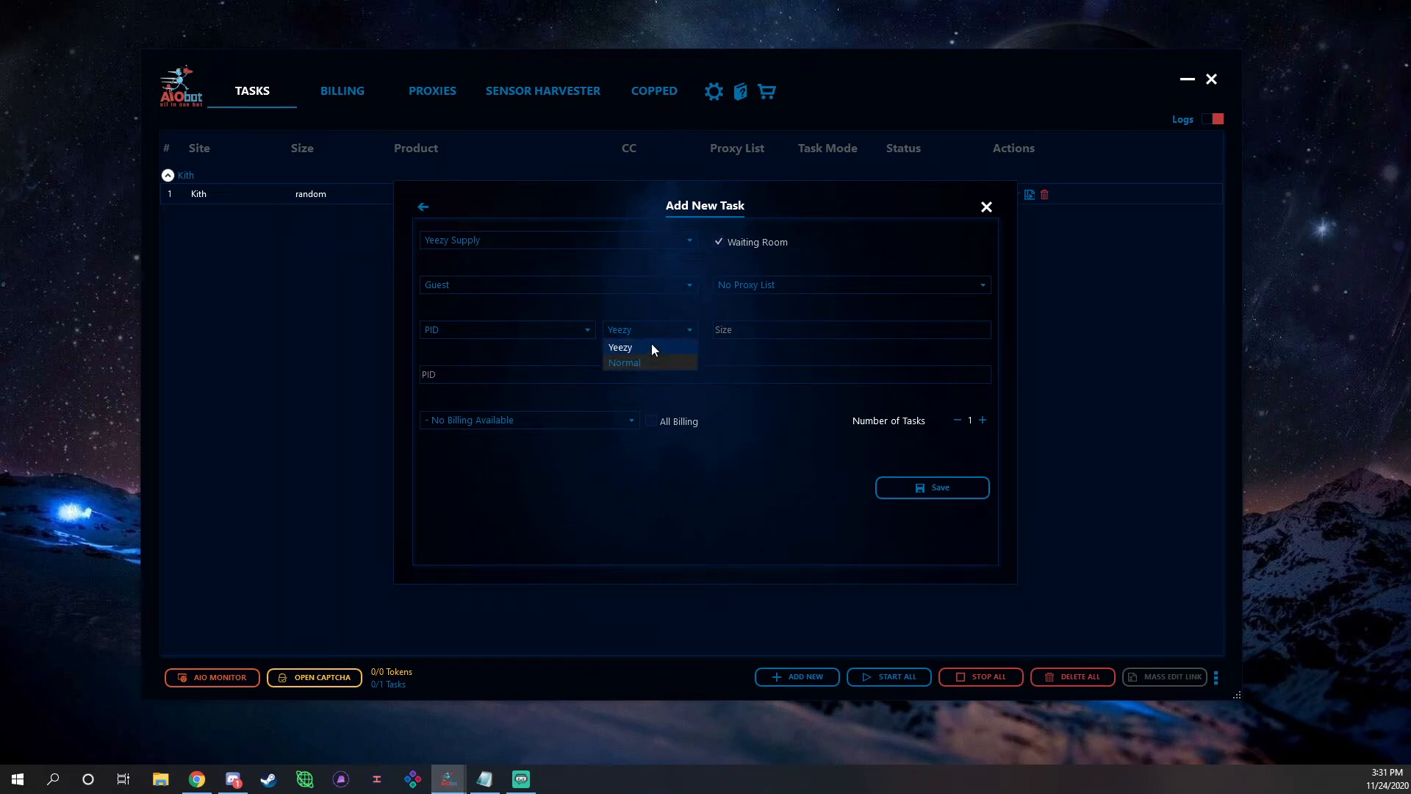
{"action": "left_click", "coordinate": [618, 348]}
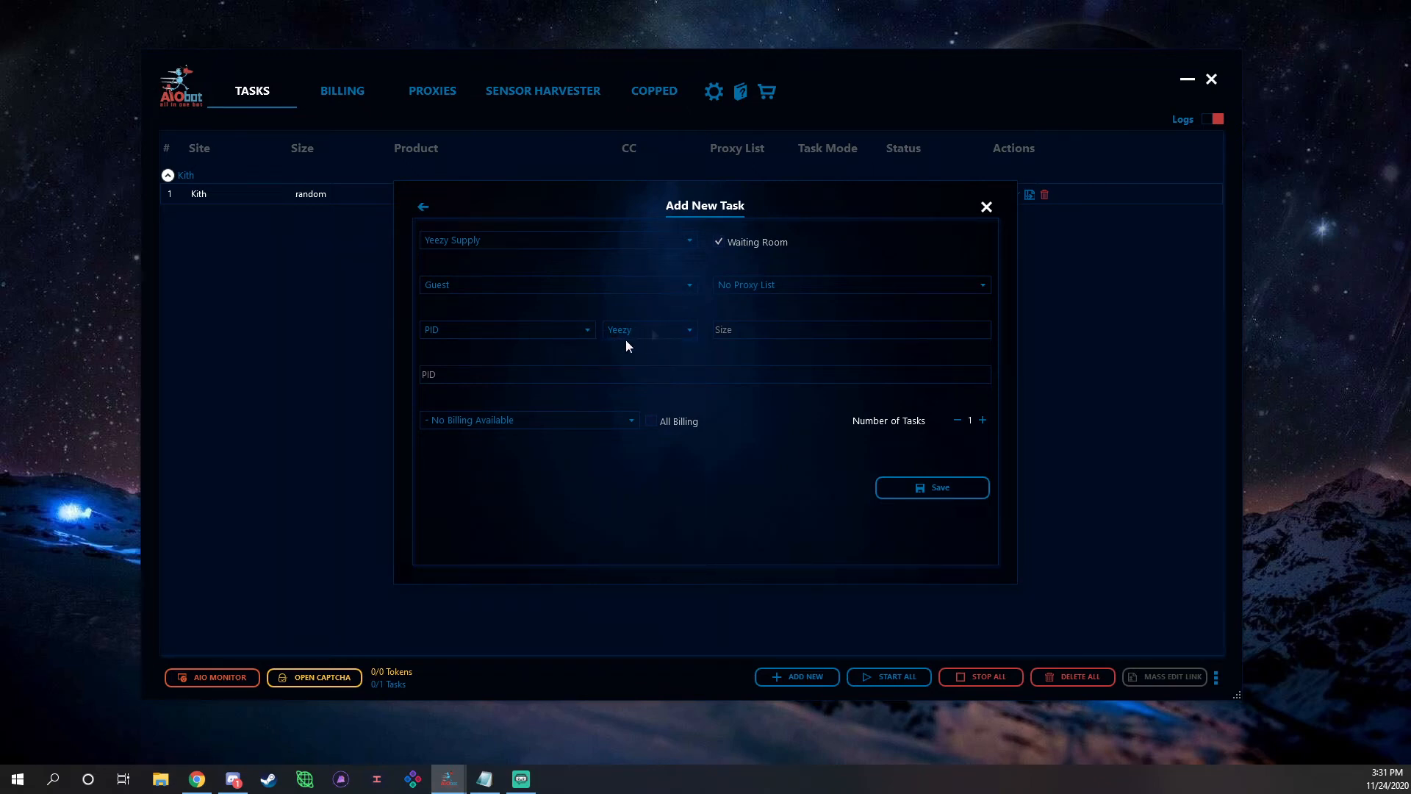
{"action": "left_click", "coordinate": [705, 374]}
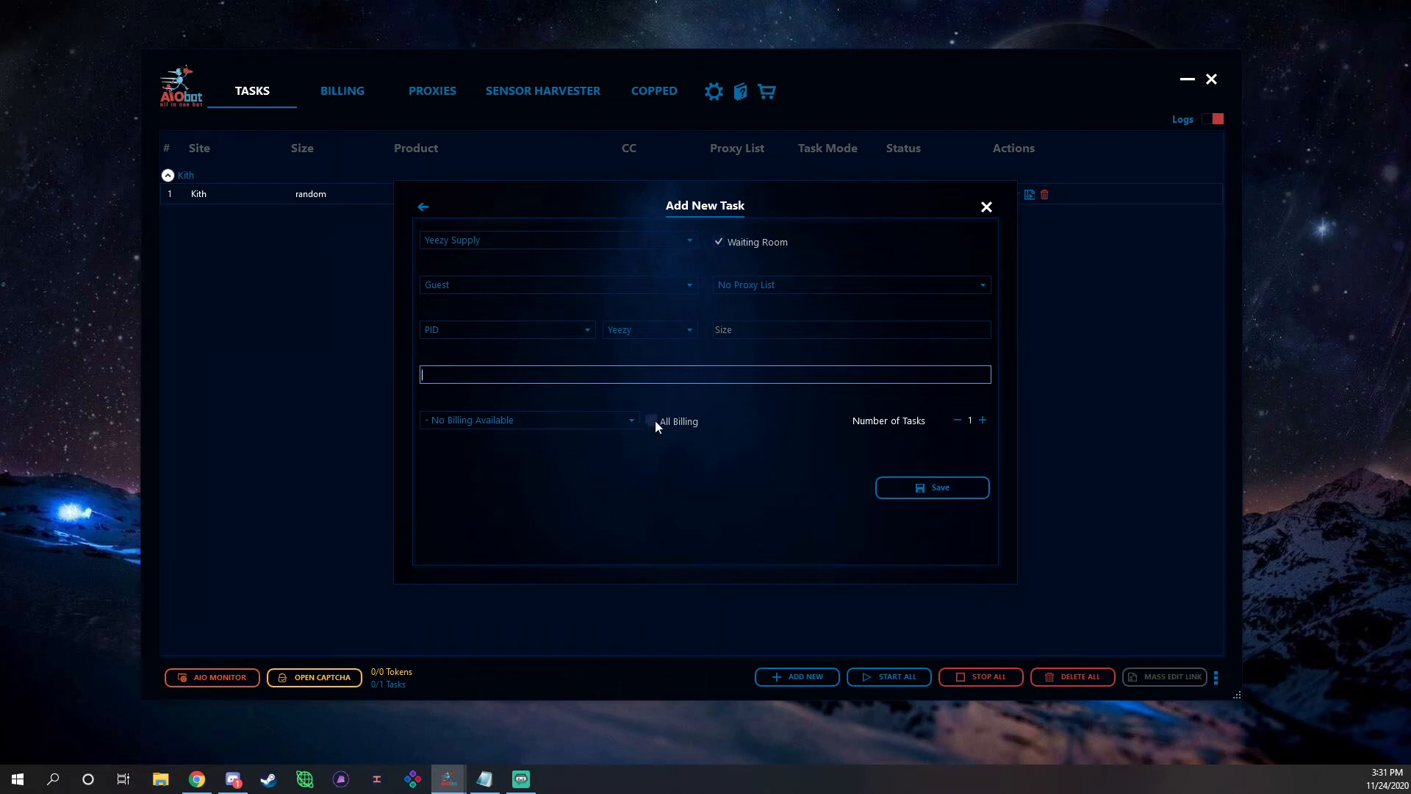
{"action": "left_click", "coordinate": [930, 487]}
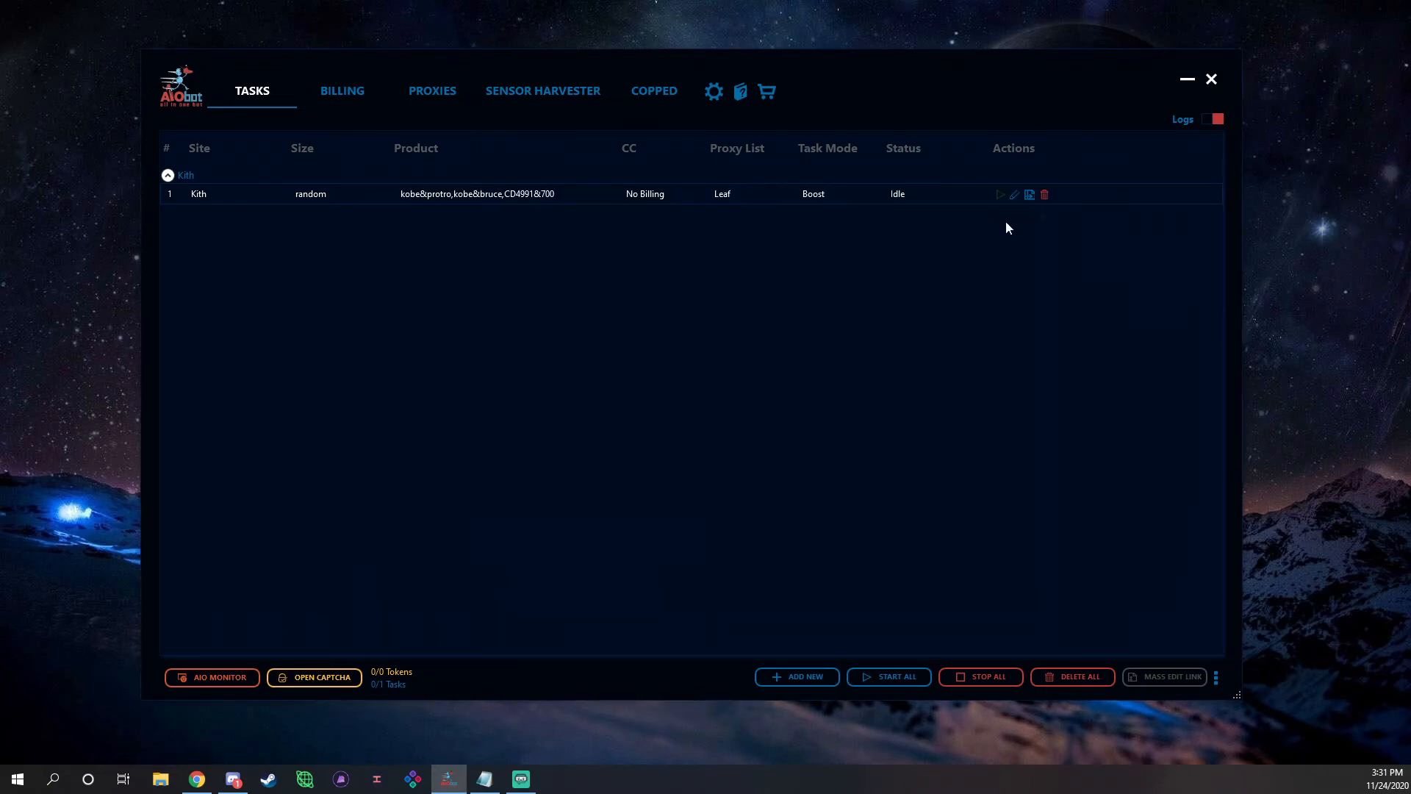
{"action": "mouse_move", "coordinate": [857, 607]}
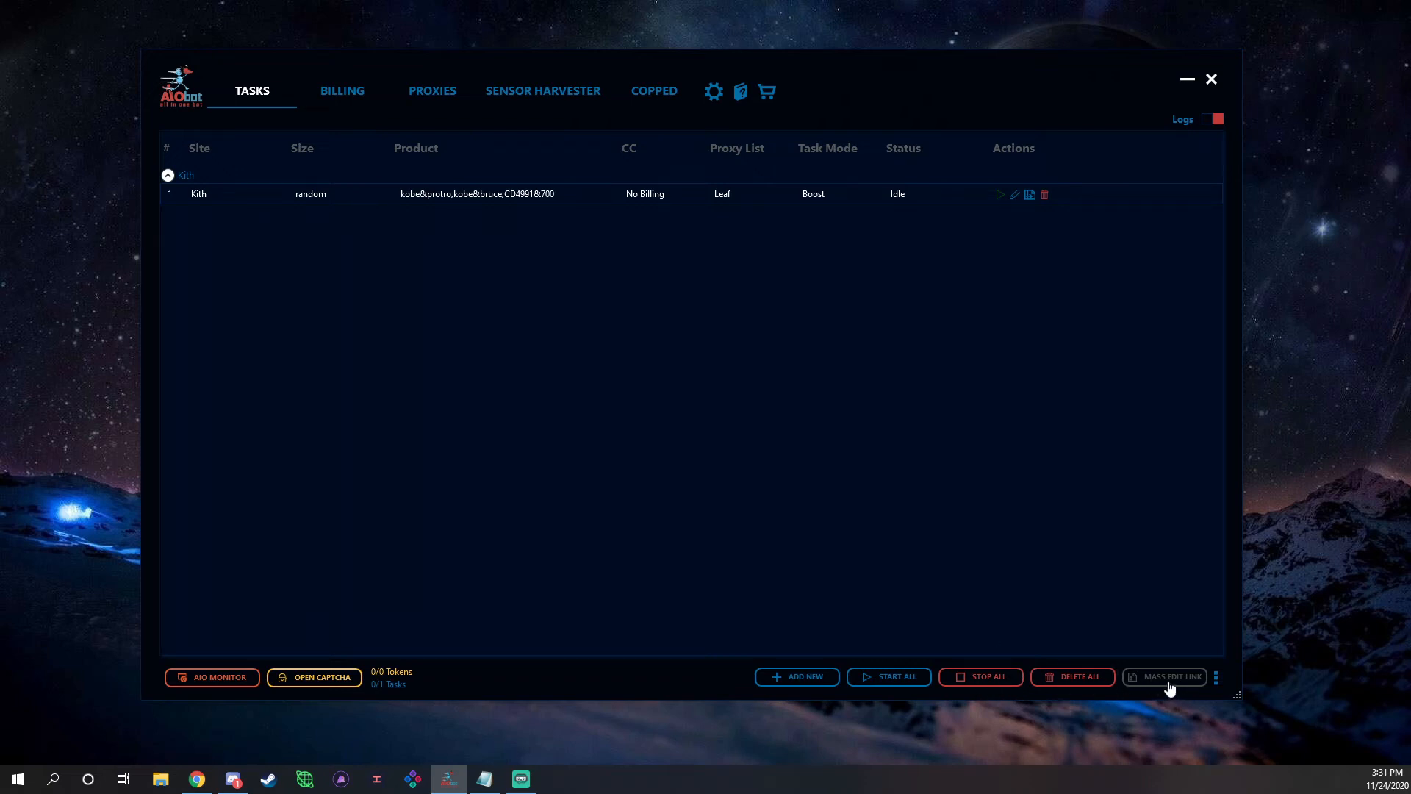
{"action": "left_click", "coordinate": [1164, 677]}
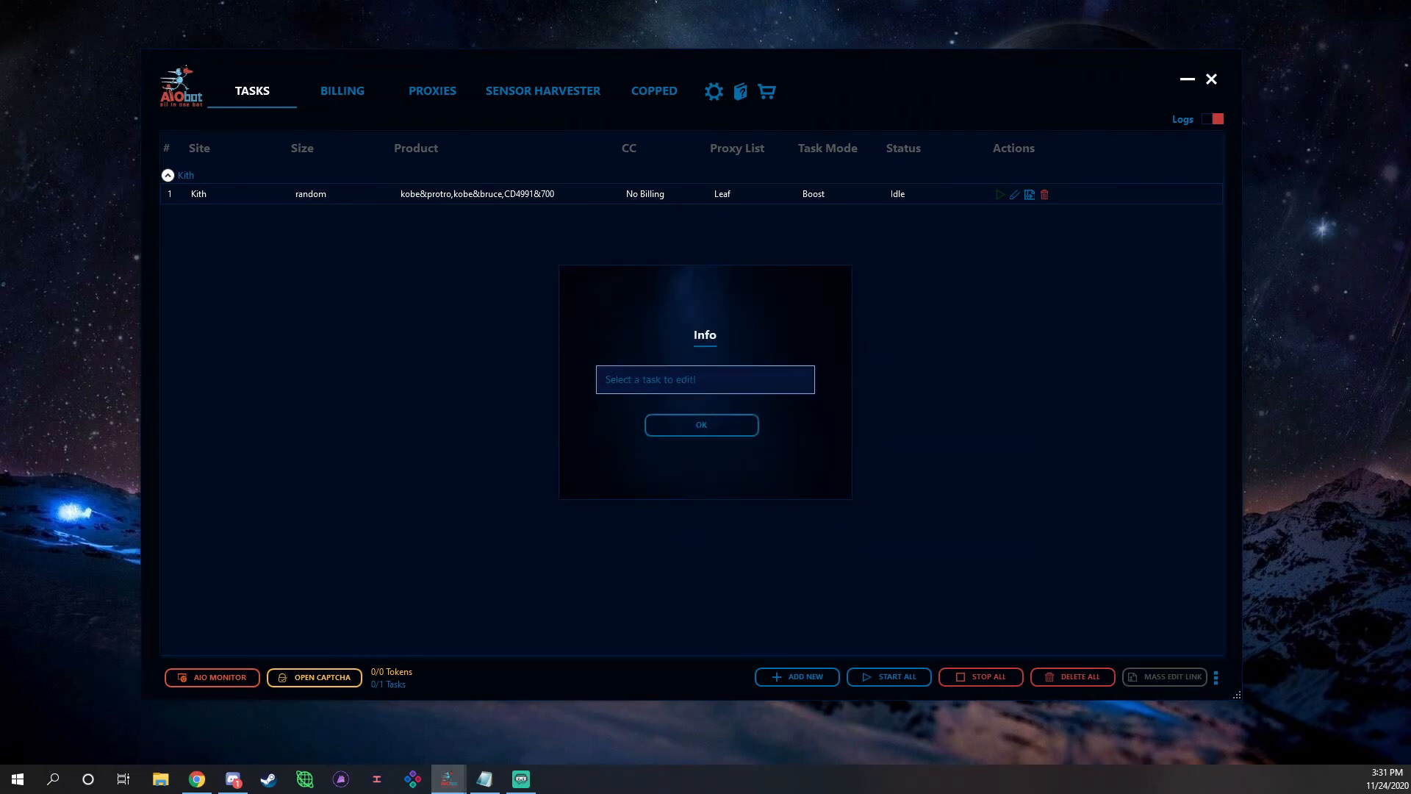
{"action": "left_click", "coordinate": [700, 424]}
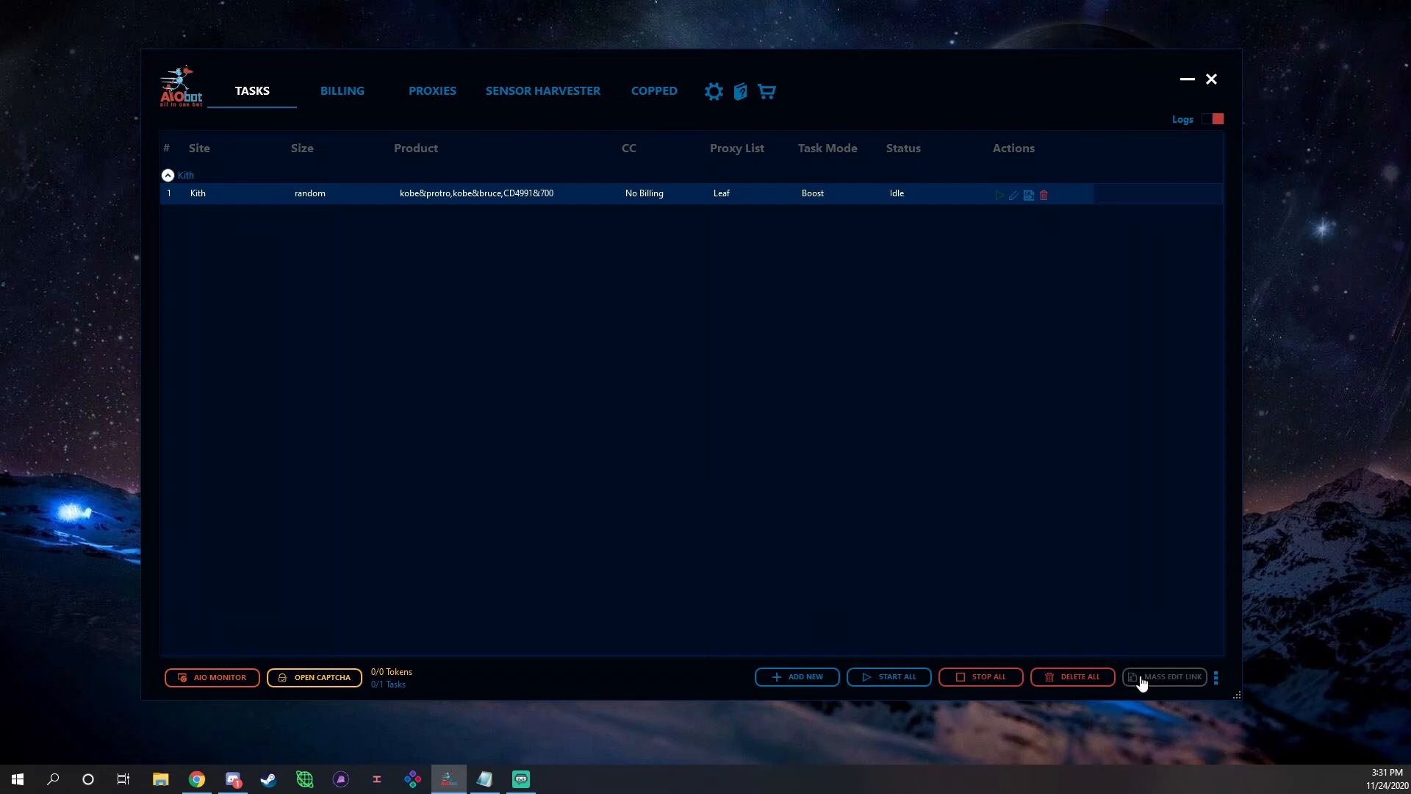
{"action": "left_click", "coordinate": [1166, 677]}
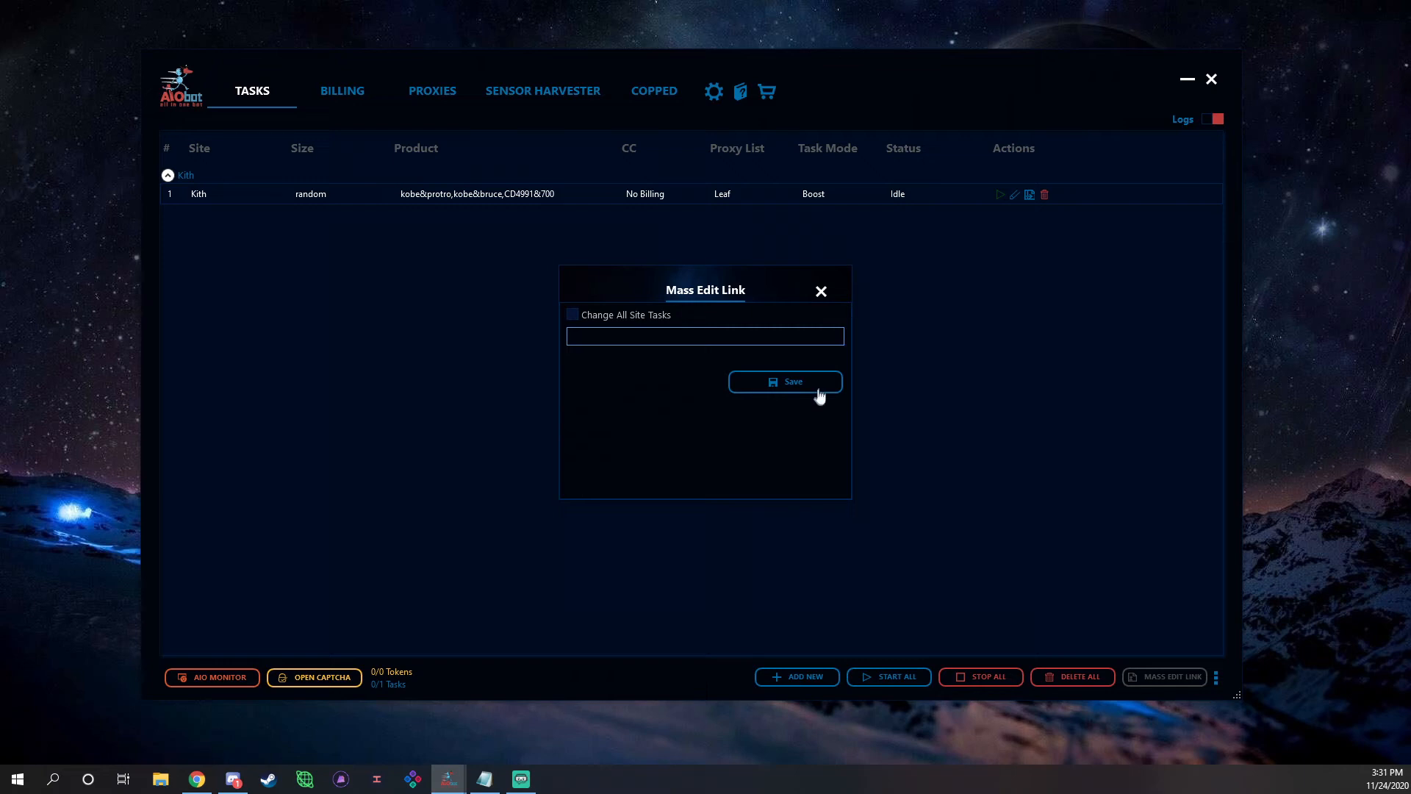
{"action": "type", "text": "Early Link"}
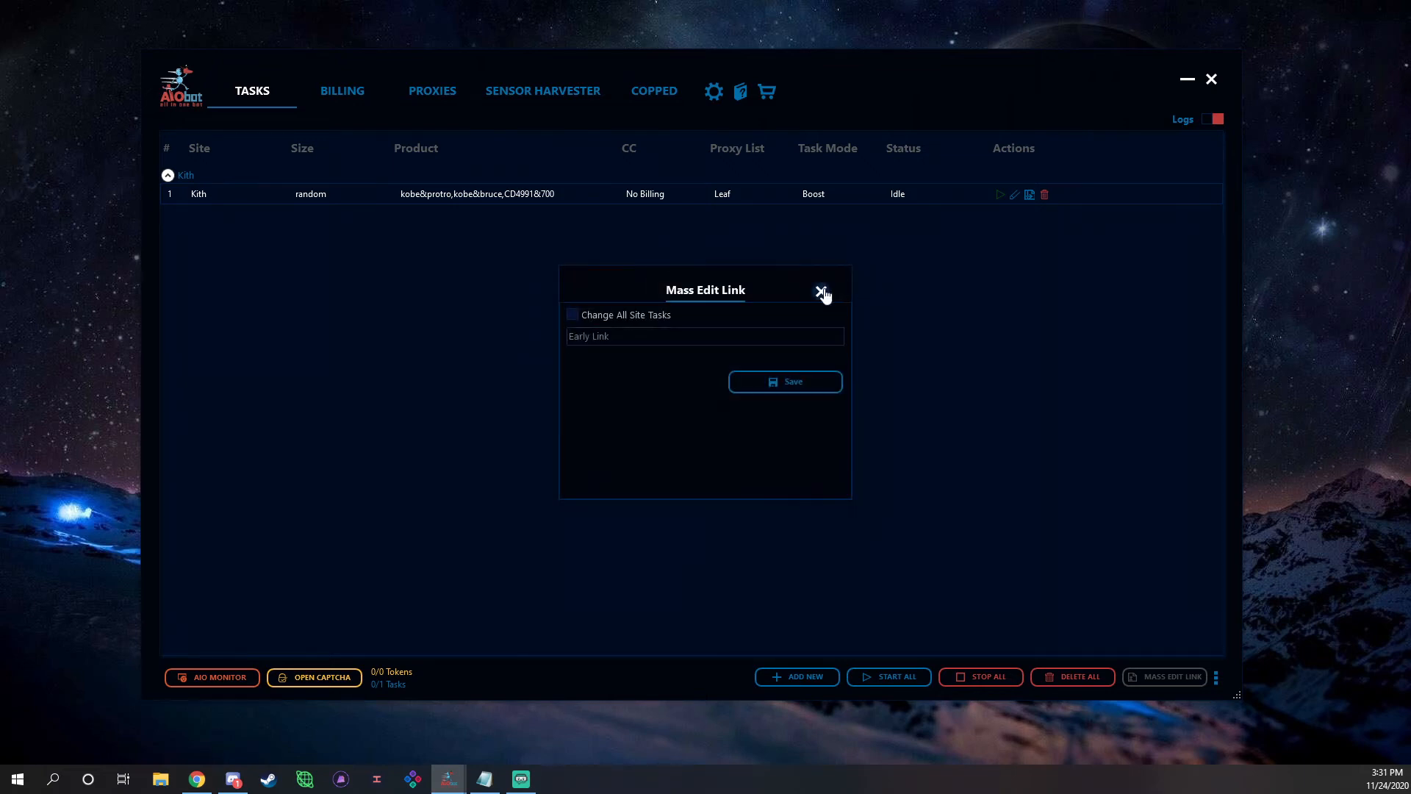
{"action": "left_click", "coordinate": [341, 89]}
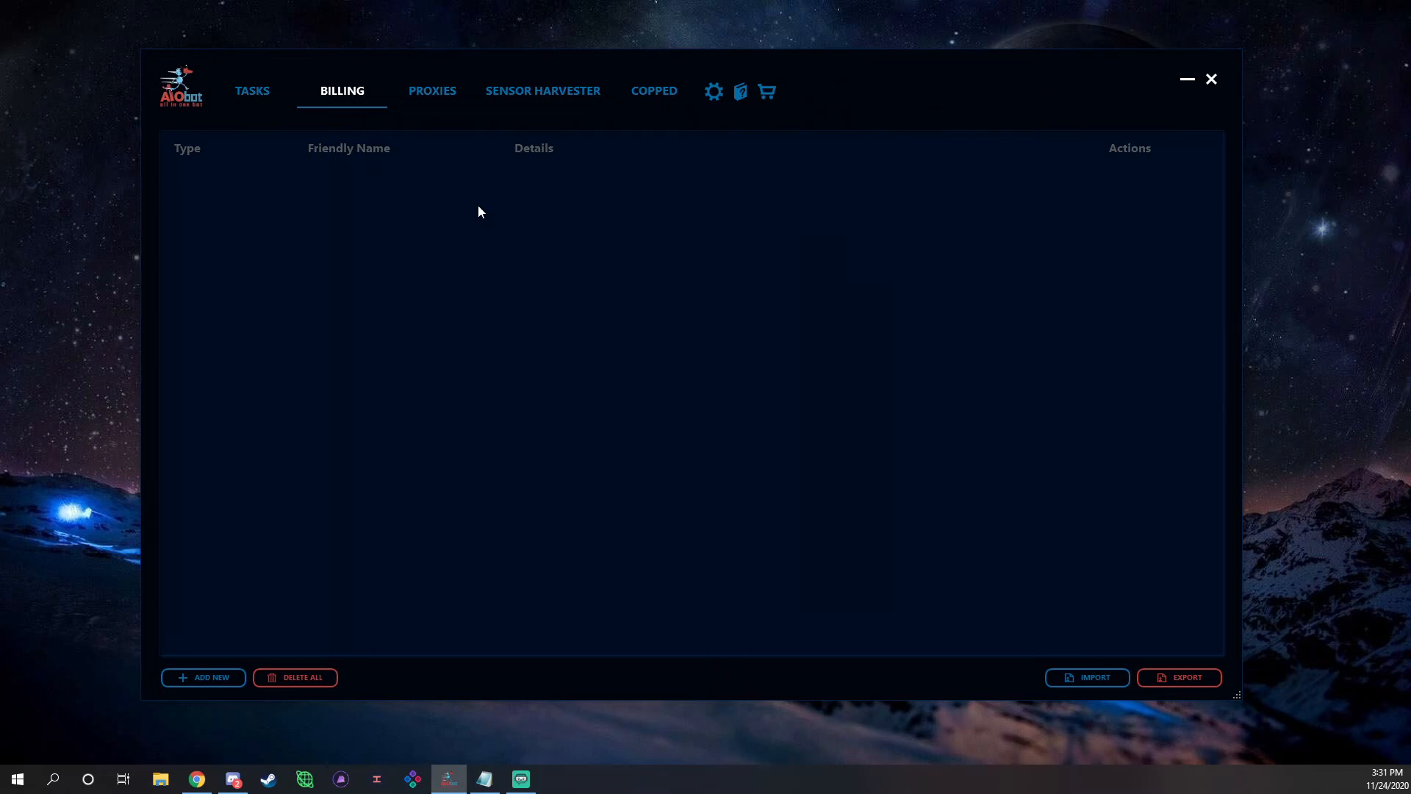
{"action": "mouse_move", "coordinate": [316, 689]}
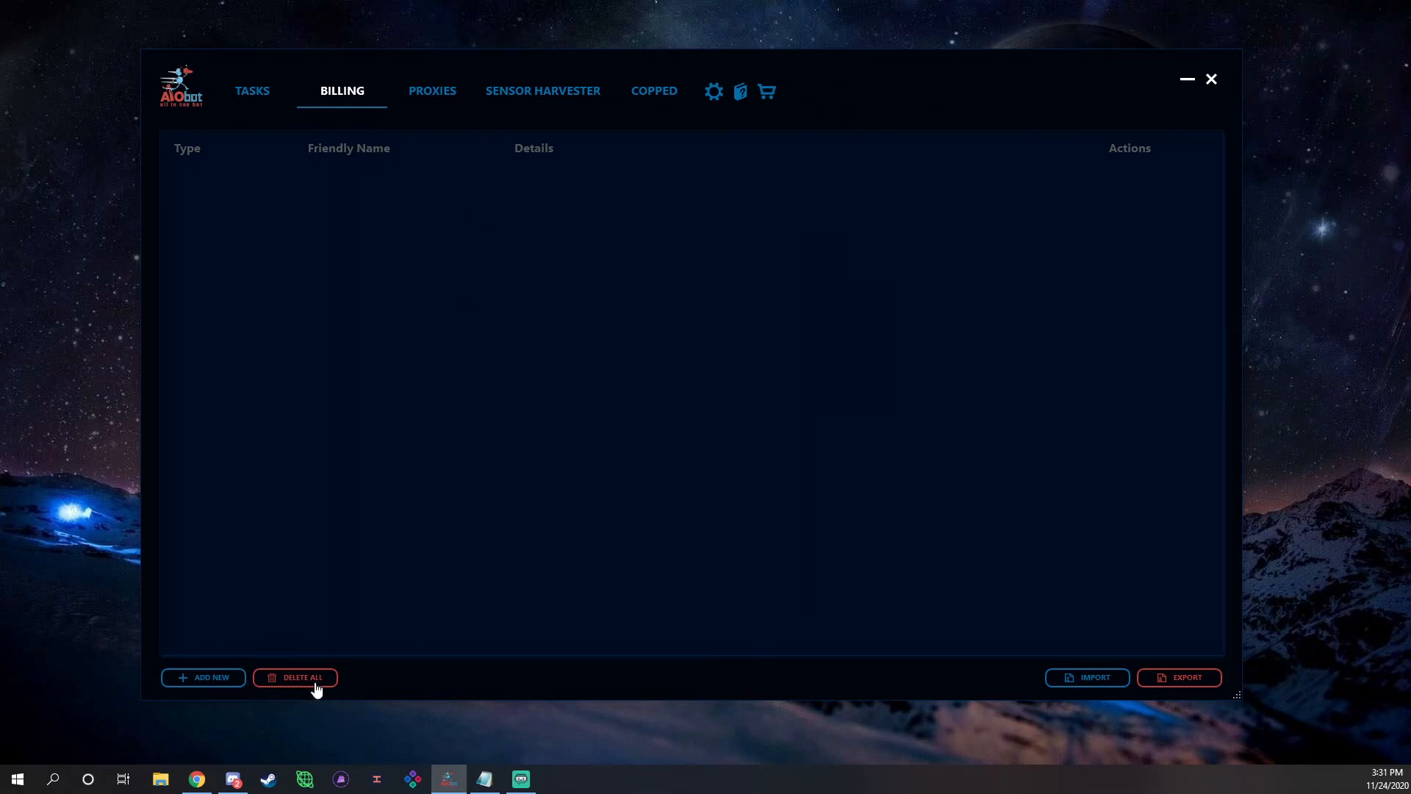
{"action": "mouse_move", "coordinate": [1171, 685]}
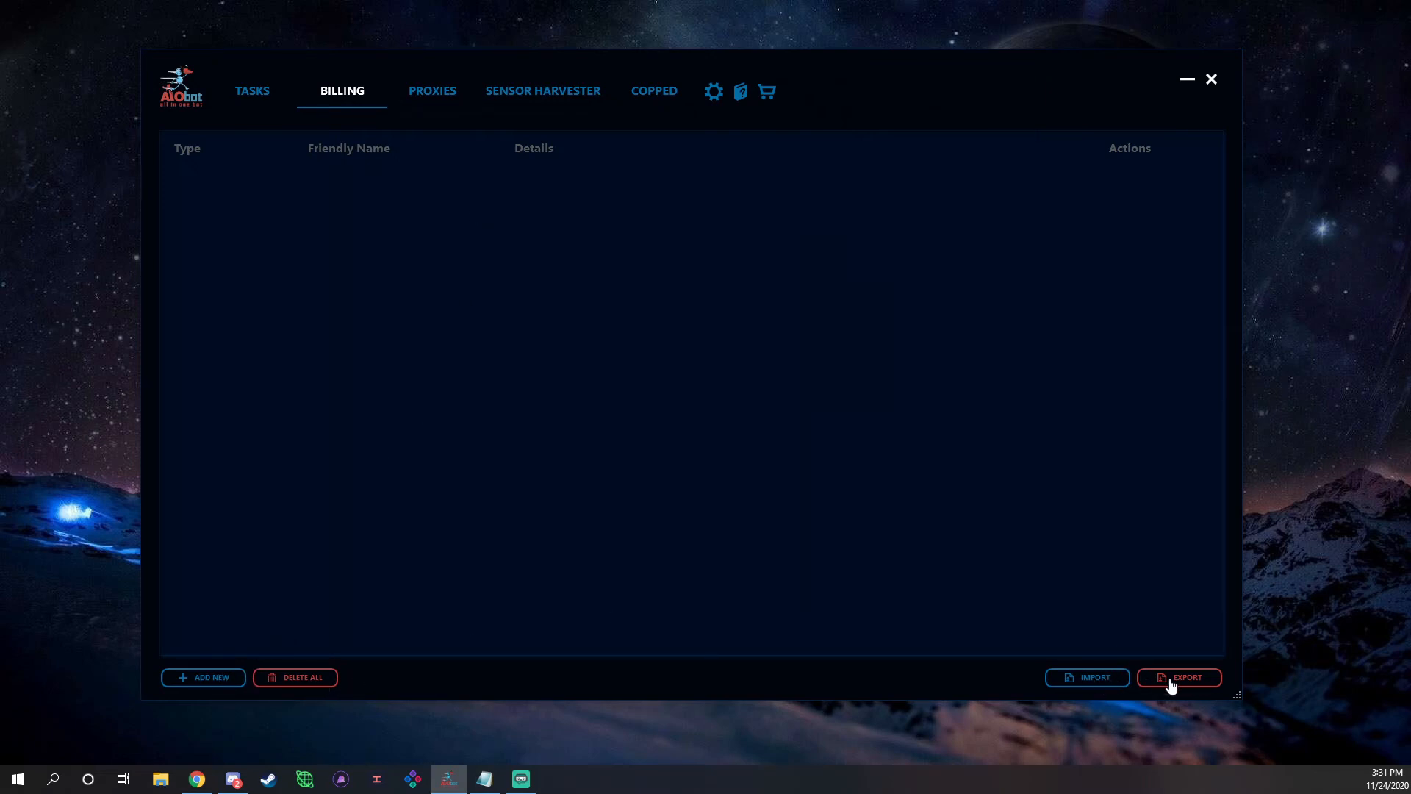
{"action": "mouse_move", "coordinate": [434, 97]}
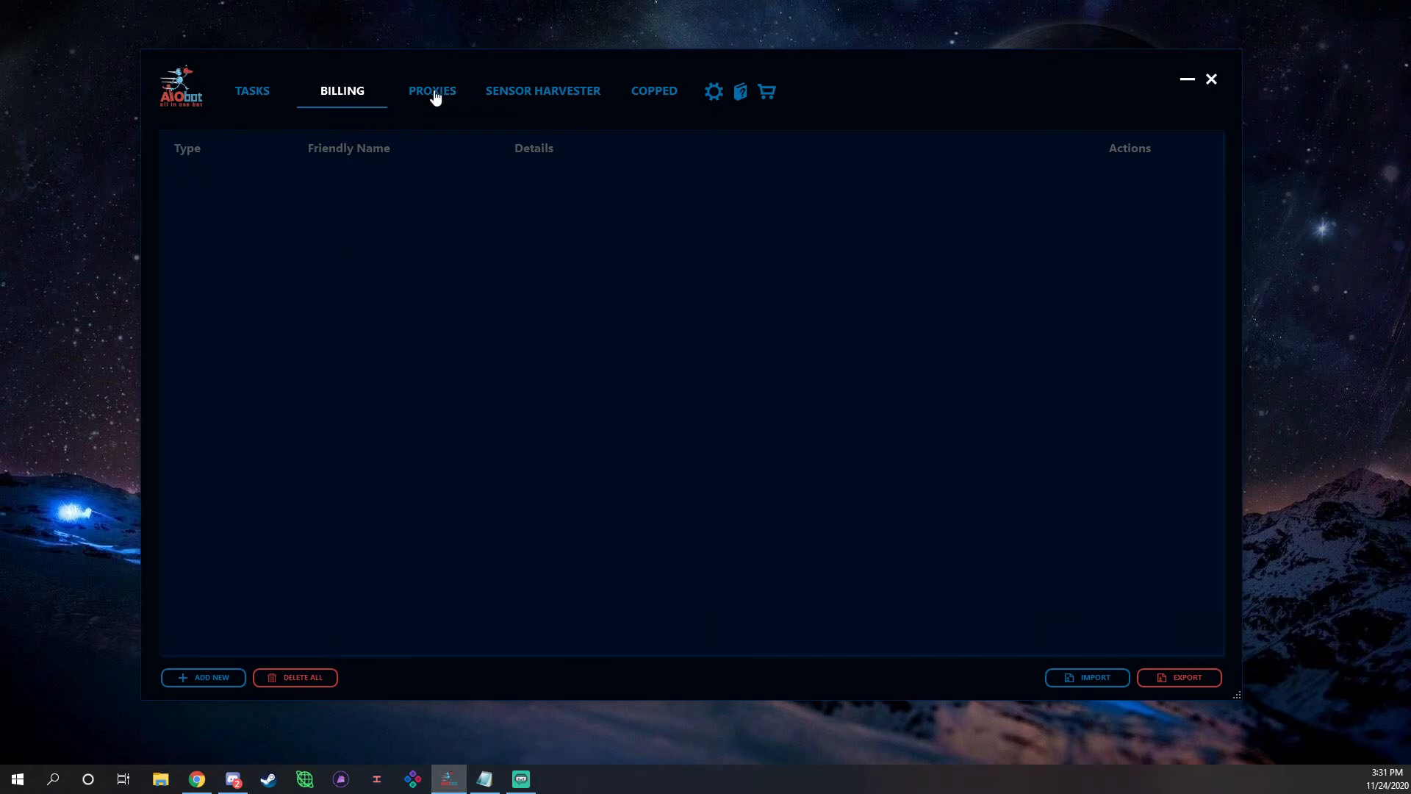
View the Proxies page with the Leaf, Notify, Hollow, Oculus and Cookie DC lists.
{"action": "left_click", "coordinate": [431, 90]}
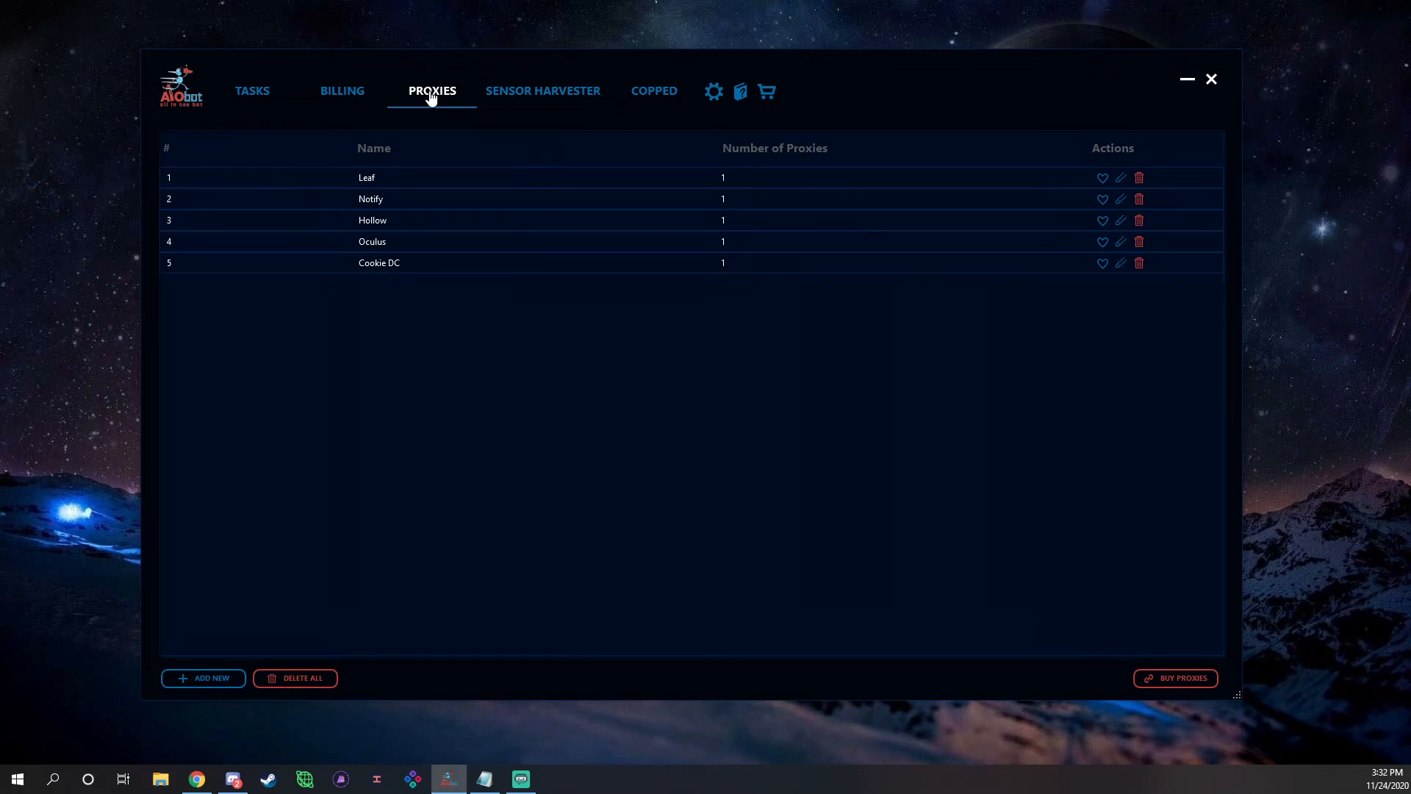
{"action": "mouse_move", "coordinate": [368, 118]}
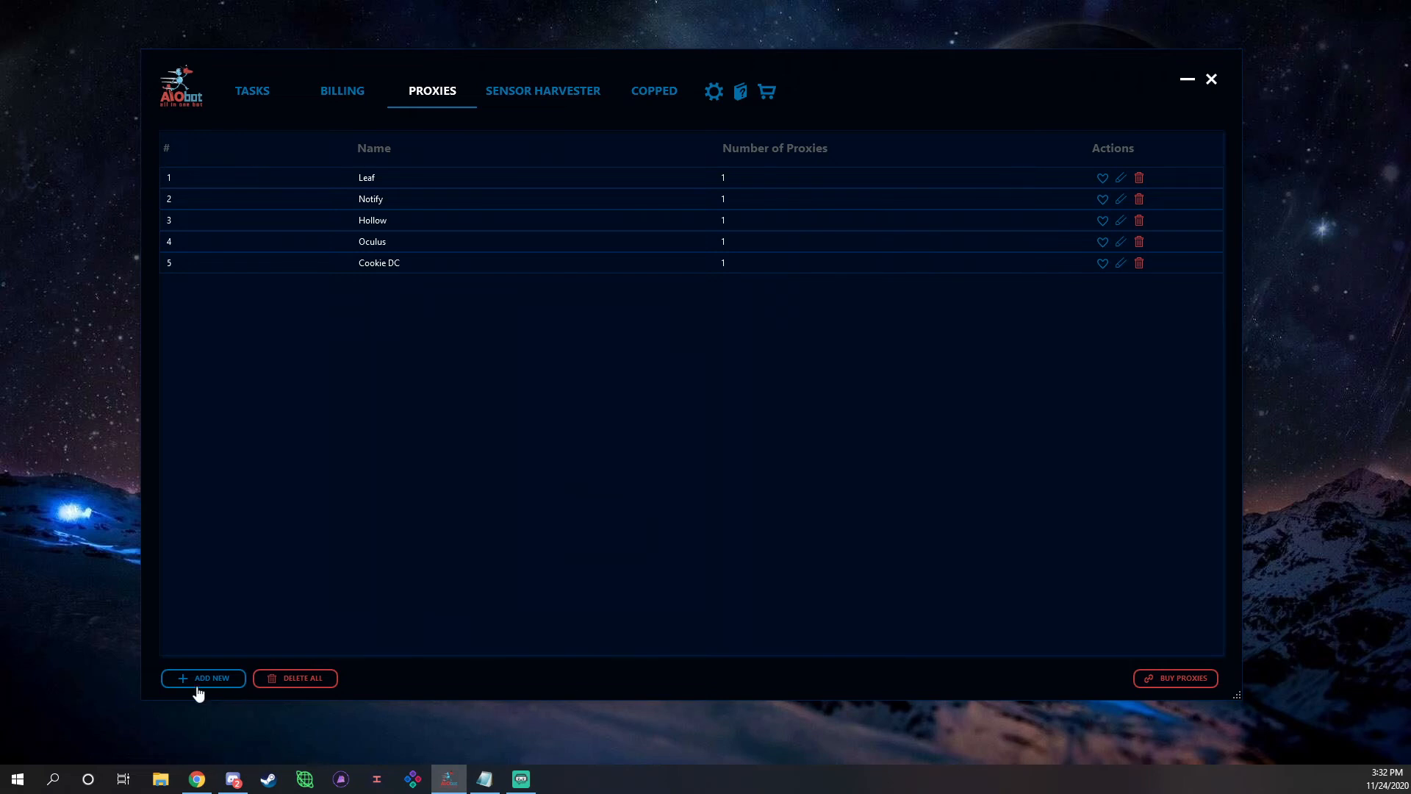
{"action": "left_click", "coordinate": [202, 677]}
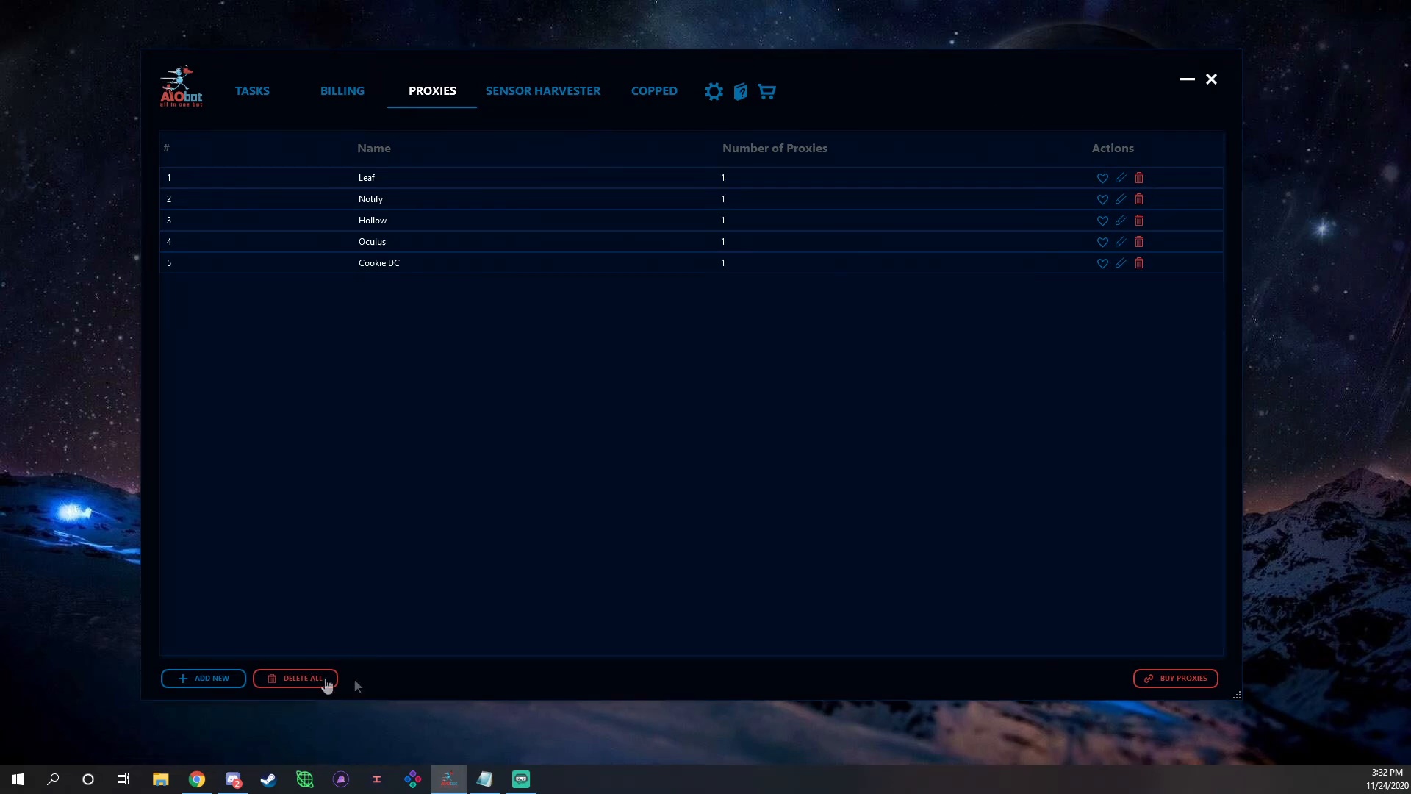
{"action": "mouse_move", "coordinate": [1174, 677]}
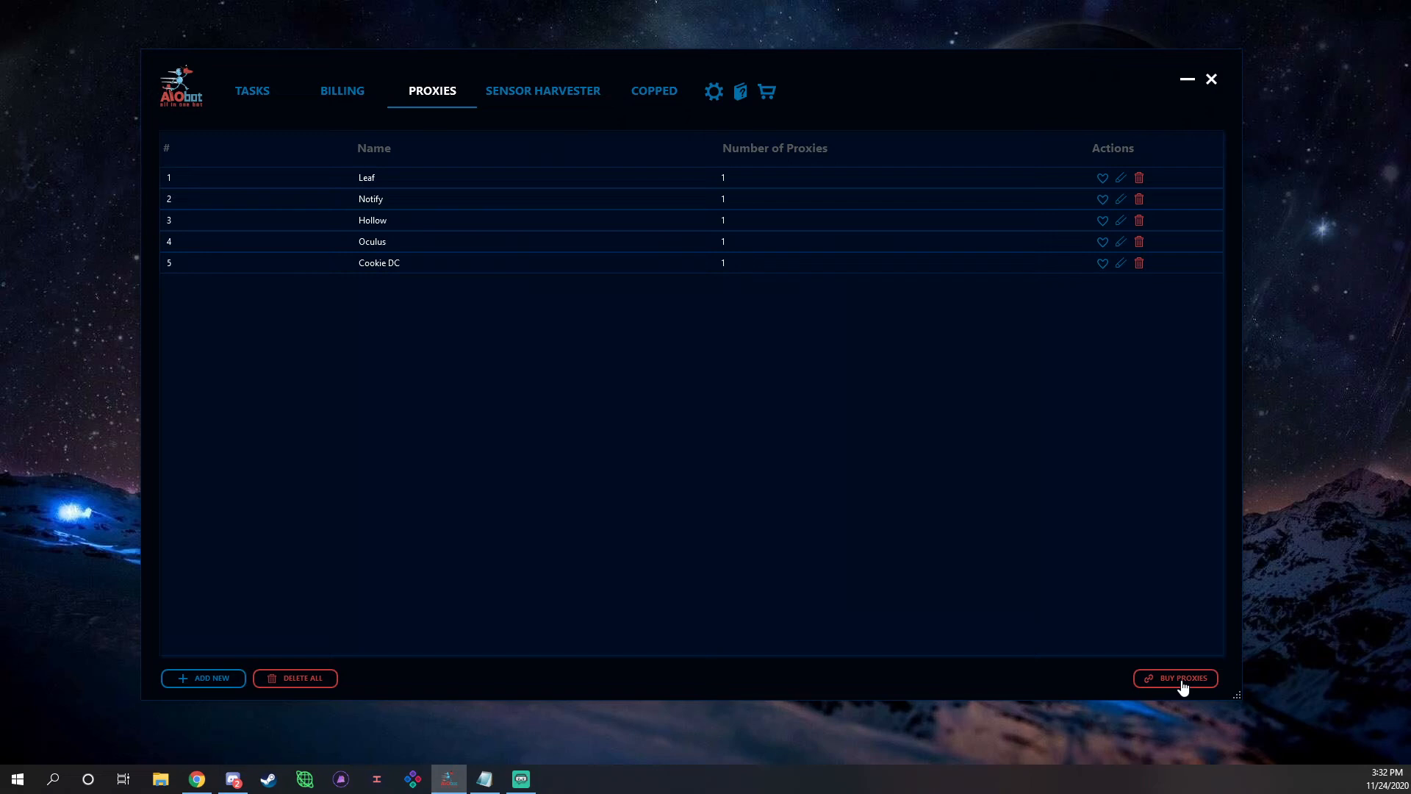
{"action": "mouse_move", "coordinate": [524, 93]}
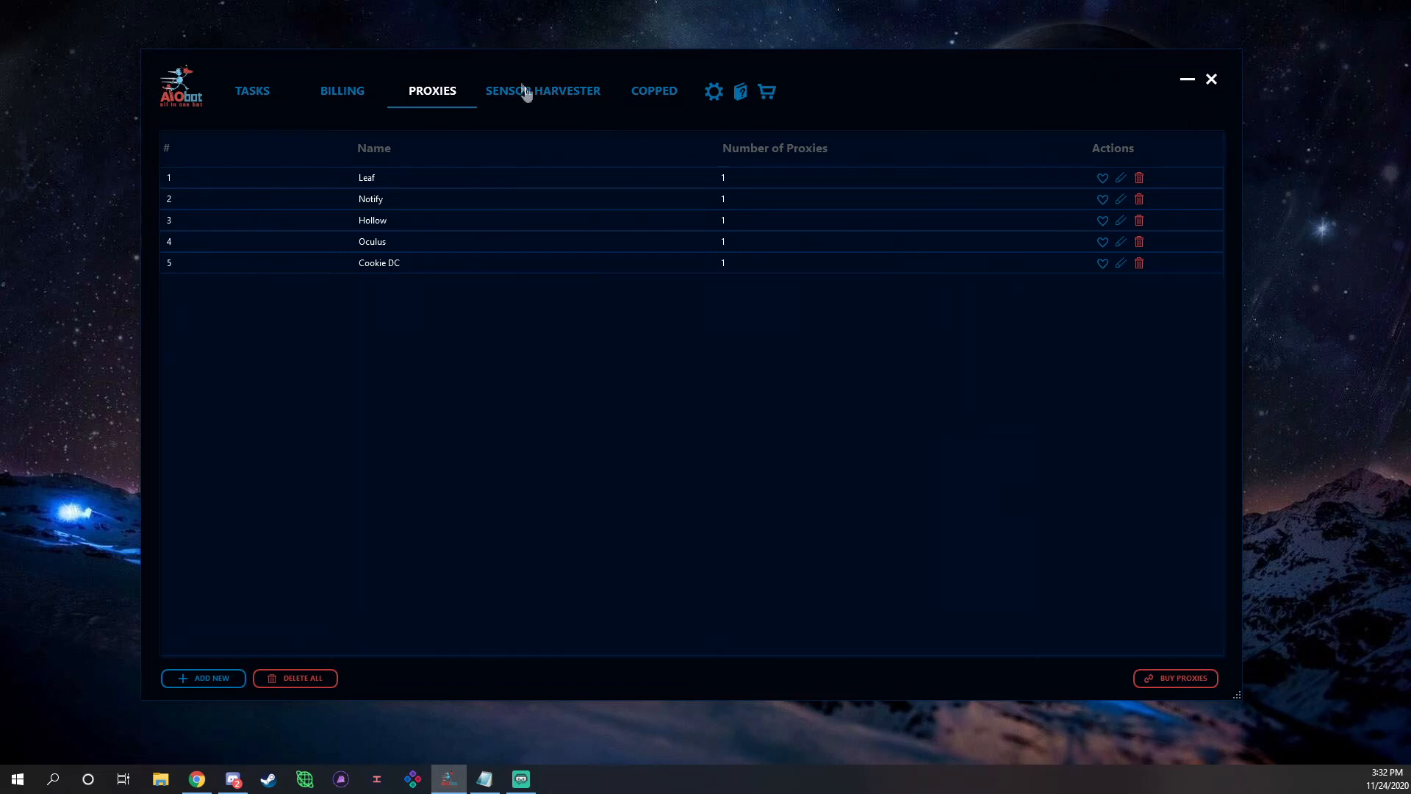
Open Sensor Harvester and scroll its 32-site list down to Yeezy Supply.
{"action": "left_click", "coordinate": [542, 89]}
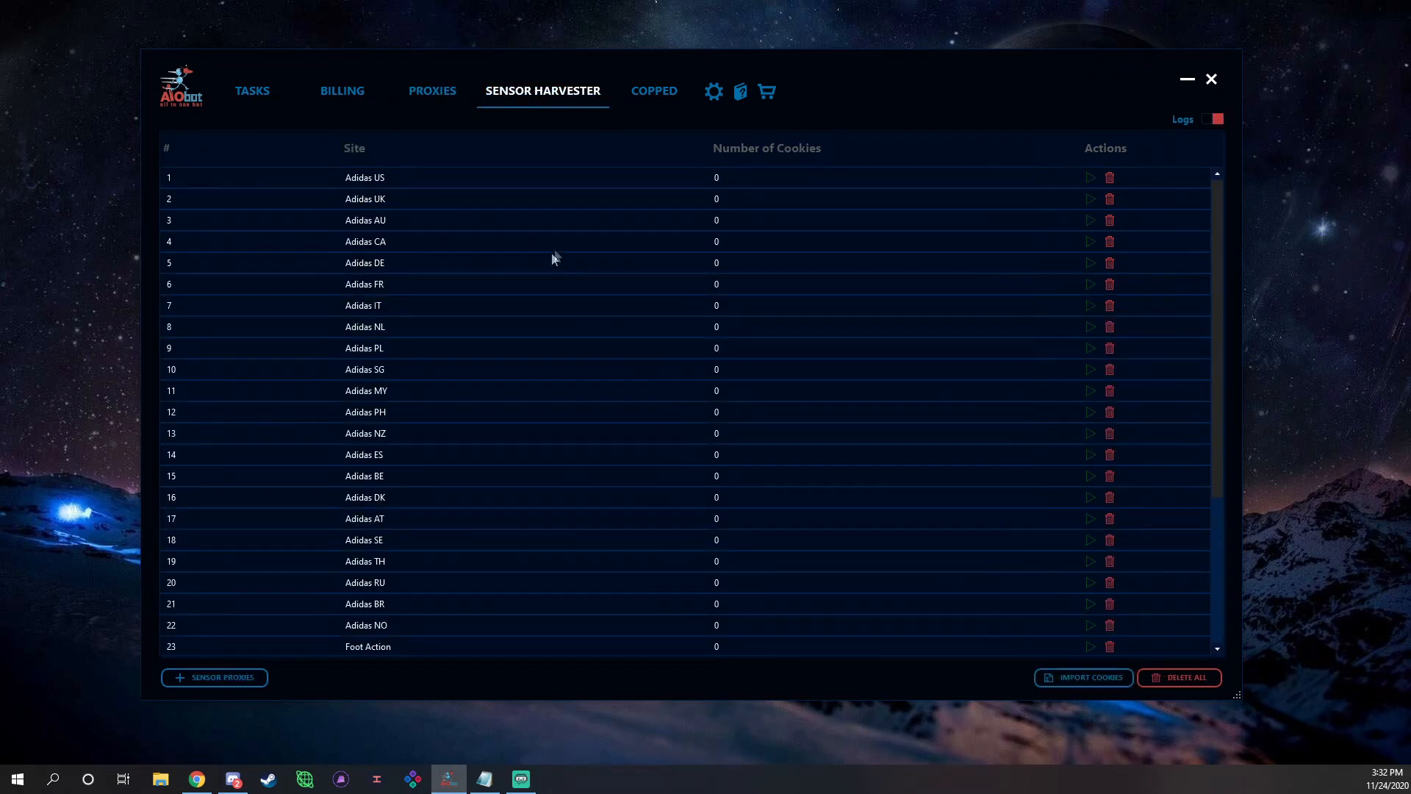
{"action": "scroll", "scroll_direction": "down", "scroll_amount": 3}
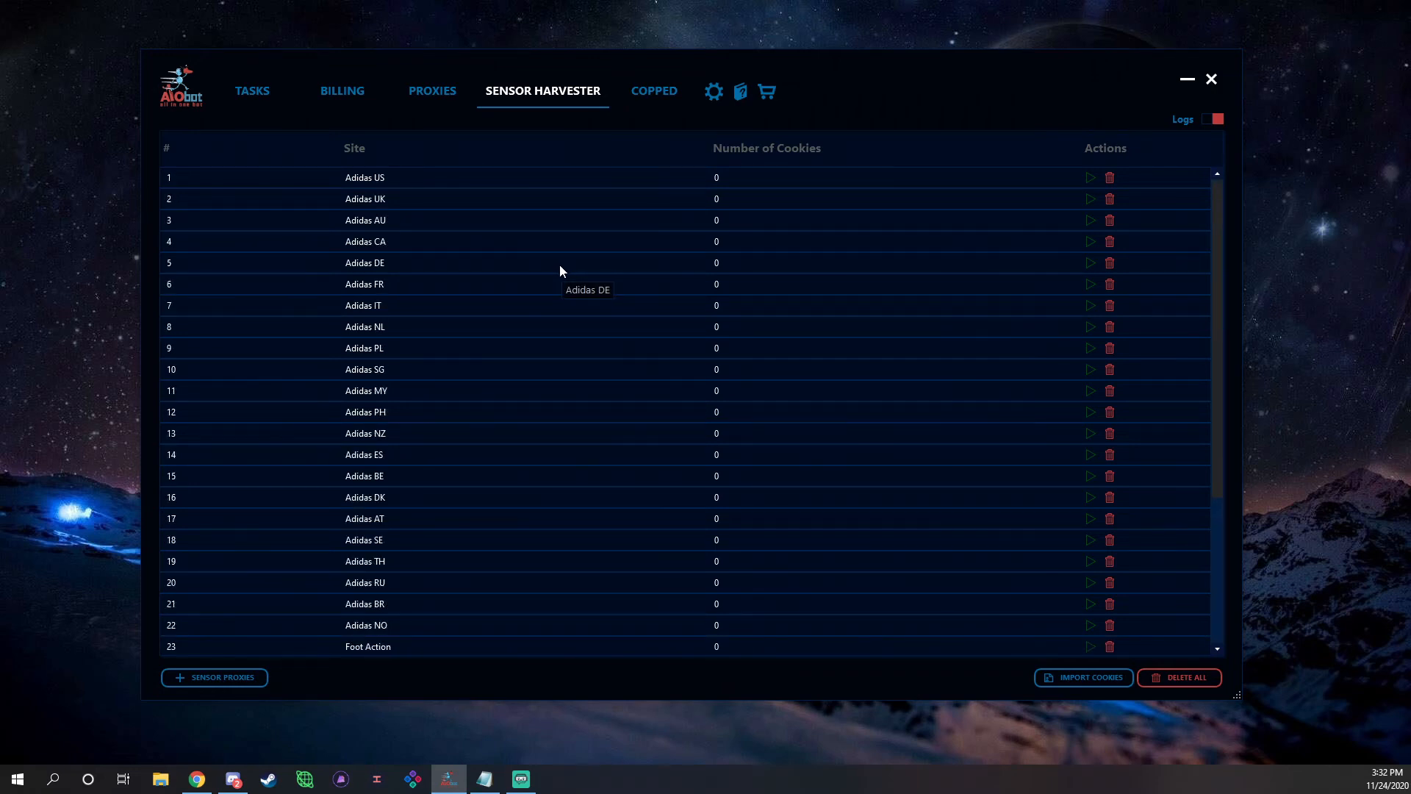
{"action": "scroll", "scroll_direction": "down", "scroll_amount": 3}
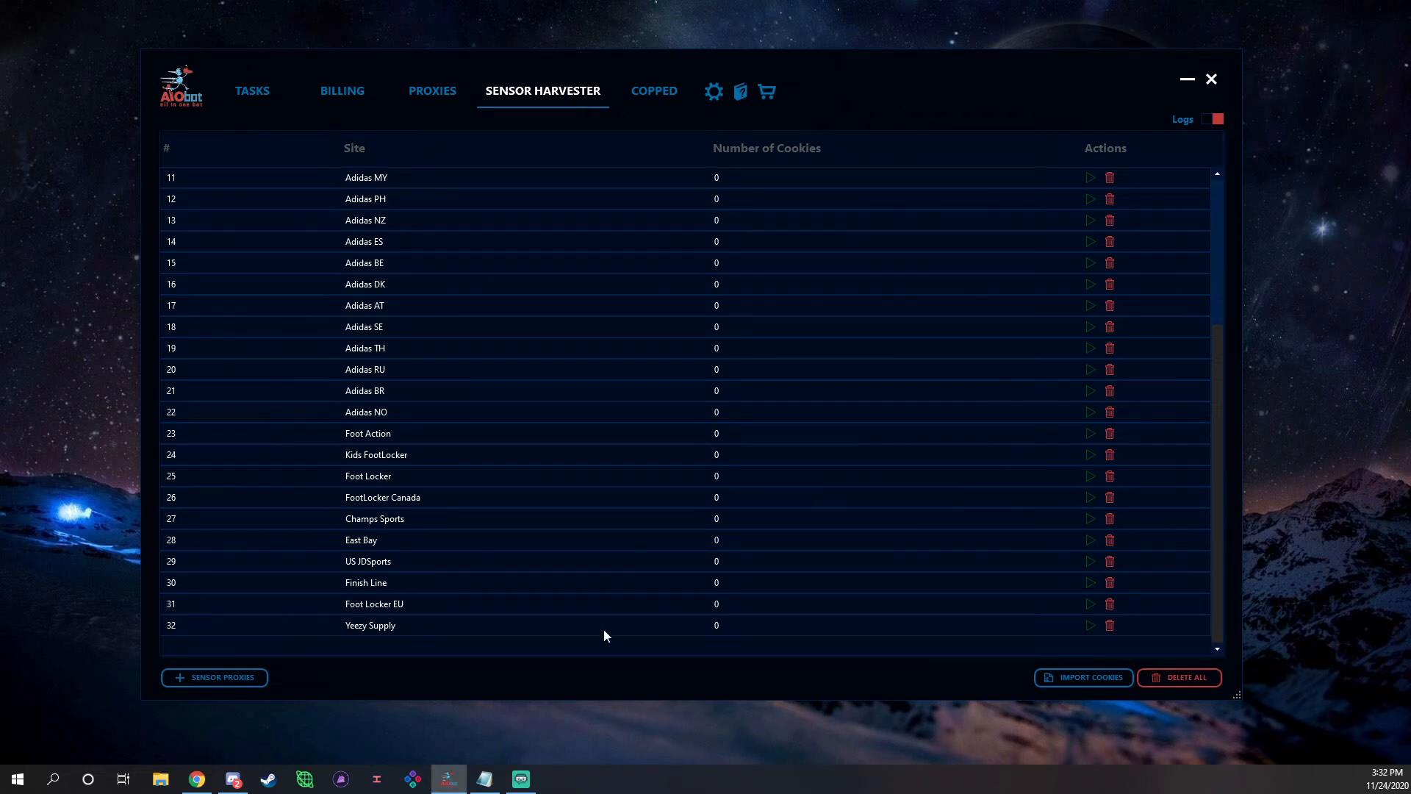
{"action": "mouse_move", "coordinate": [360, 637]}
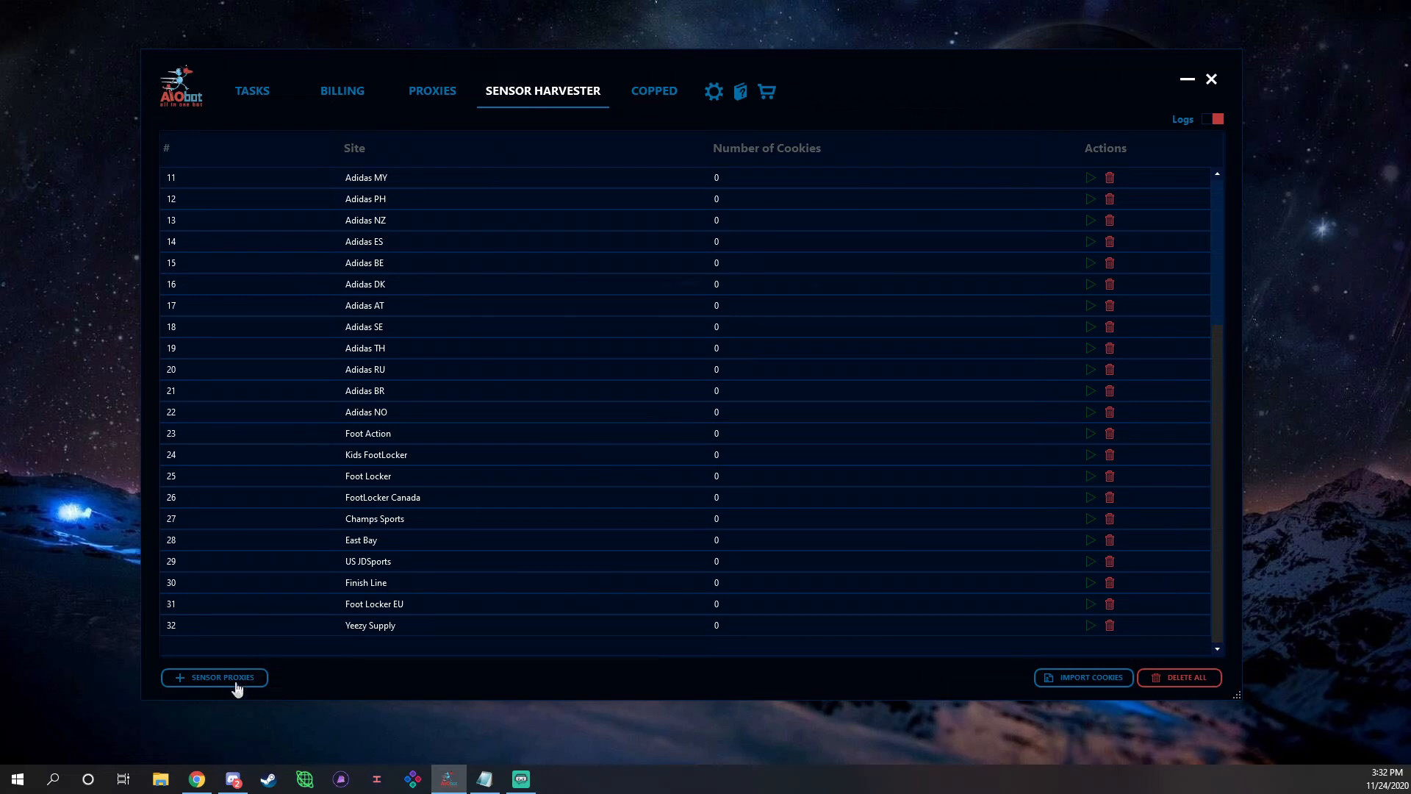
{"action": "left_click", "coordinate": [213, 678]}
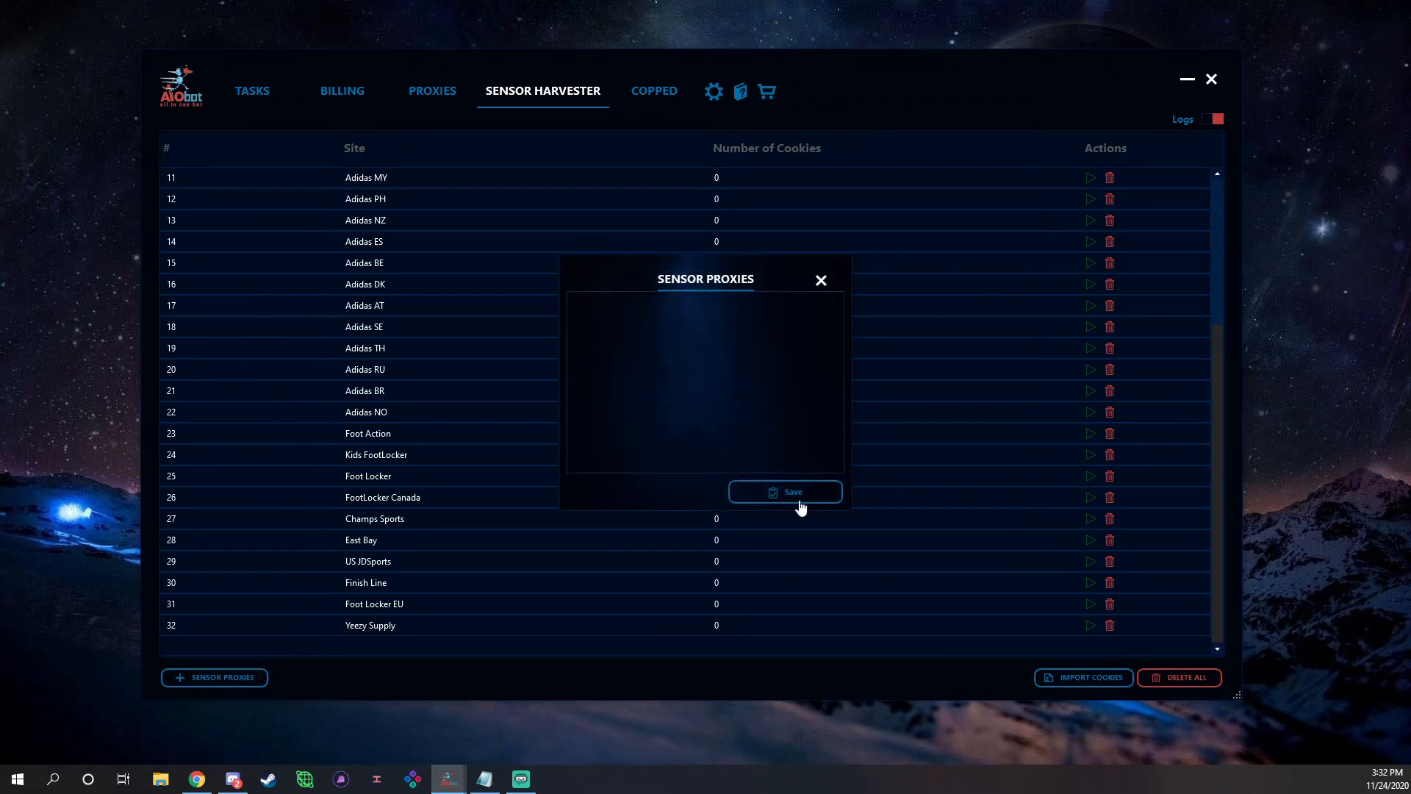
{"action": "left_click", "coordinate": [783, 492]}
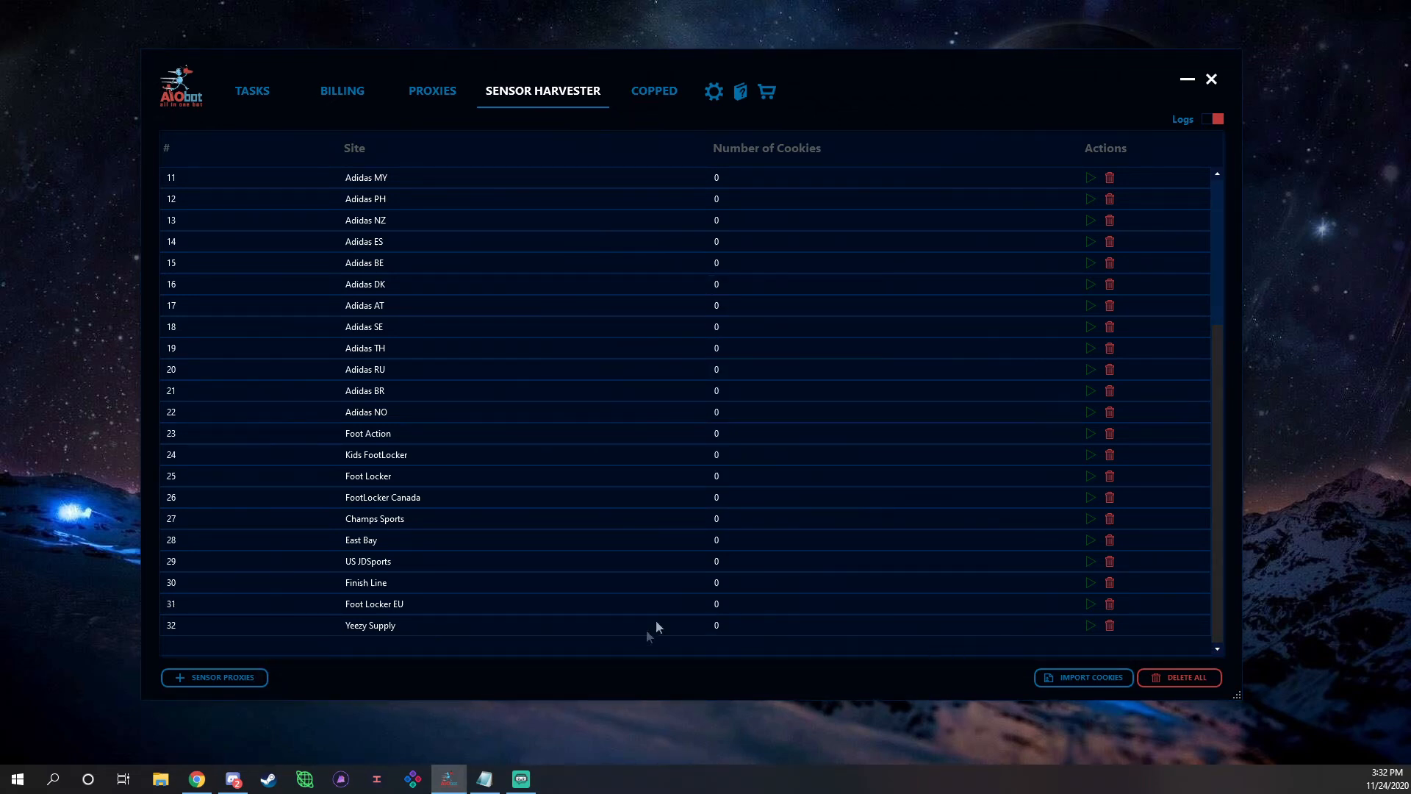
{"action": "left_click", "coordinate": [369, 625]}
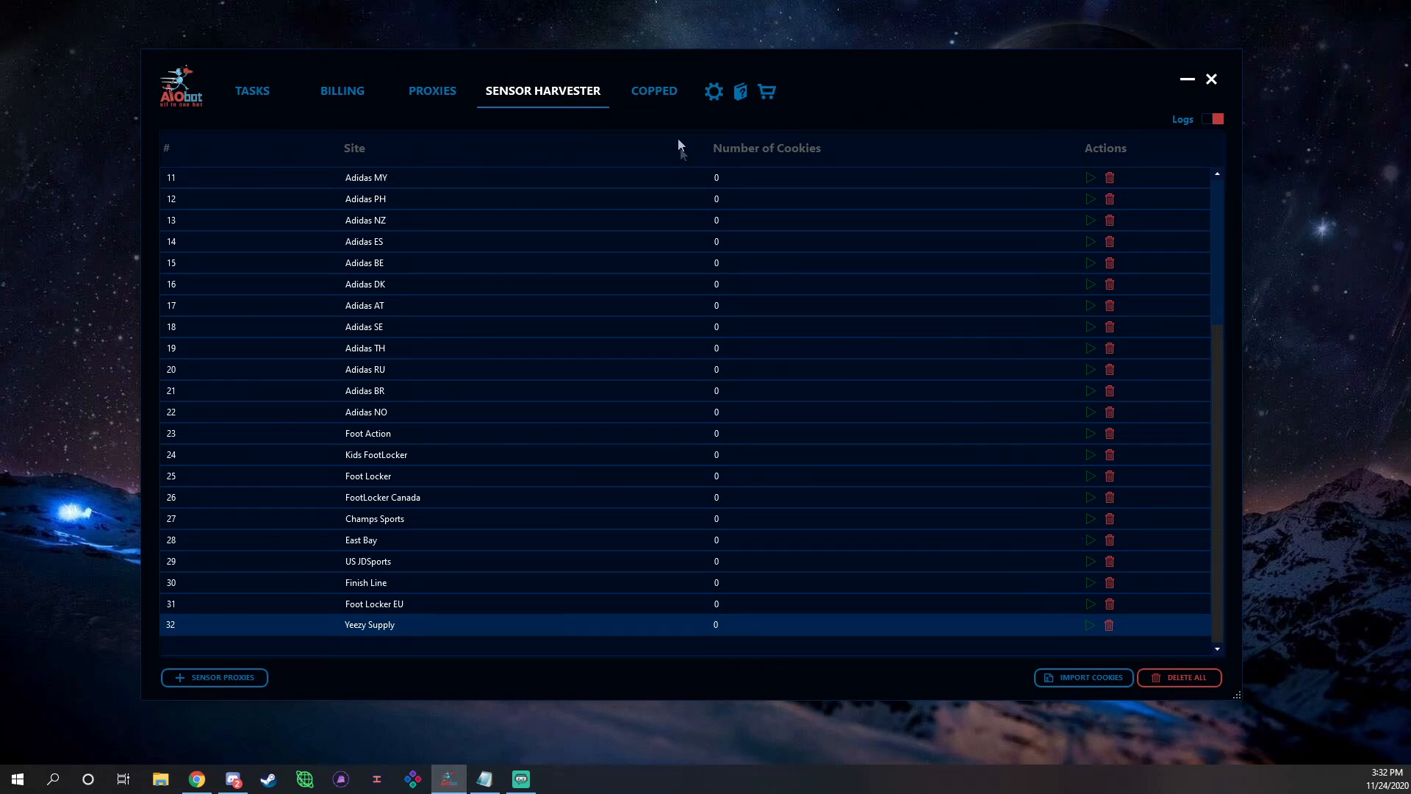
Open the Copped page, which shows no checked-out orders.
{"action": "left_click", "coordinate": [653, 90]}
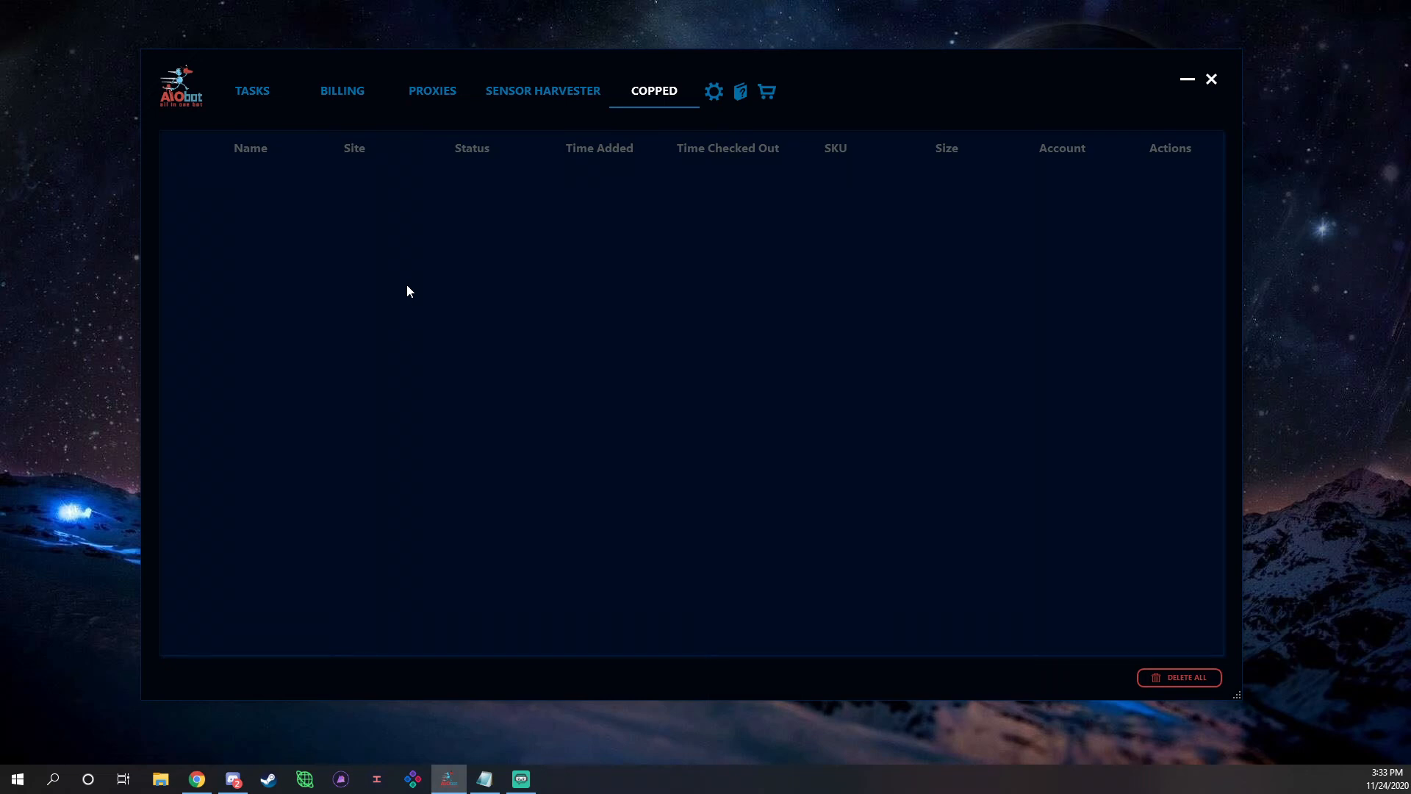
{"action": "mouse_move", "coordinate": [390, 288]}
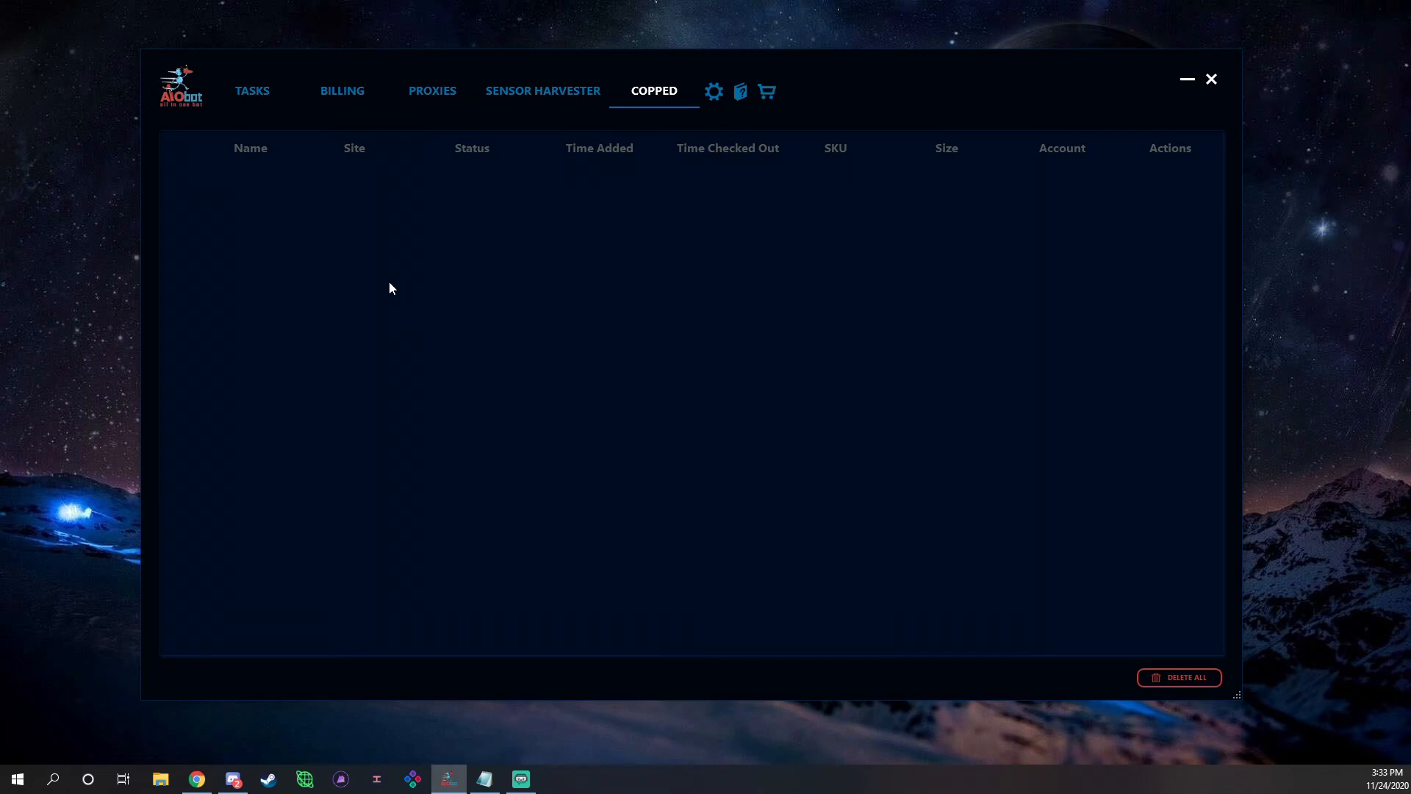
{"action": "mouse_move", "coordinate": [484, 245]}
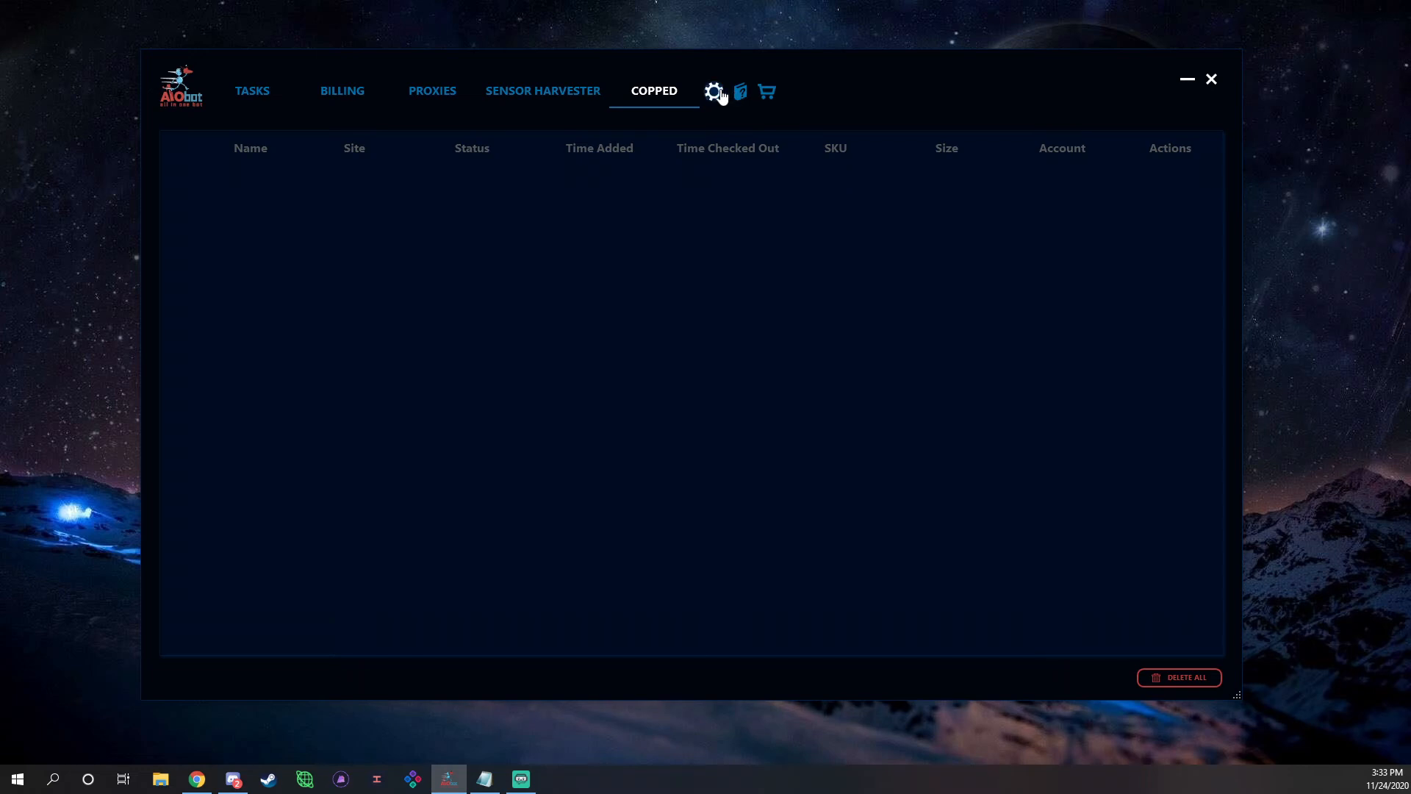
Browse the Notification, Delays, Site Accounts and Languages settings pages, then view the Tutorials page.
{"action": "left_click", "coordinate": [714, 91]}
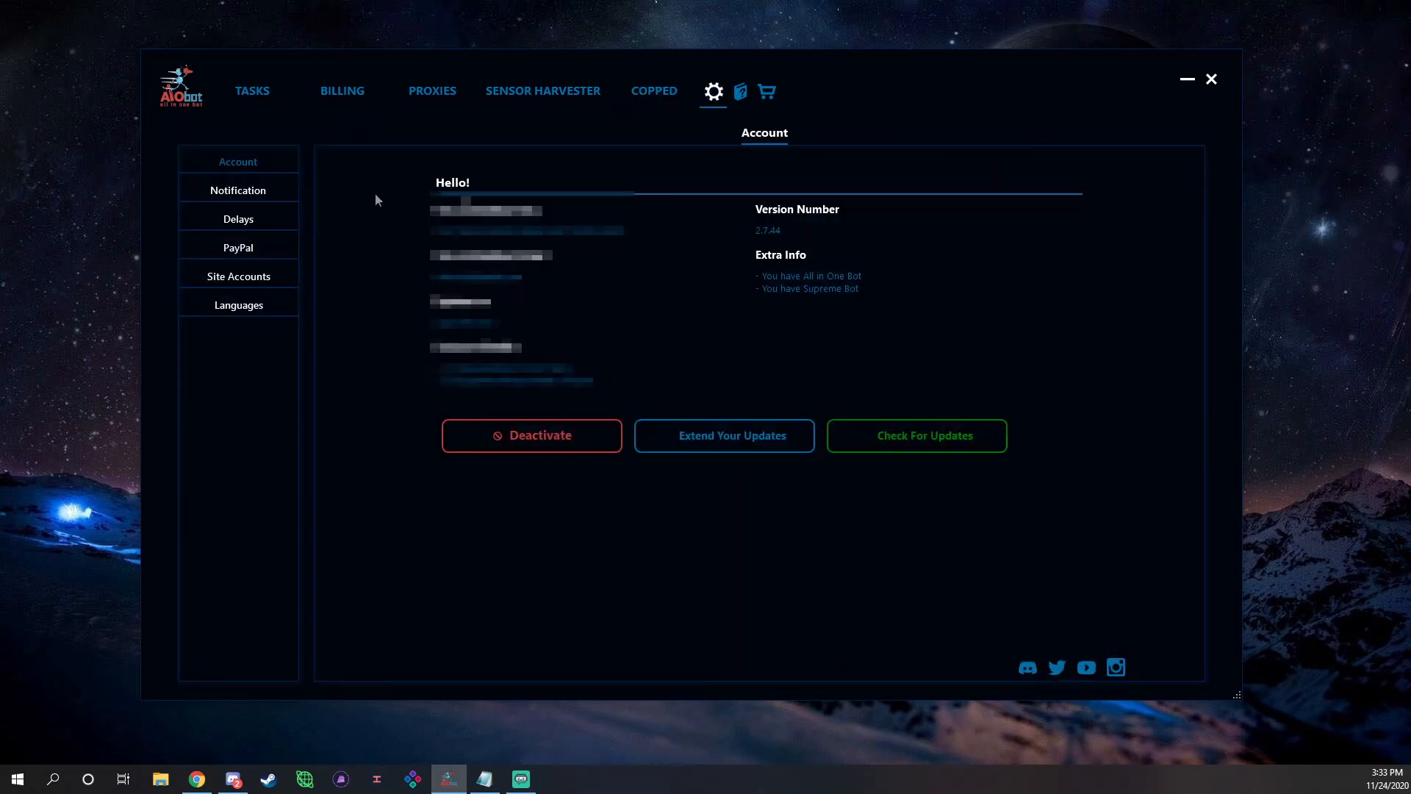
{"action": "left_click", "coordinate": [238, 189]}
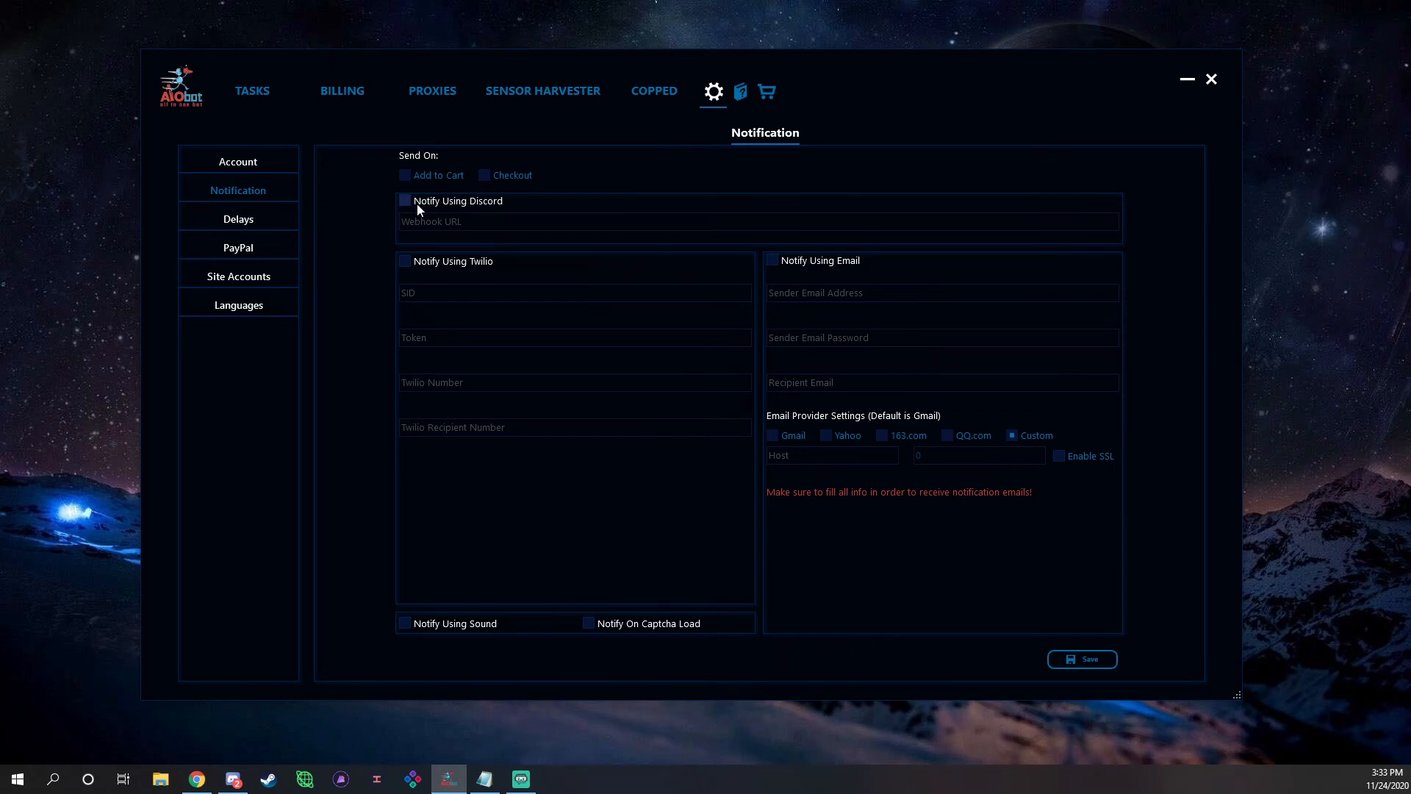
{"action": "left_click", "coordinate": [237, 218]}
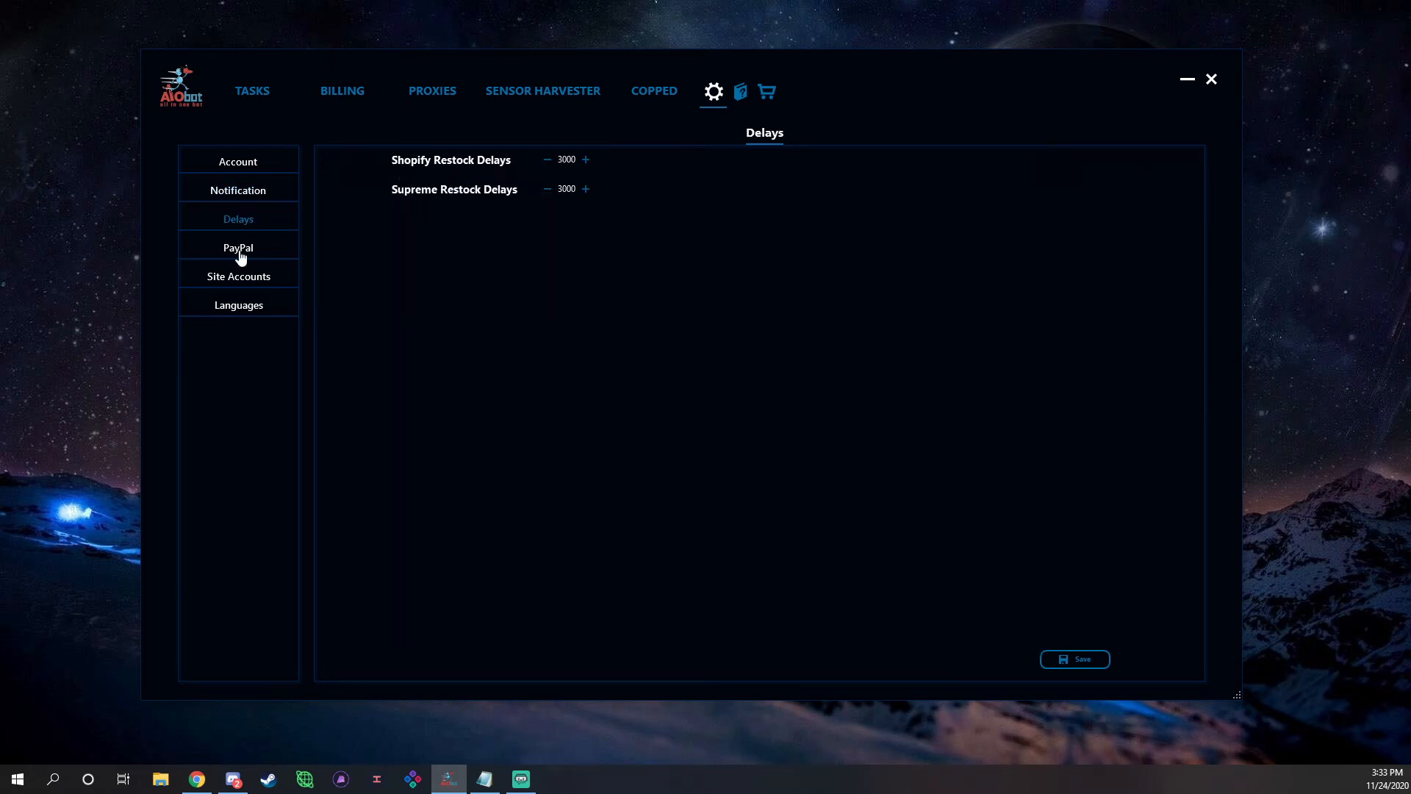
{"action": "left_click", "coordinate": [238, 277]}
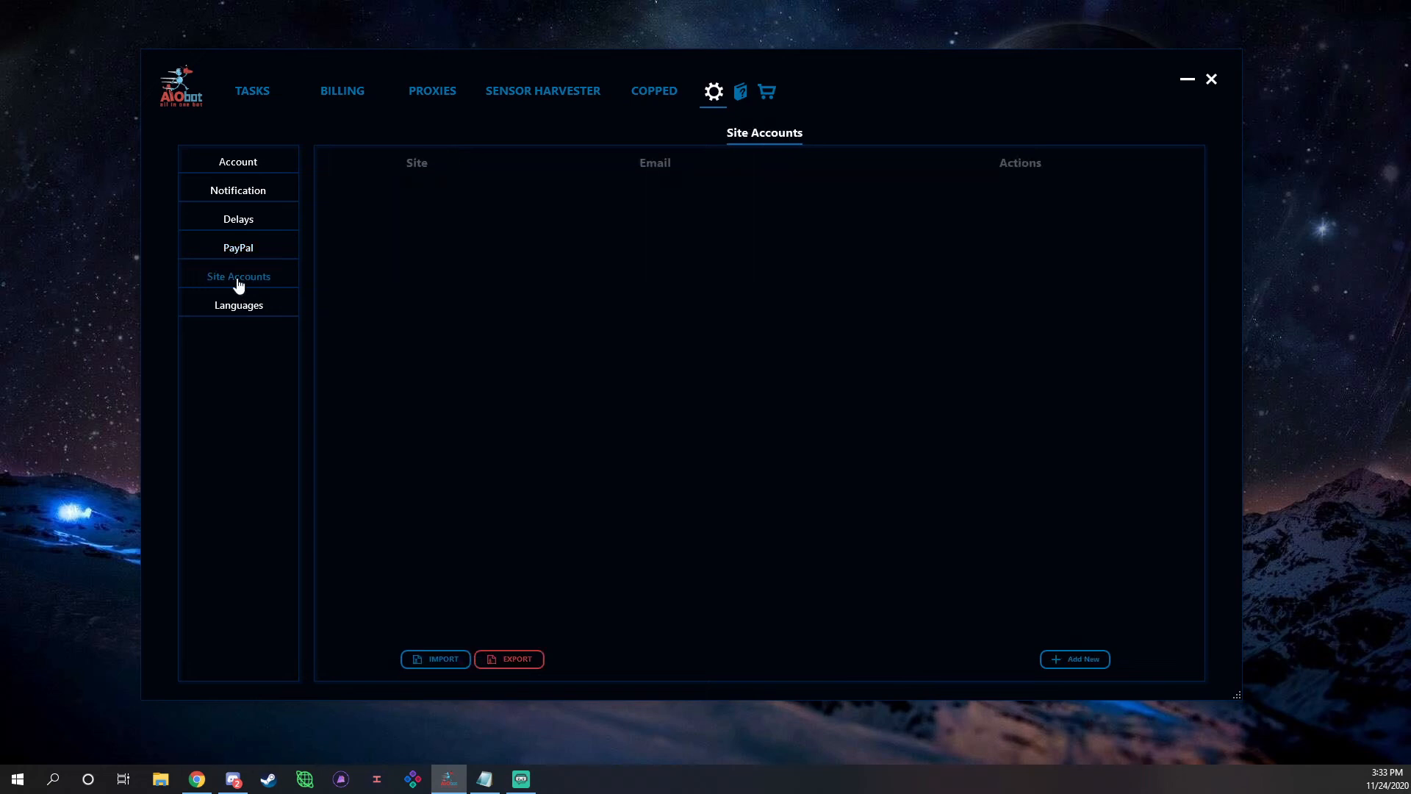
{"action": "left_click", "coordinate": [238, 305]}
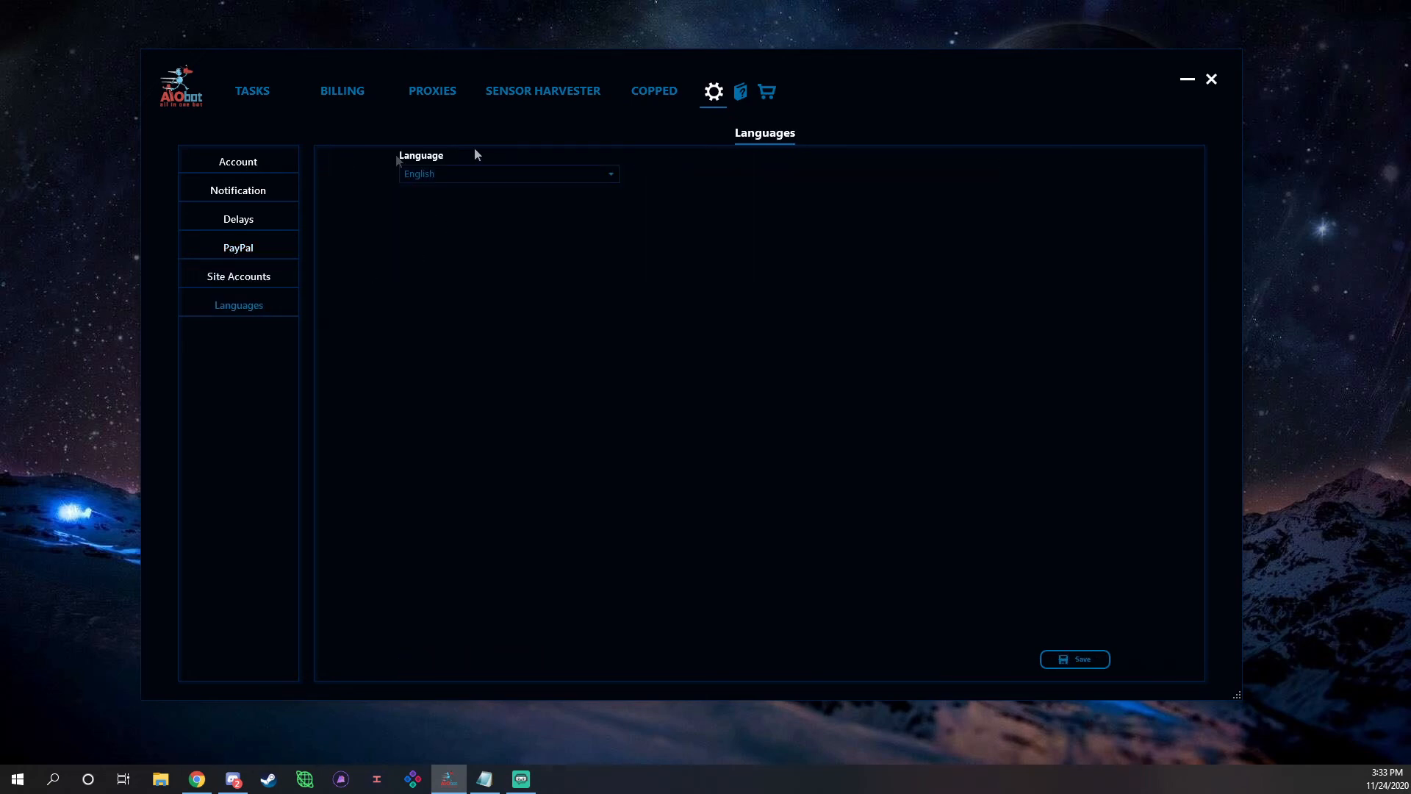
{"action": "left_click", "coordinate": [740, 91]}
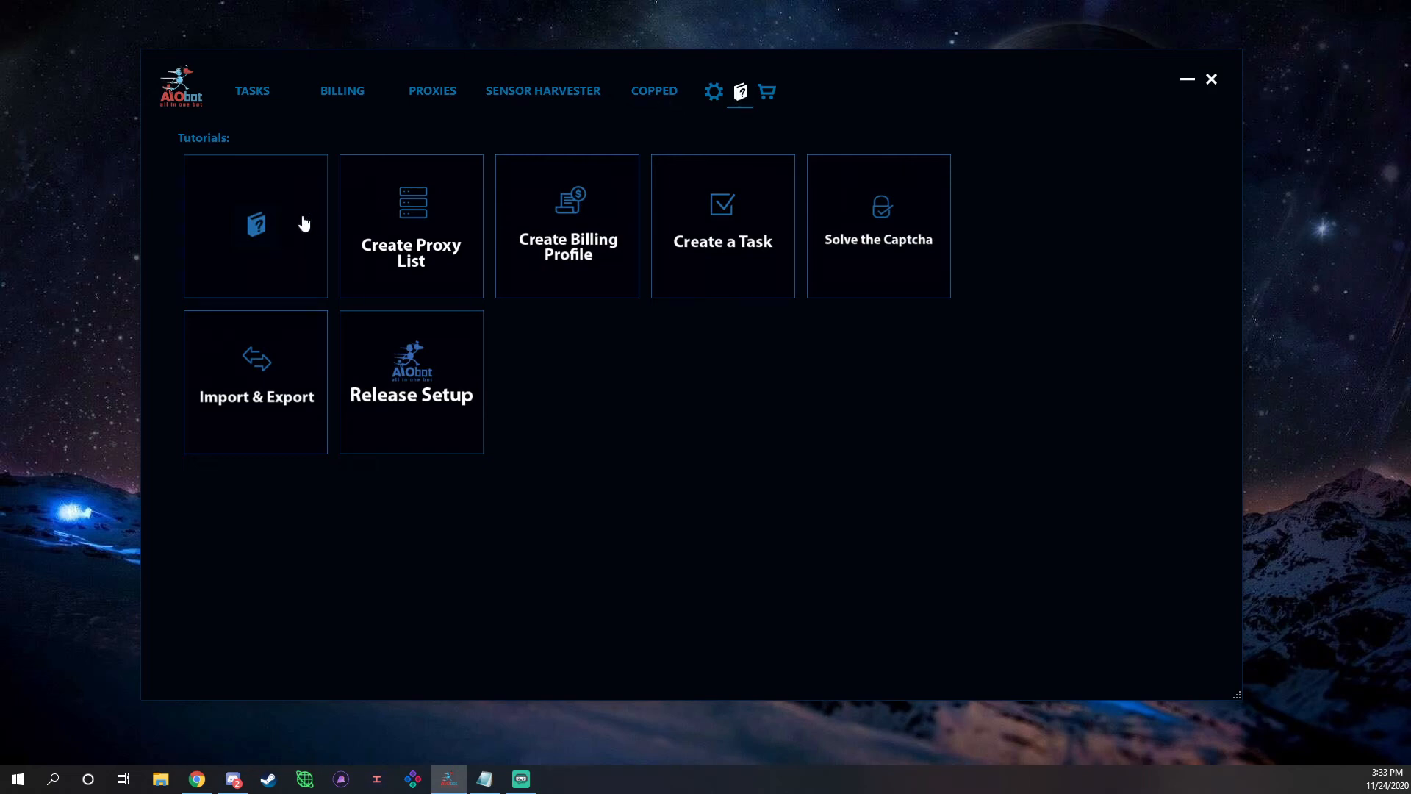
{"action": "mouse_move", "coordinate": [269, 224]}
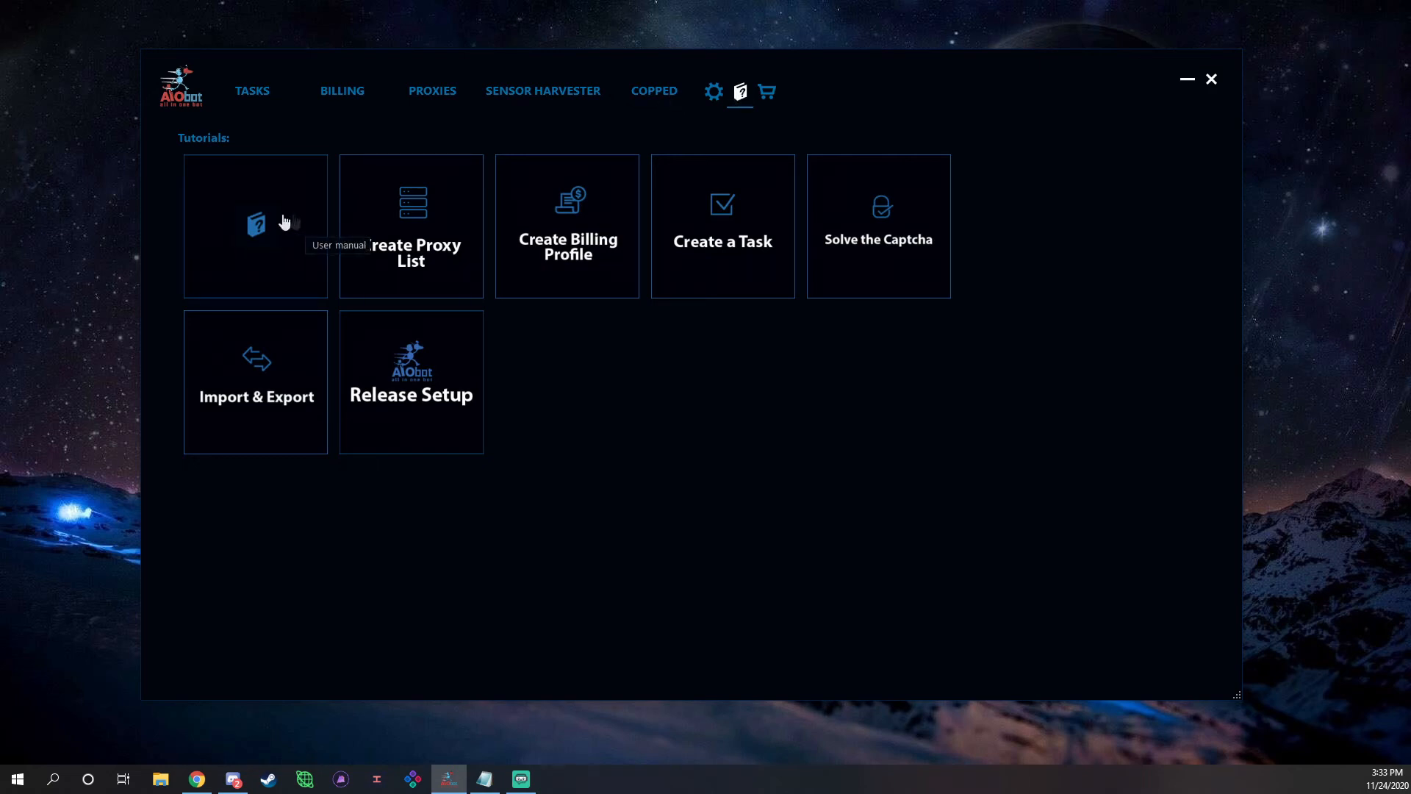
{"action": "mouse_move", "coordinate": [354, 224]}
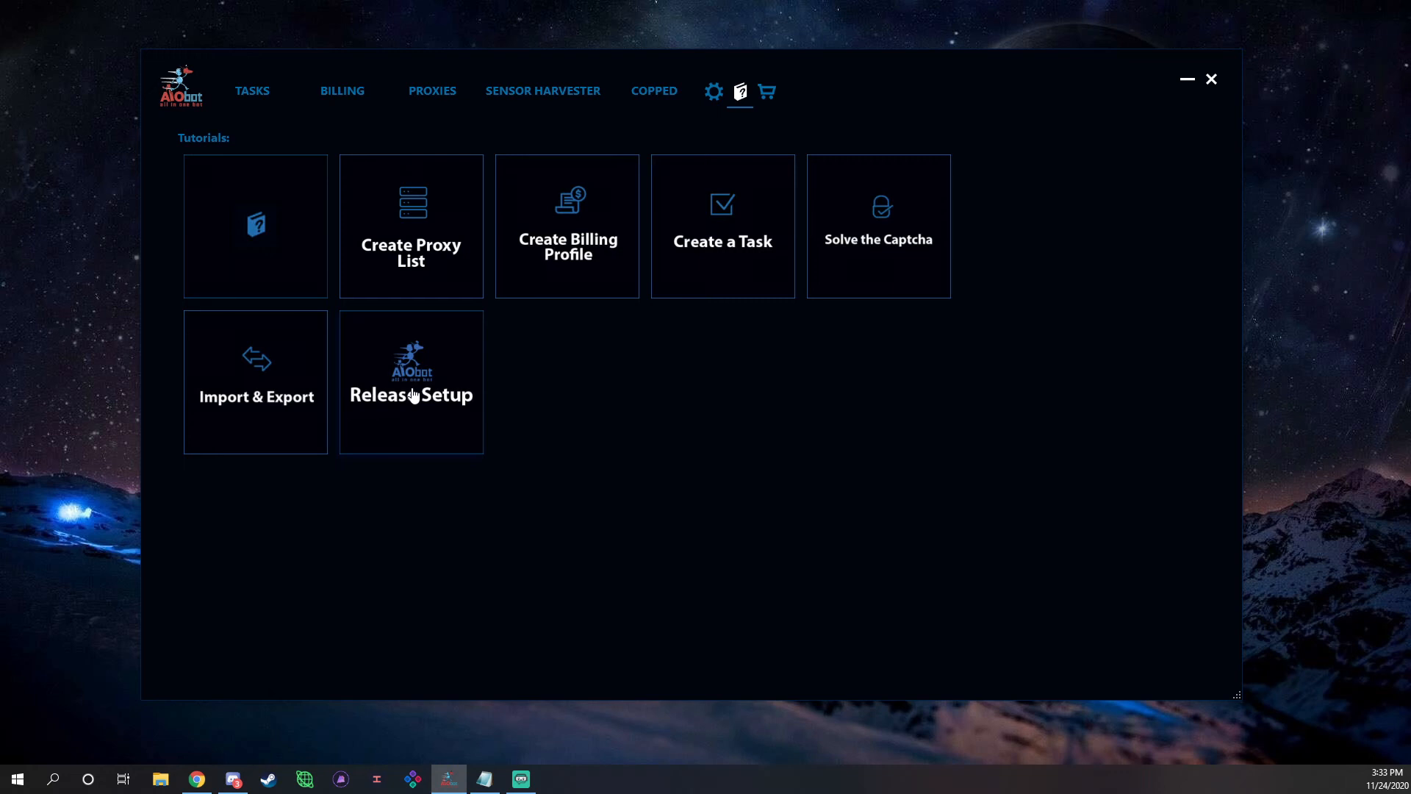
{"action": "mouse_move", "coordinate": [415, 402]}
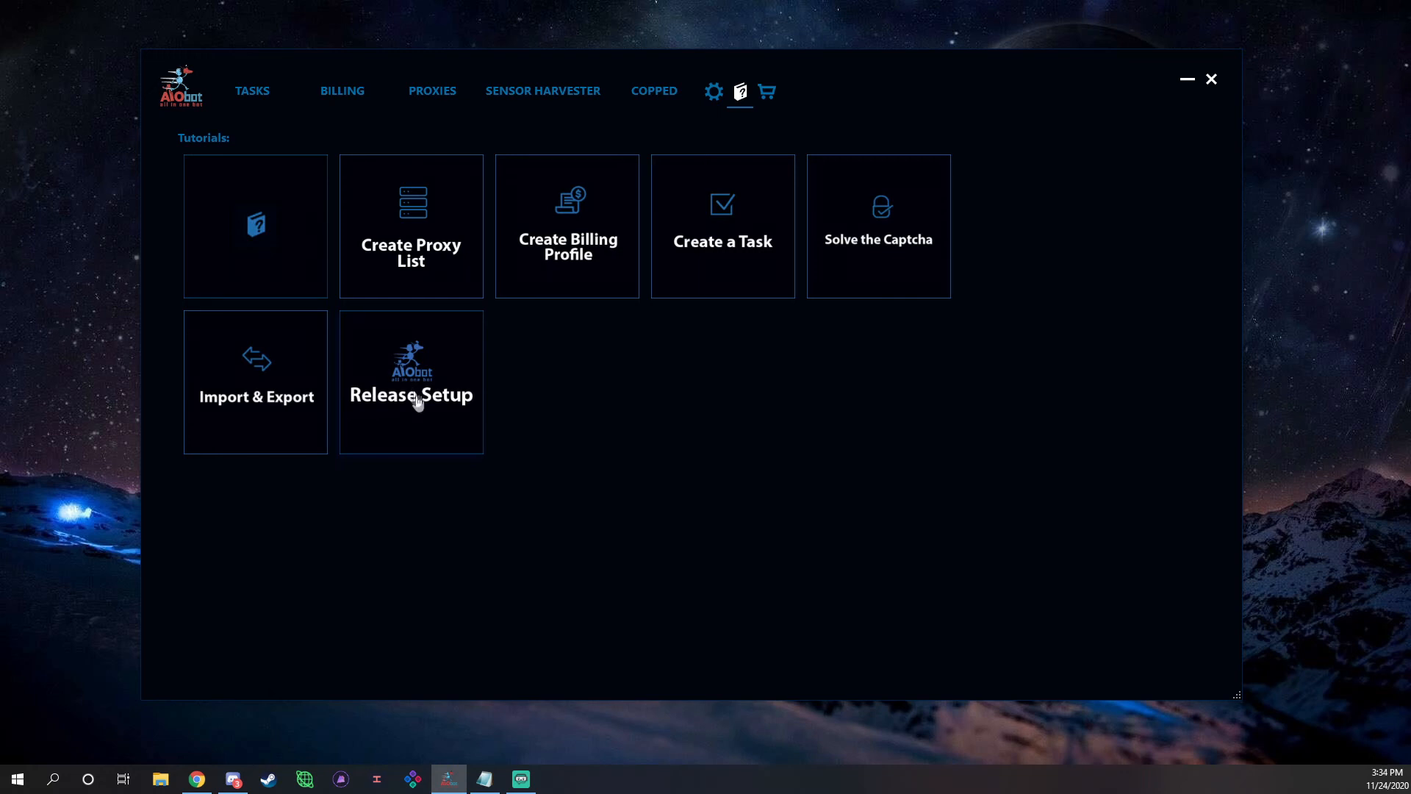
{"action": "mouse_move", "coordinate": [415, 402]}
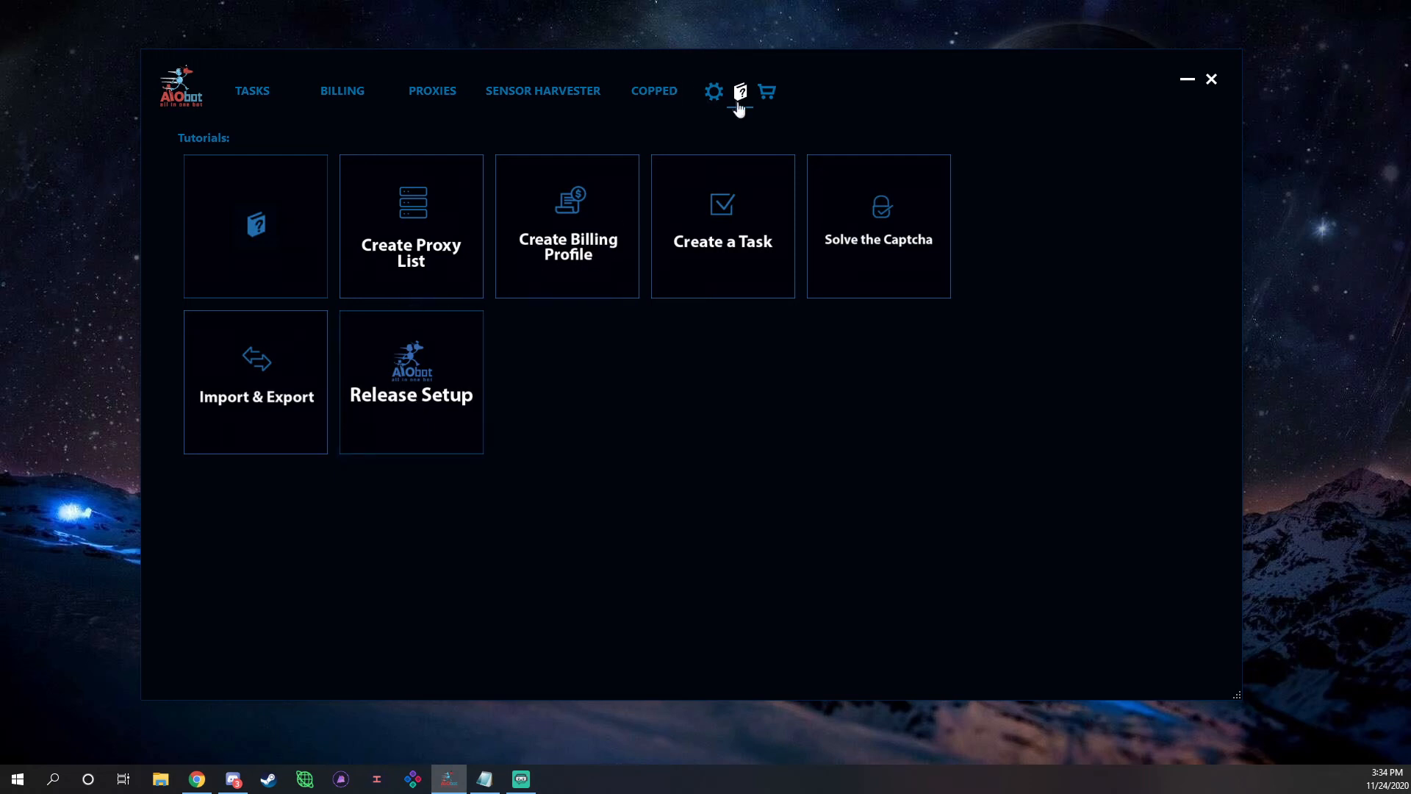
{"action": "mouse_move", "coordinate": [891, 297]}
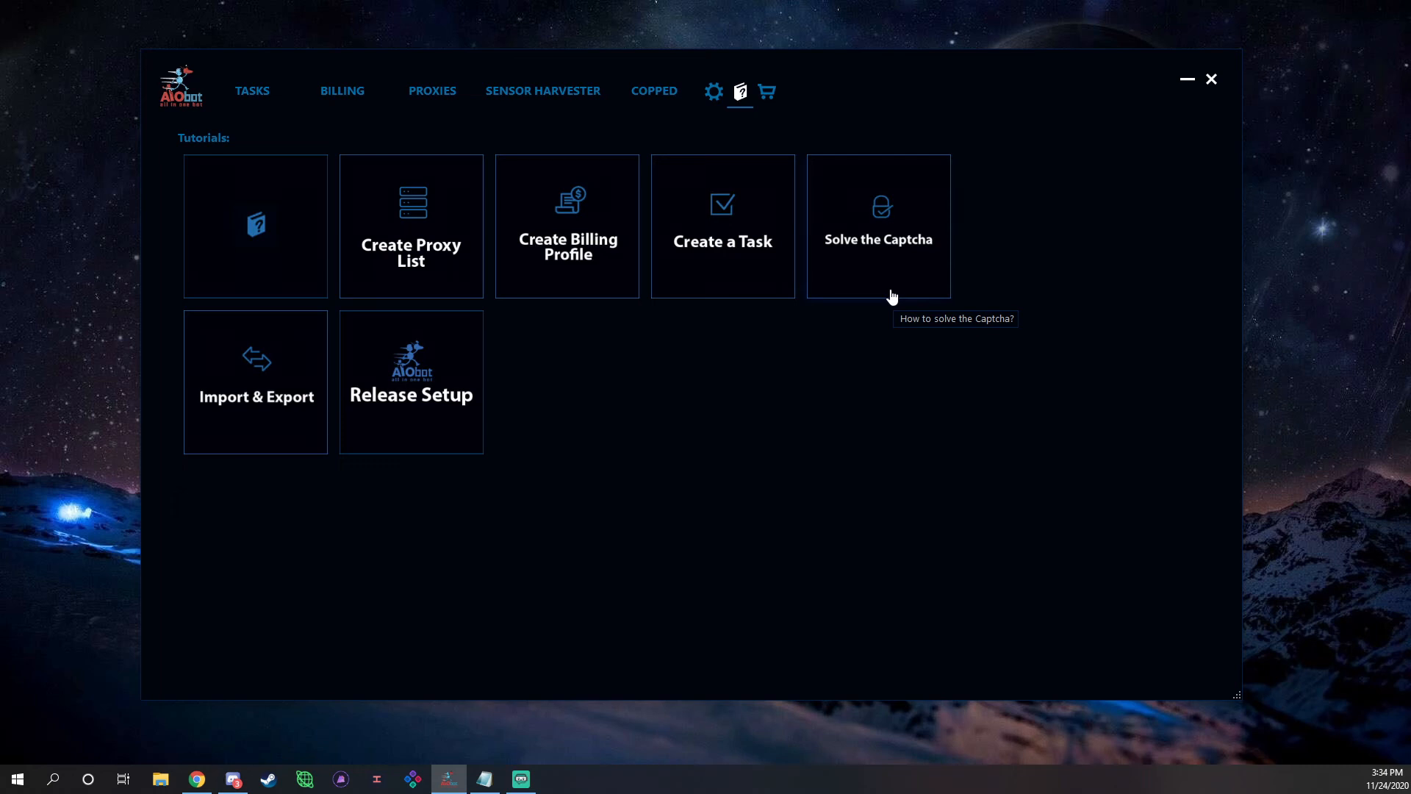
{"action": "mouse_move", "coordinate": [890, 296]}
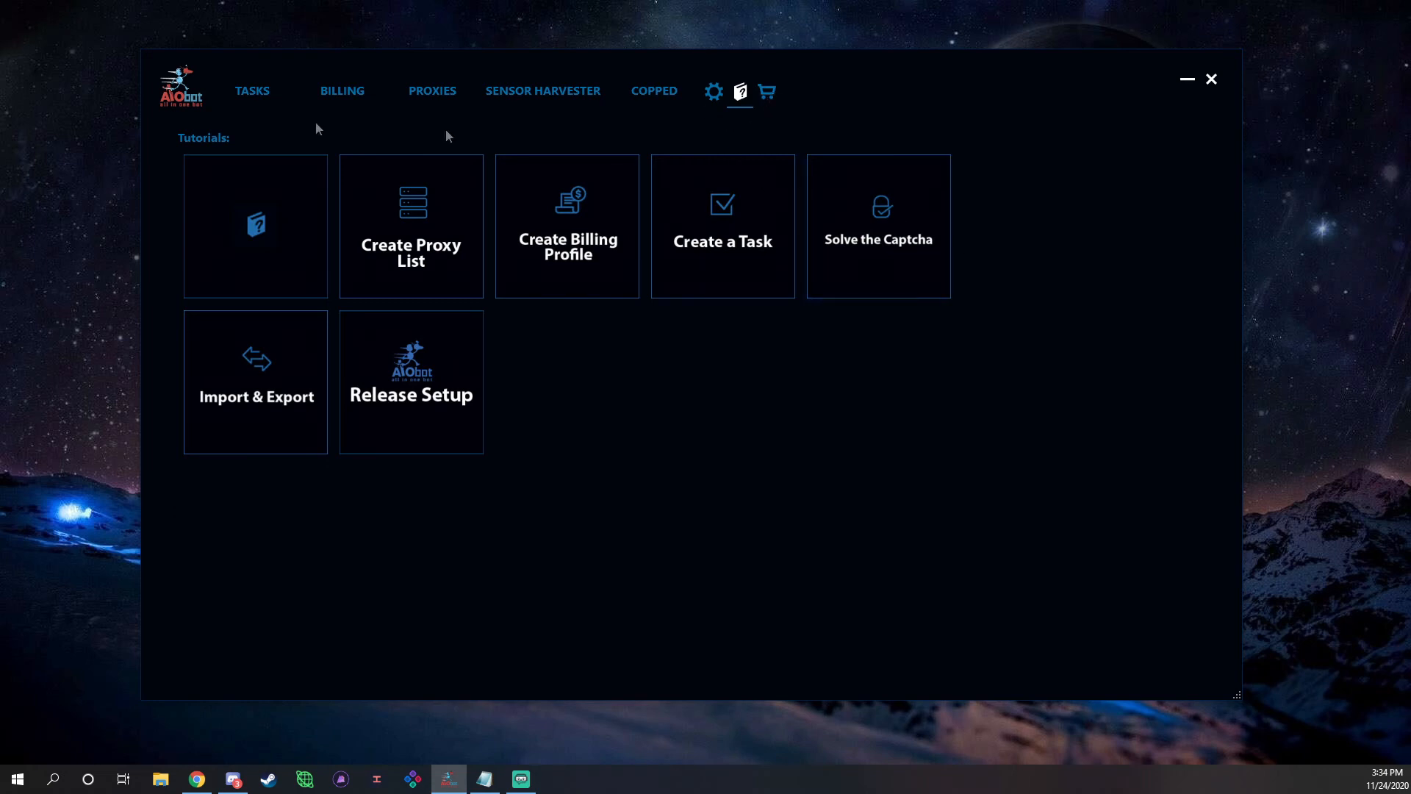
{"action": "mouse_move", "coordinate": [252, 89]}
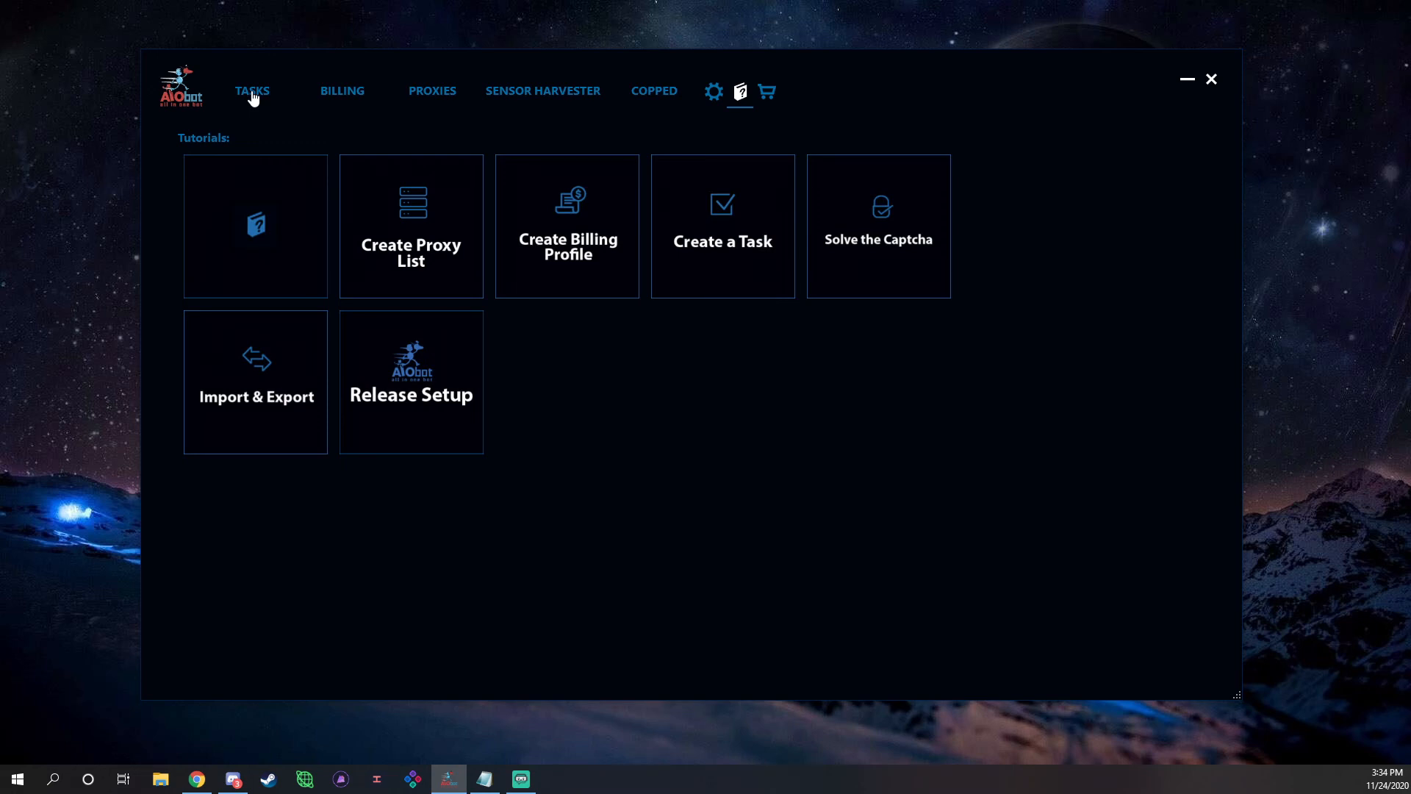
{"action": "mouse_move", "coordinate": [768, 99]}
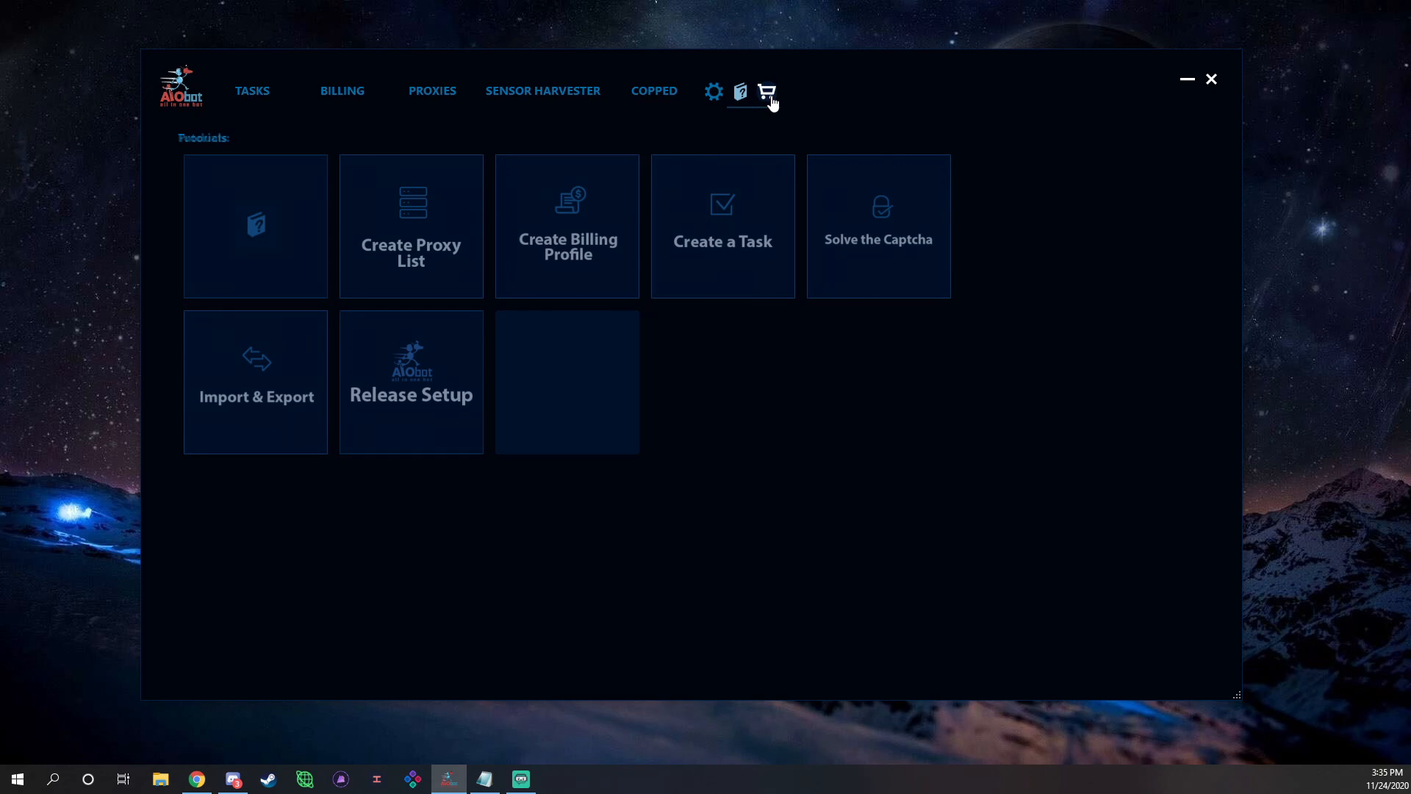
View the Products store, then go back to the Tasks list with the idle Kith task.
{"action": "left_click", "coordinate": [766, 91]}
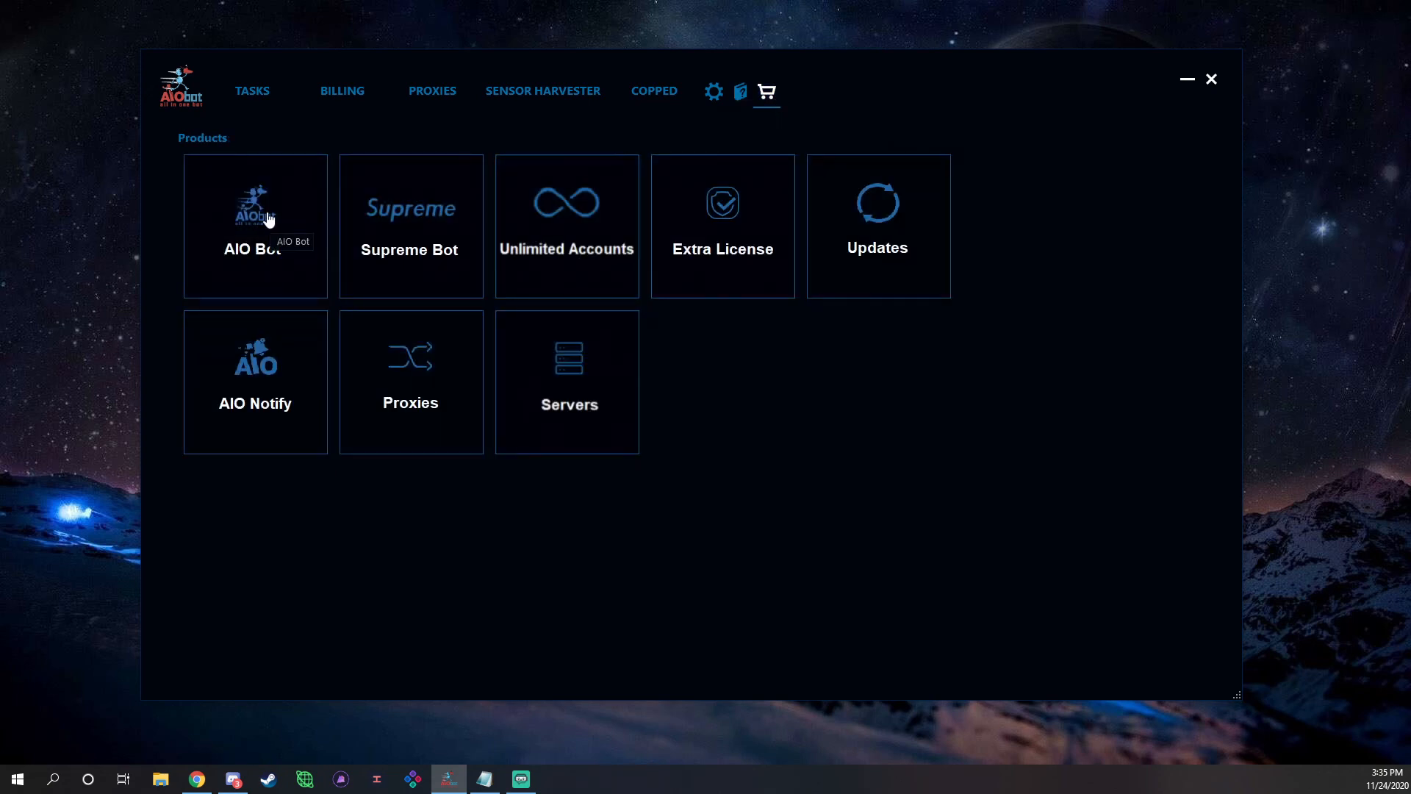
{"action": "mouse_move", "coordinate": [258, 228]}
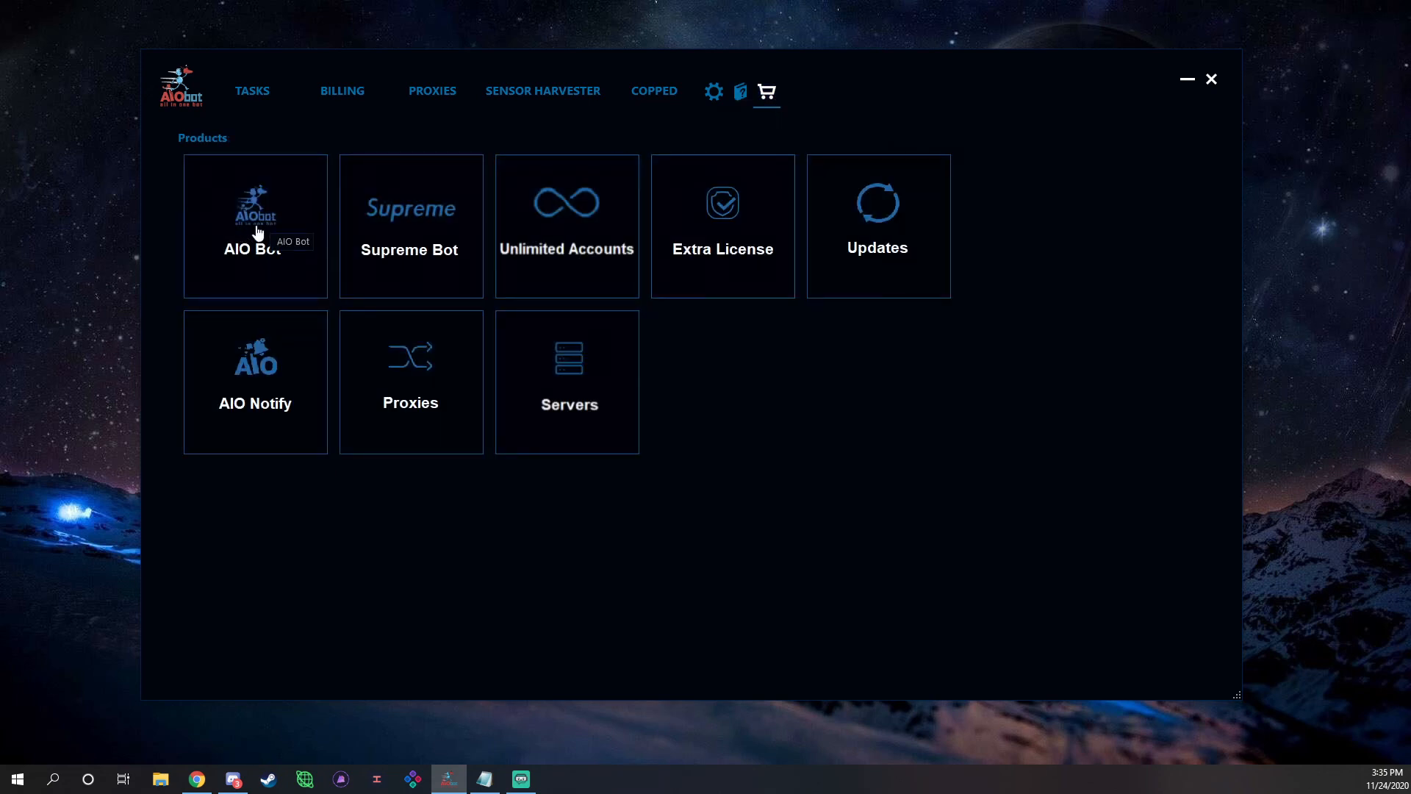
{"action": "mouse_move", "coordinate": [423, 227]}
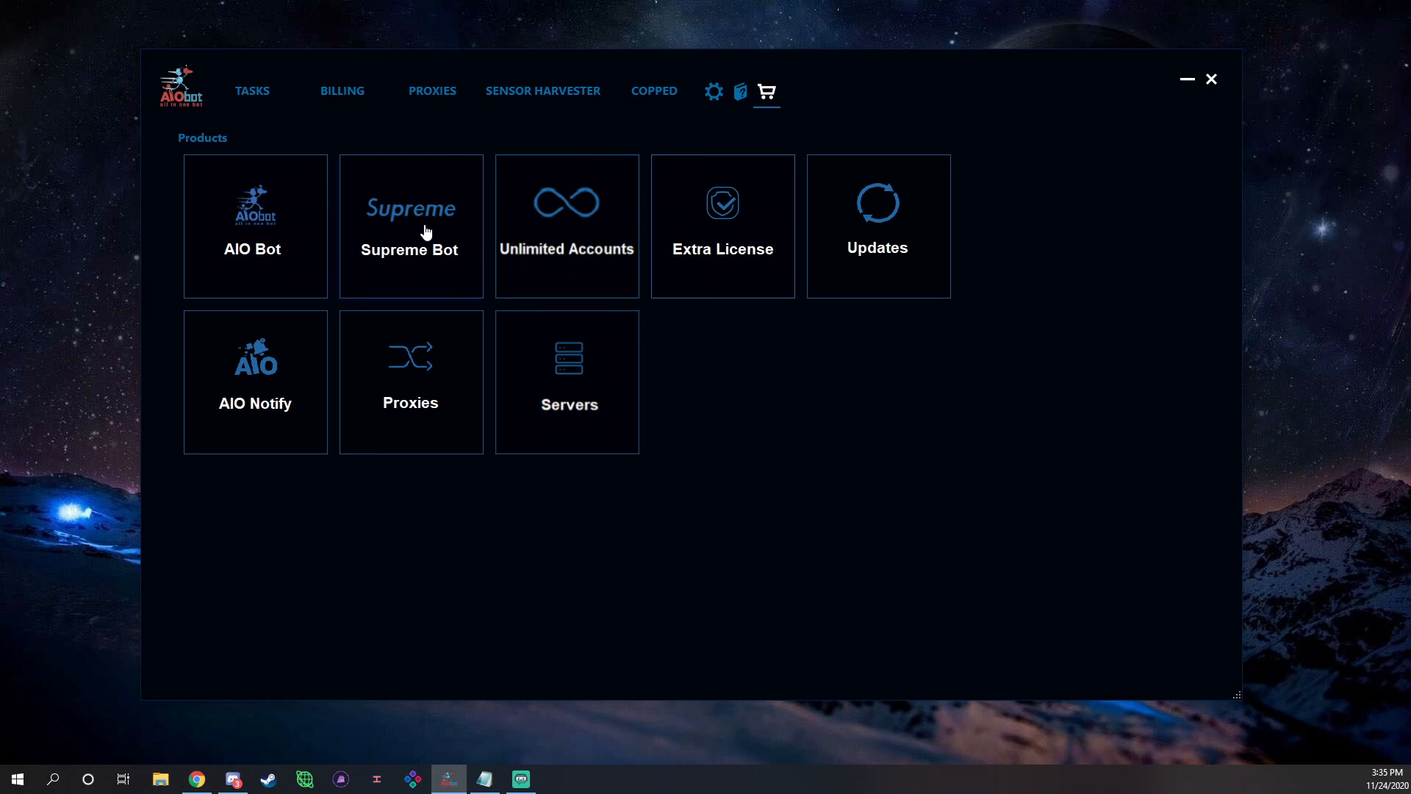
{"action": "mouse_move", "coordinate": [440, 219]}
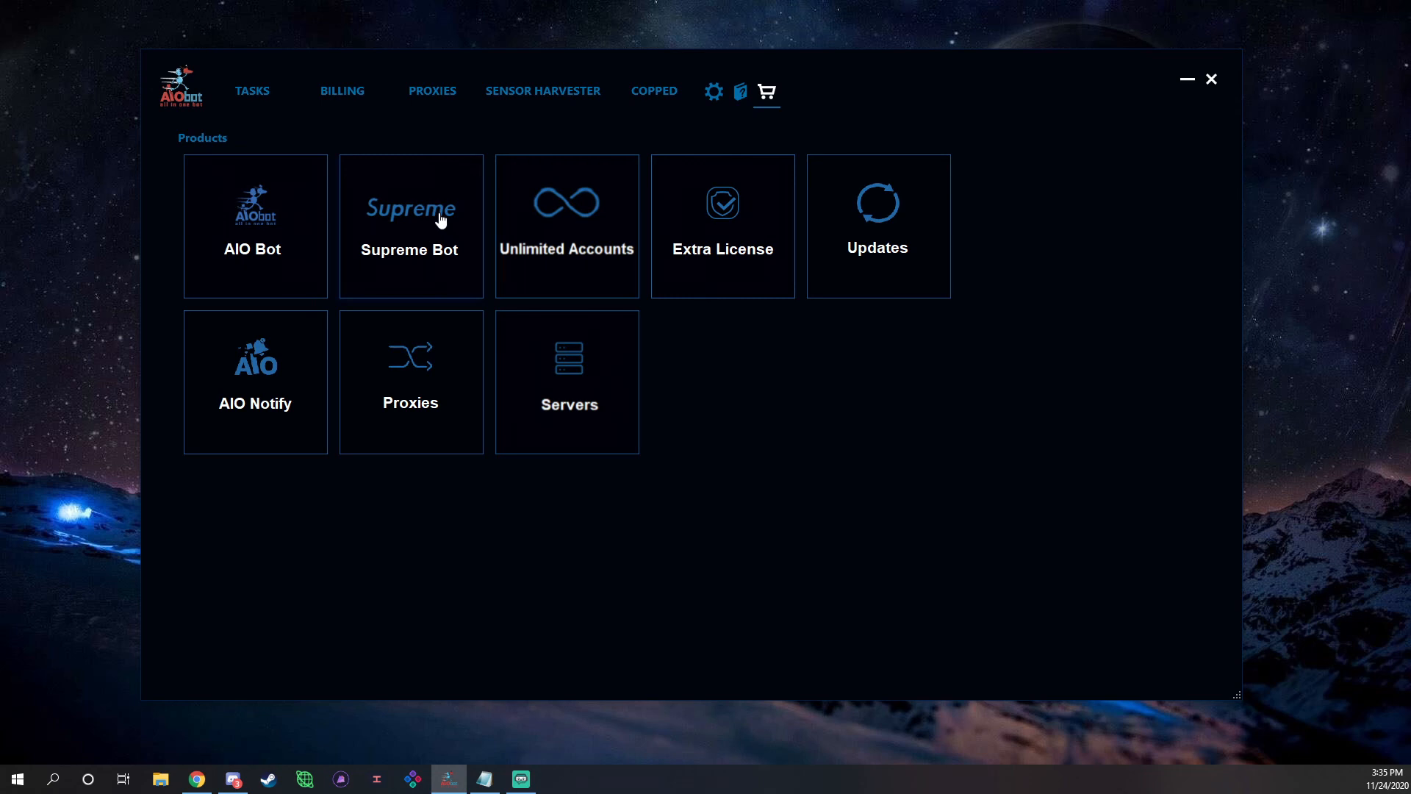
{"action": "mouse_move", "coordinate": [582, 231]}
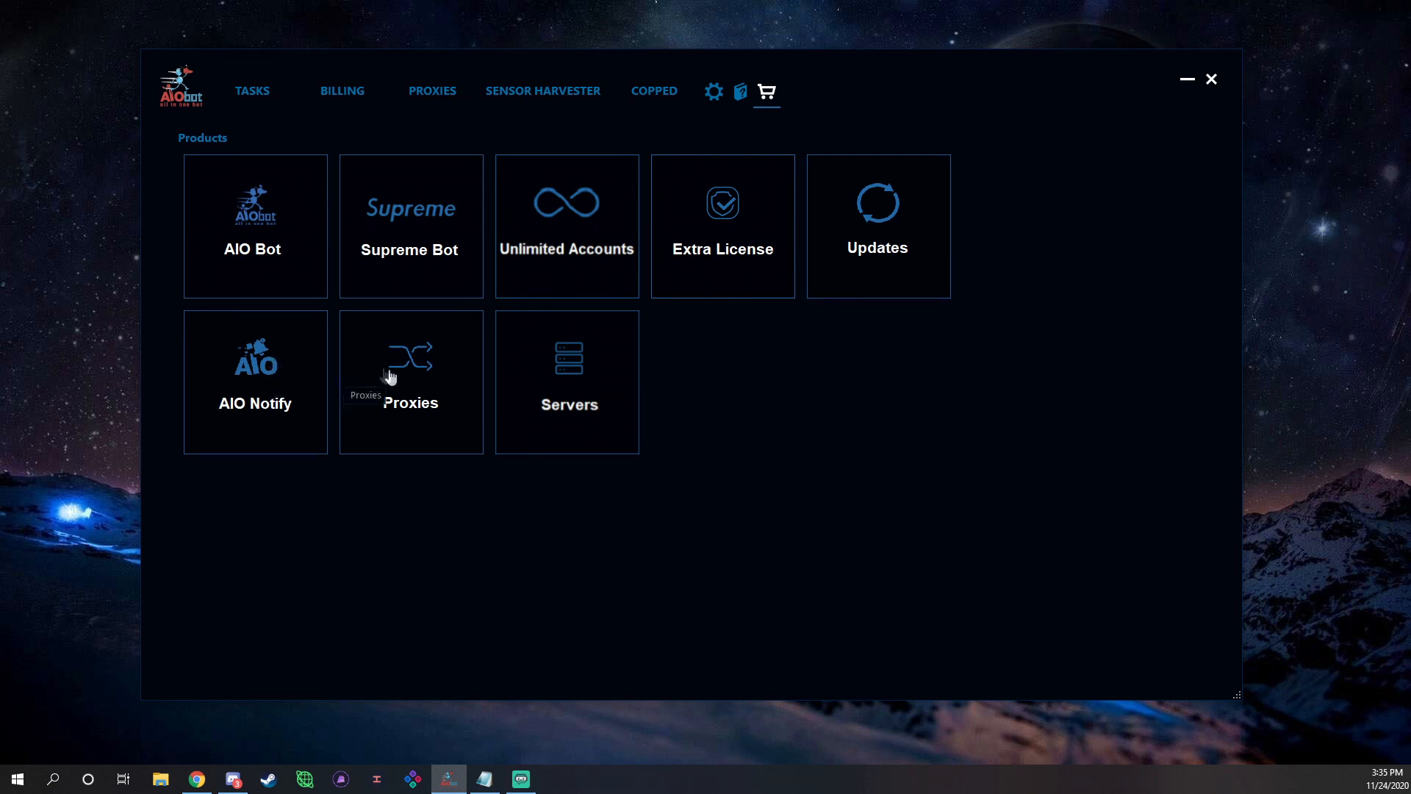
{"action": "mouse_move", "coordinate": [674, 398]}
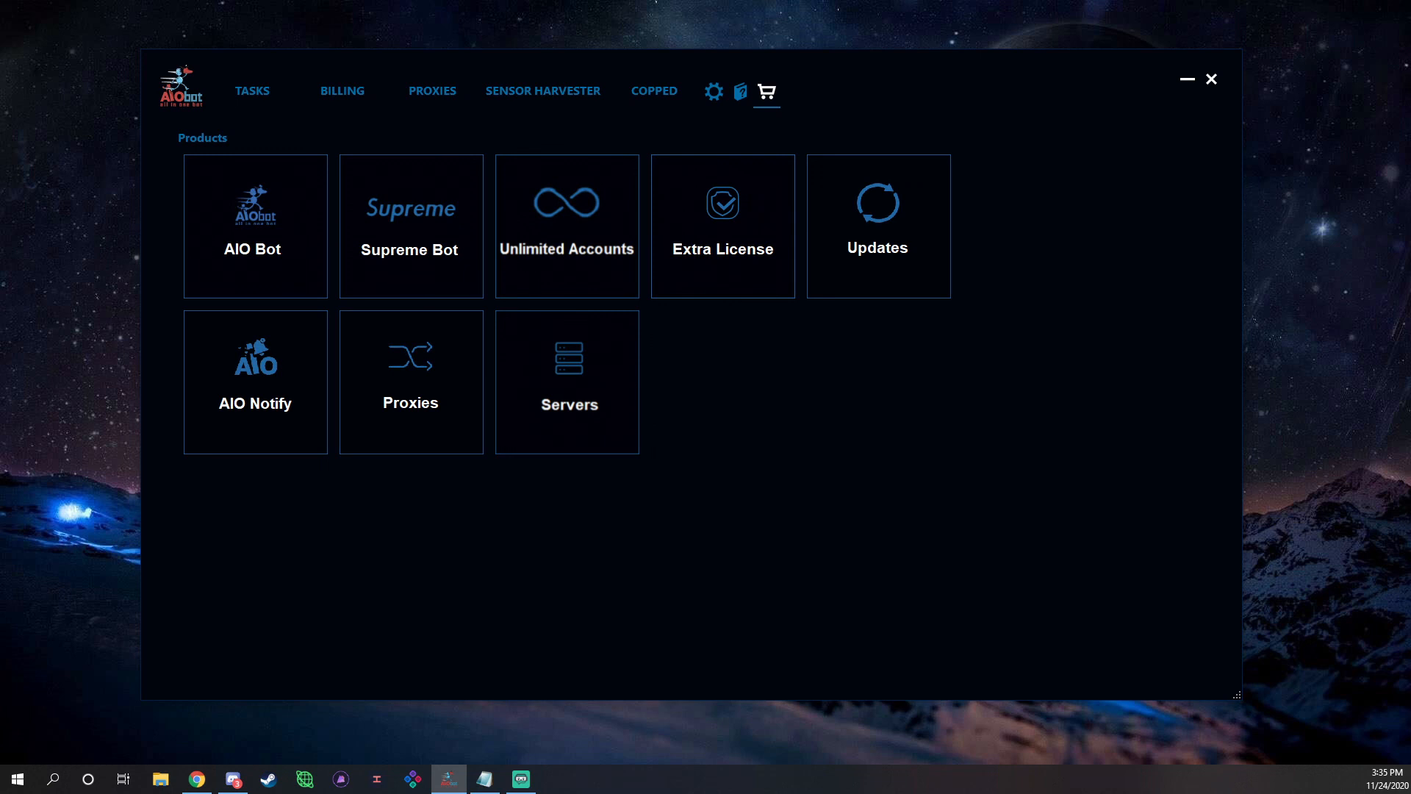
{"action": "mouse_move", "coordinate": [250, 96]}
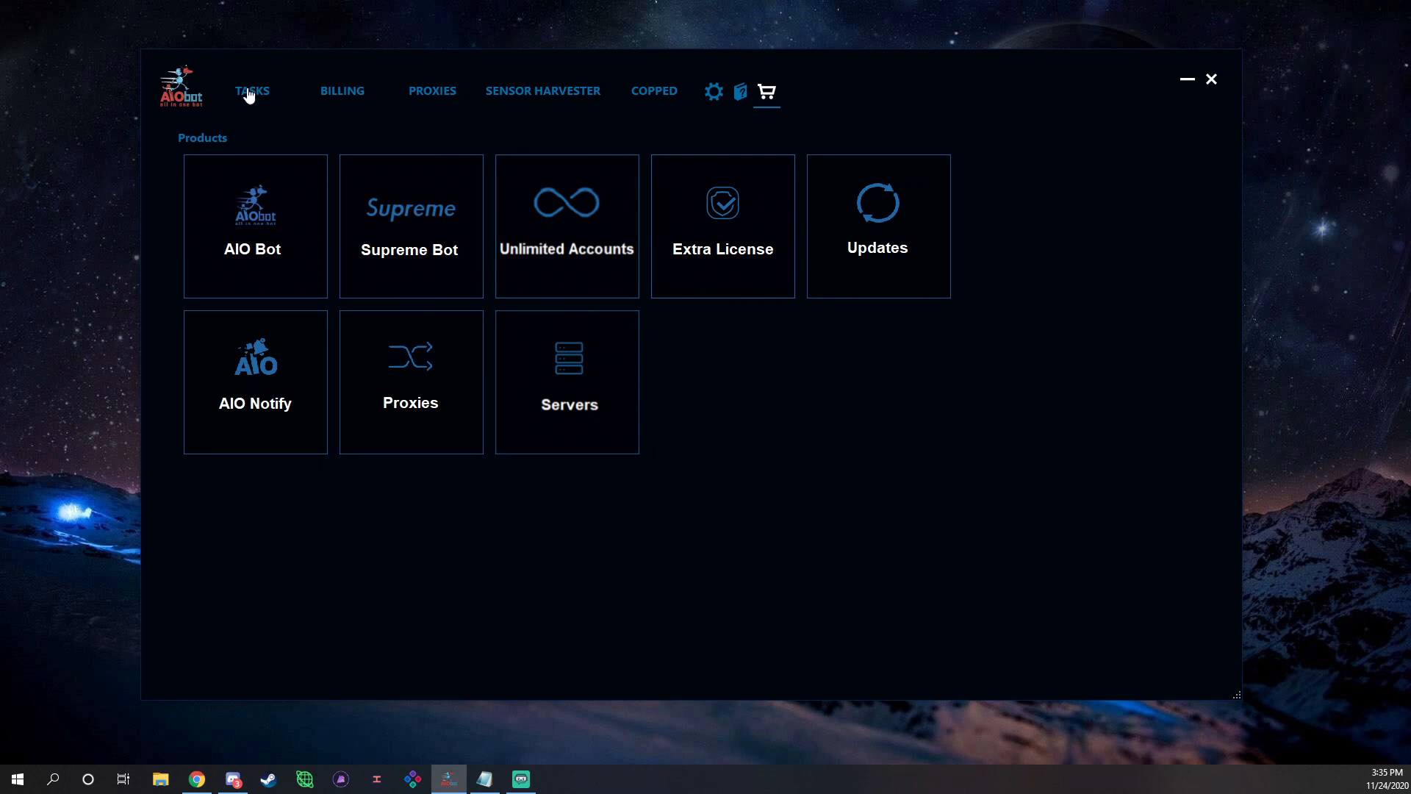
{"action": "left_click", "coordinate": [252, 89]}
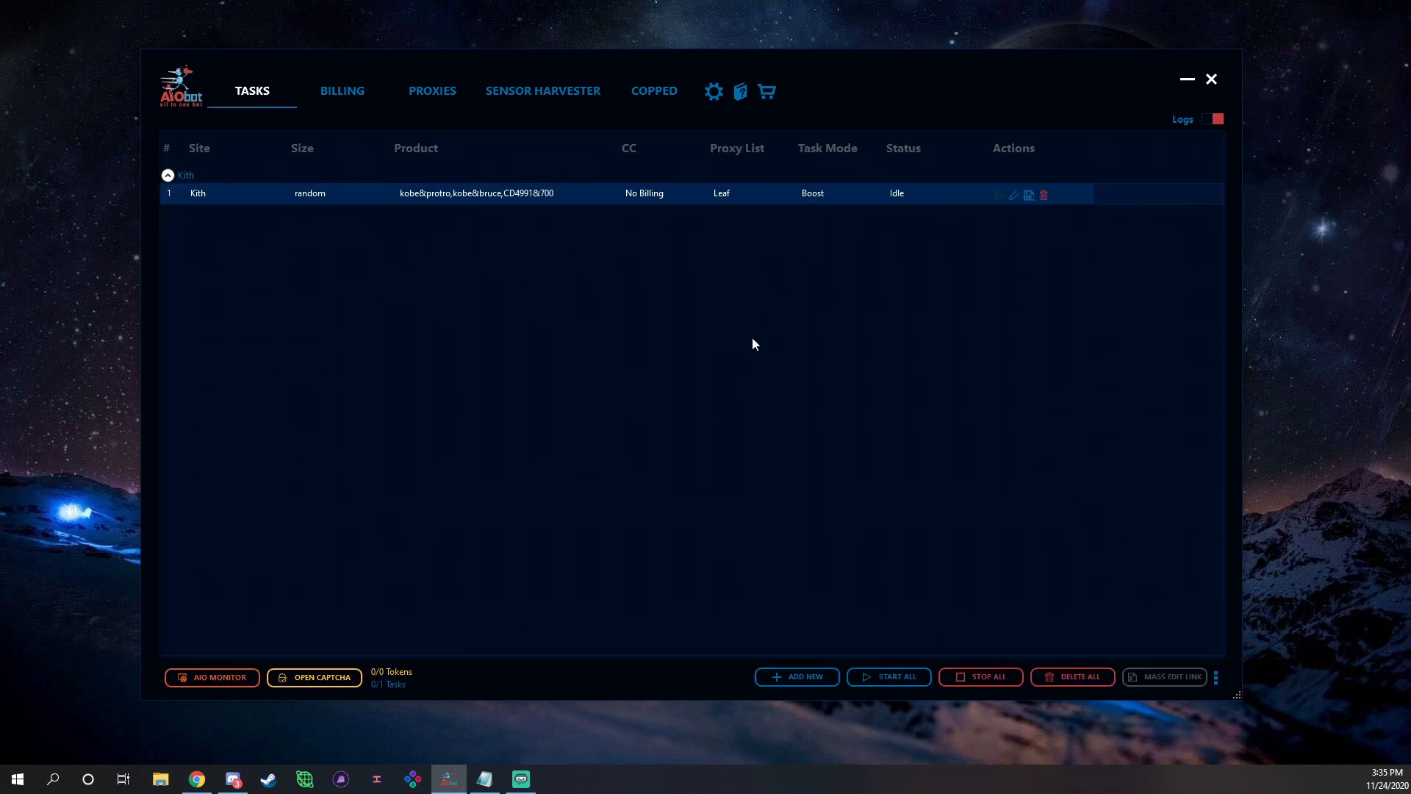